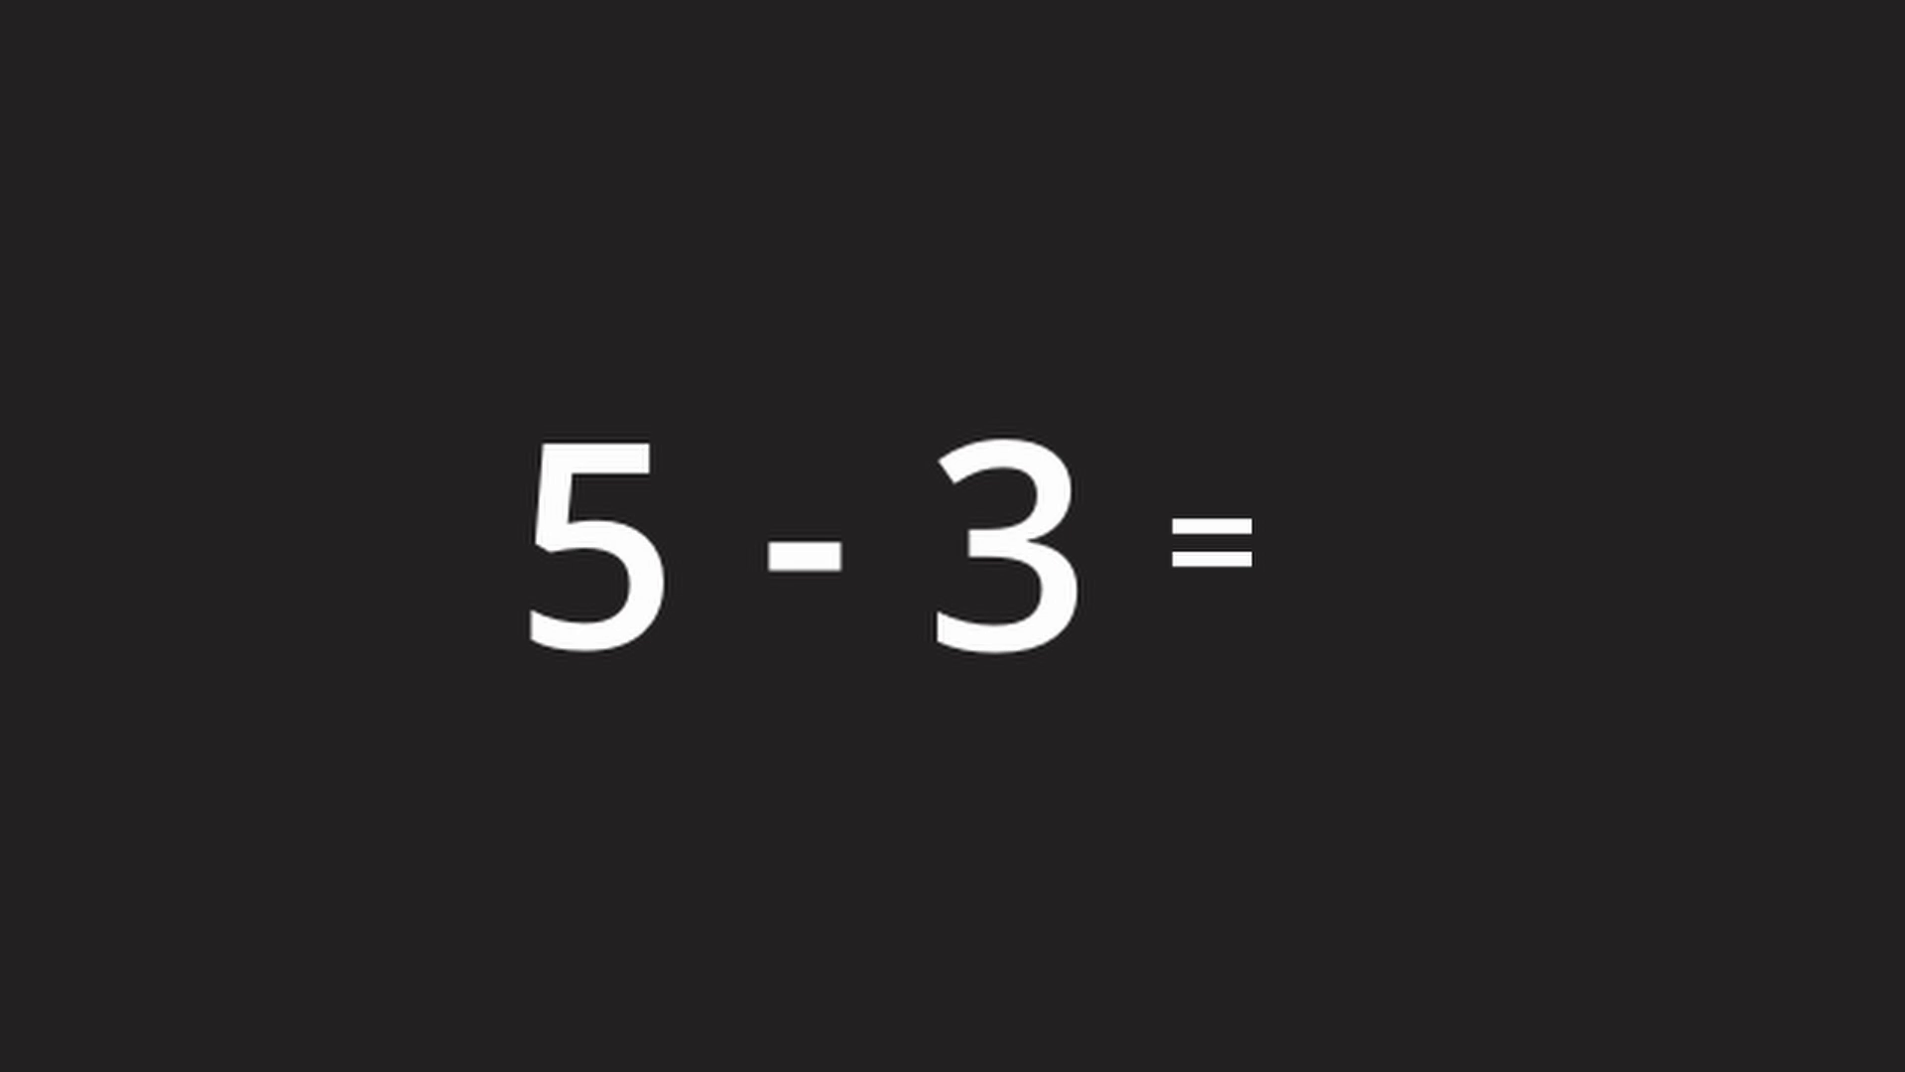
Enter the answer 2 for 5 − 3, then '=' and 36 for 12 · 3
{"action": "type", "text": "2"}
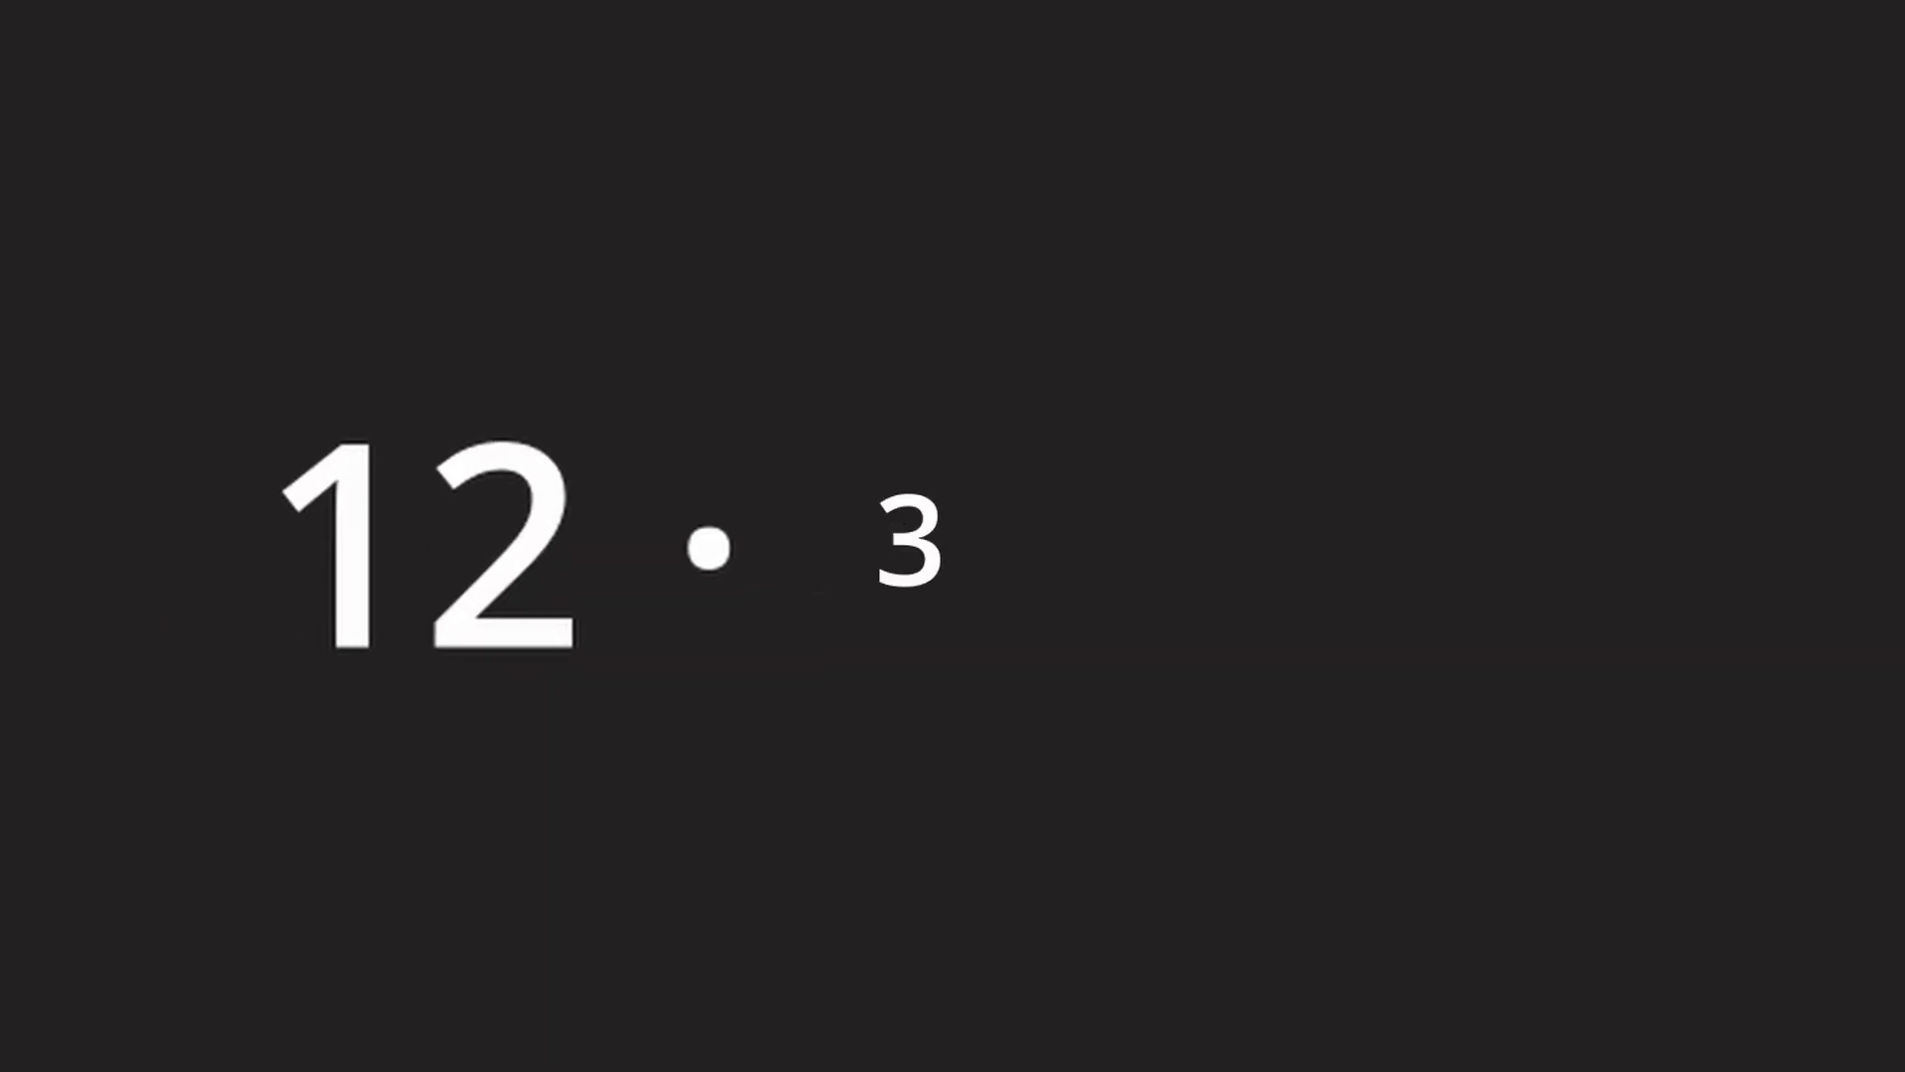
{"action": "type", "text": "="}
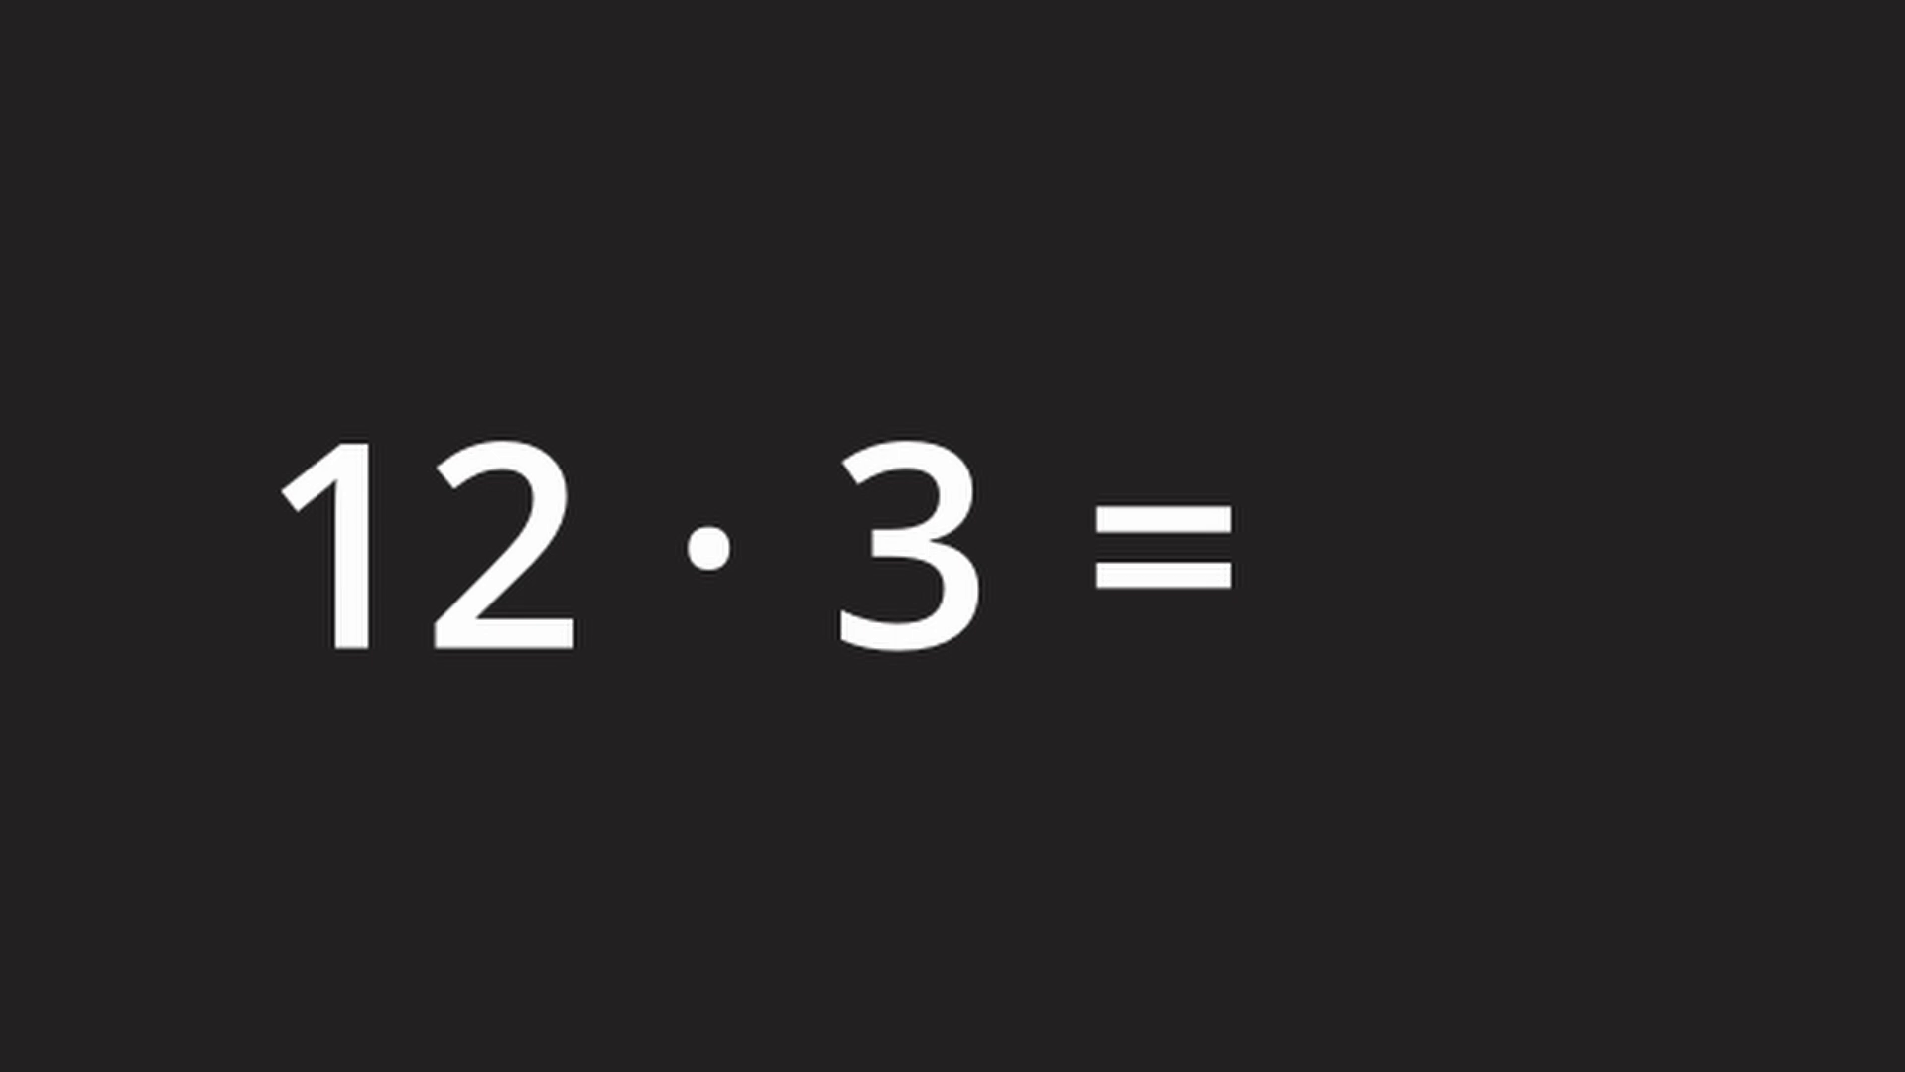
{"action": "type", "text": "36"}
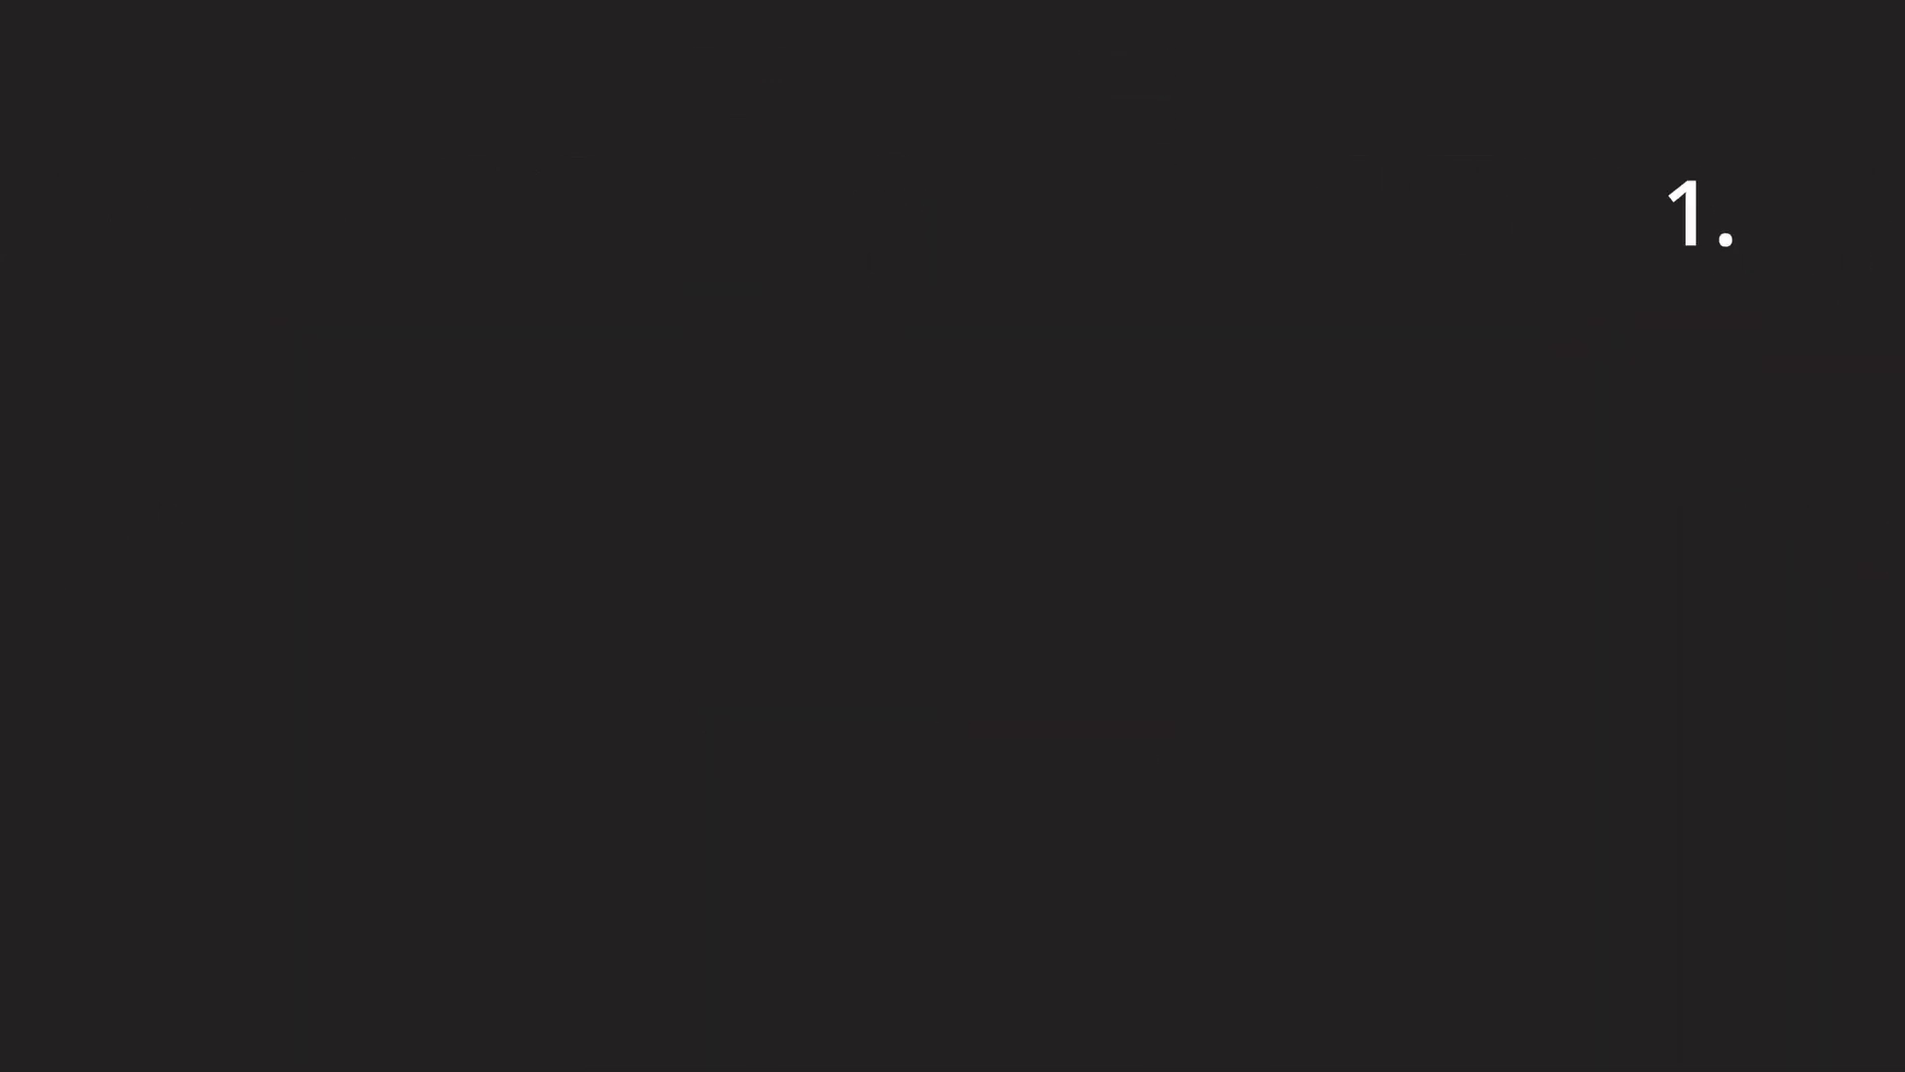
Type the points that operators are characters and can get a specific meaning
{"action": "type", "text": "Operators are characters or symbols"}
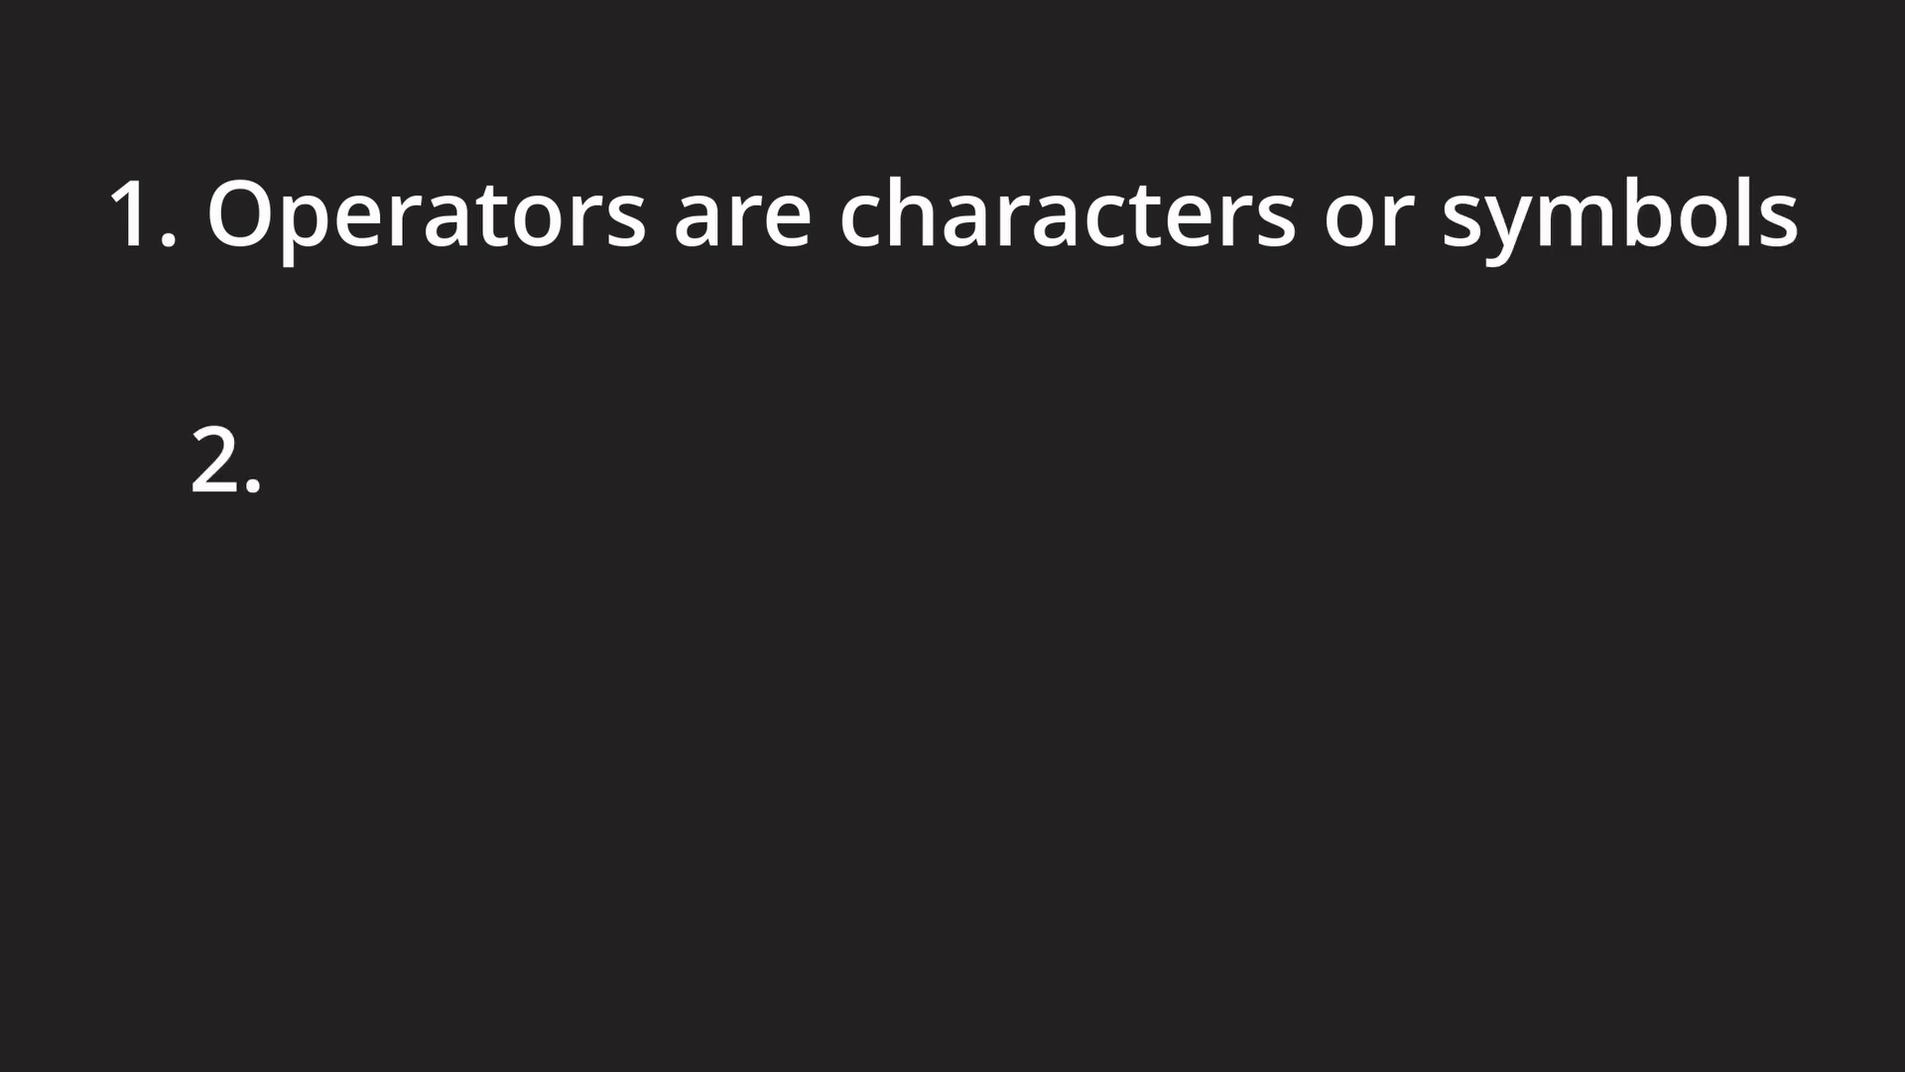
{"action": "type", "text": "They can get"}
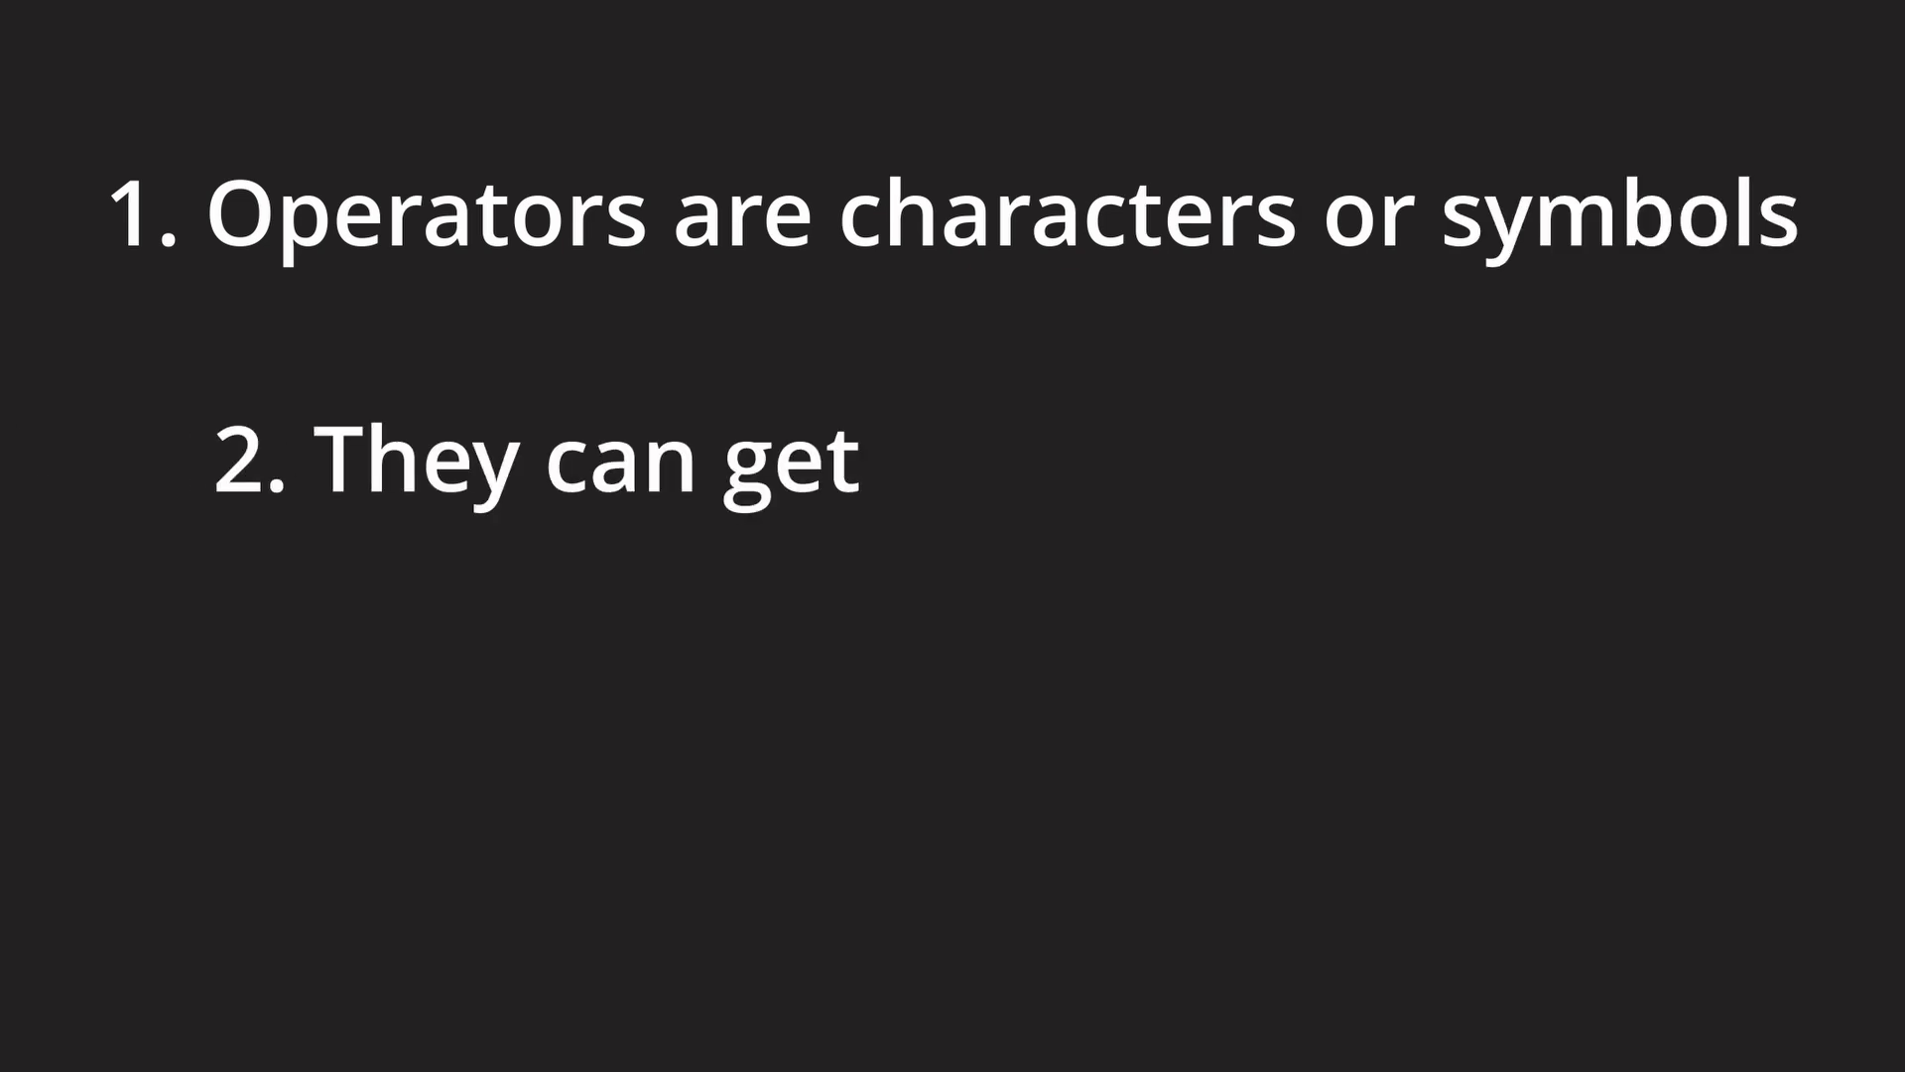
{"action": "type", "text": "a specific meaning an"}
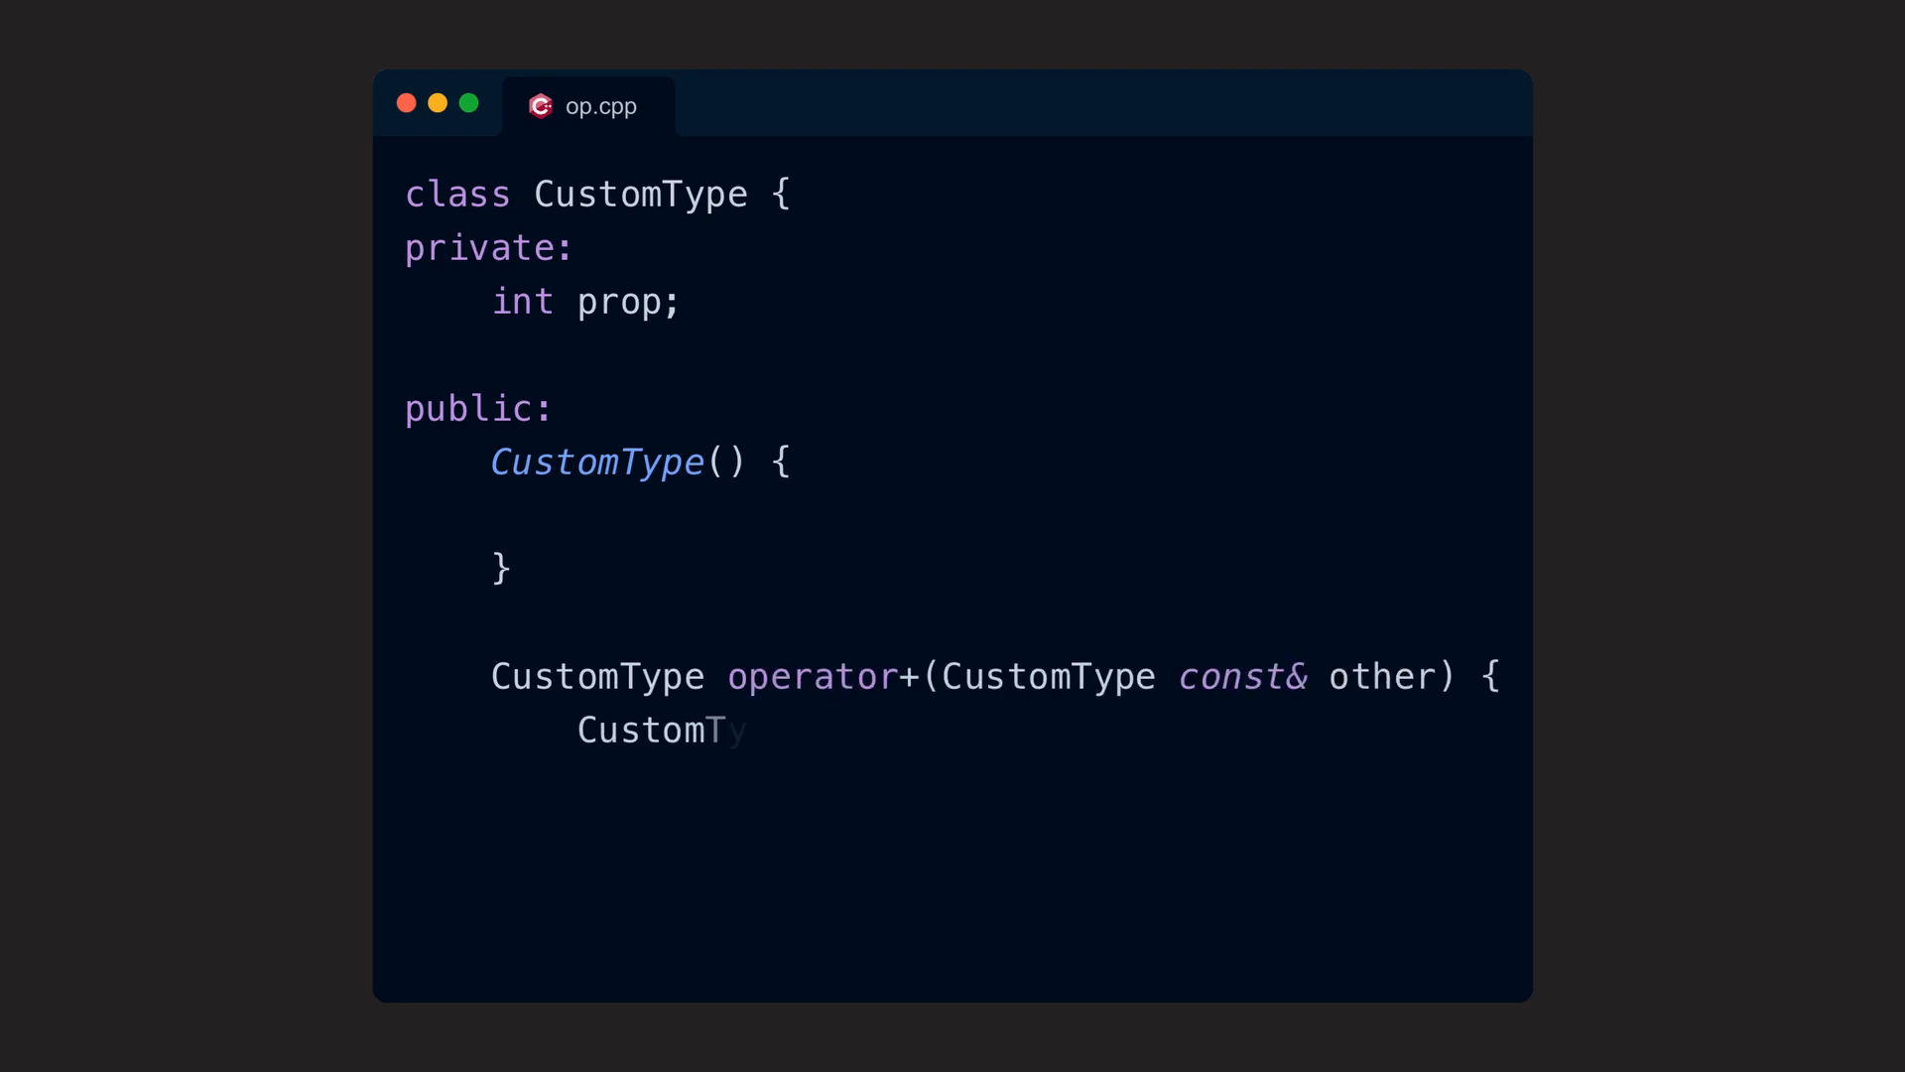
Finish operator+ with 'res;' and type the Python prop assignment and 'self.prop + other.prop' lines
{"action": "type", "text": "res;"}
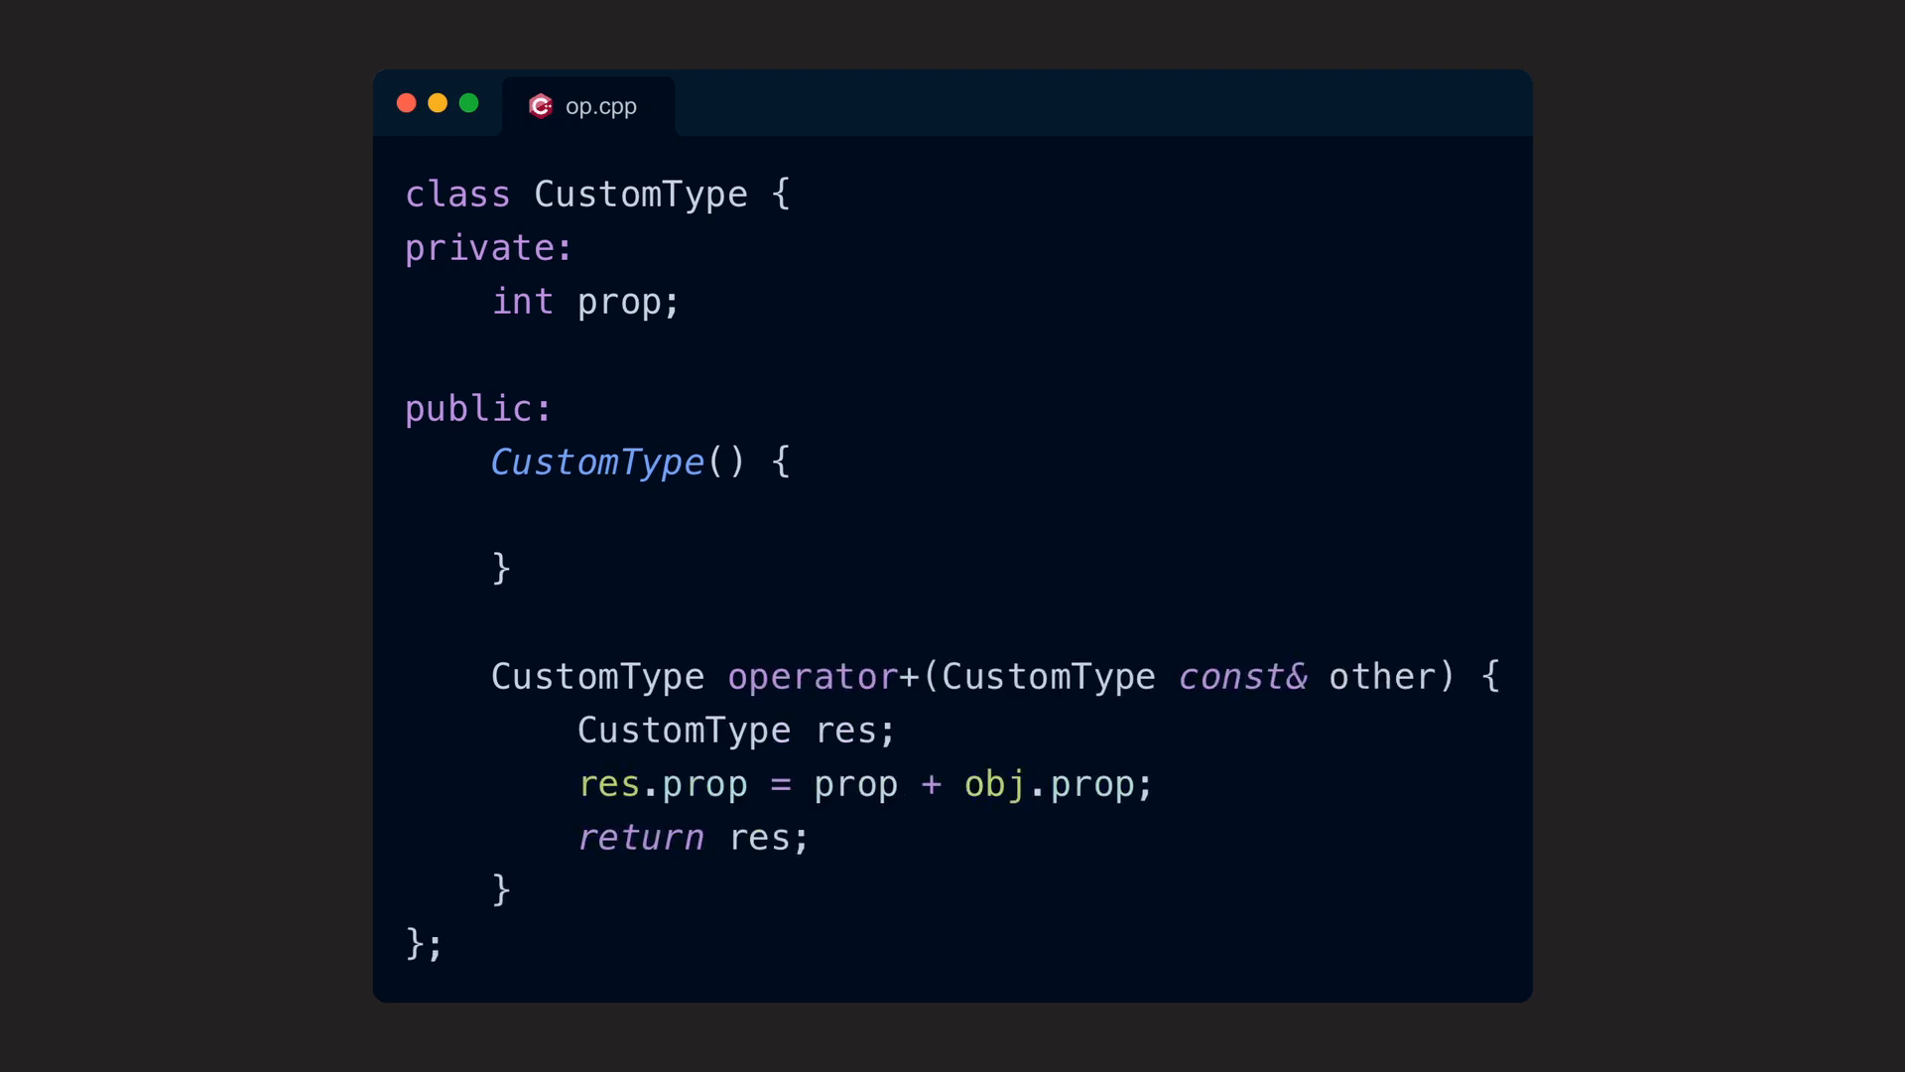
{"action": "double_click", "coordinate": [813, 676]}
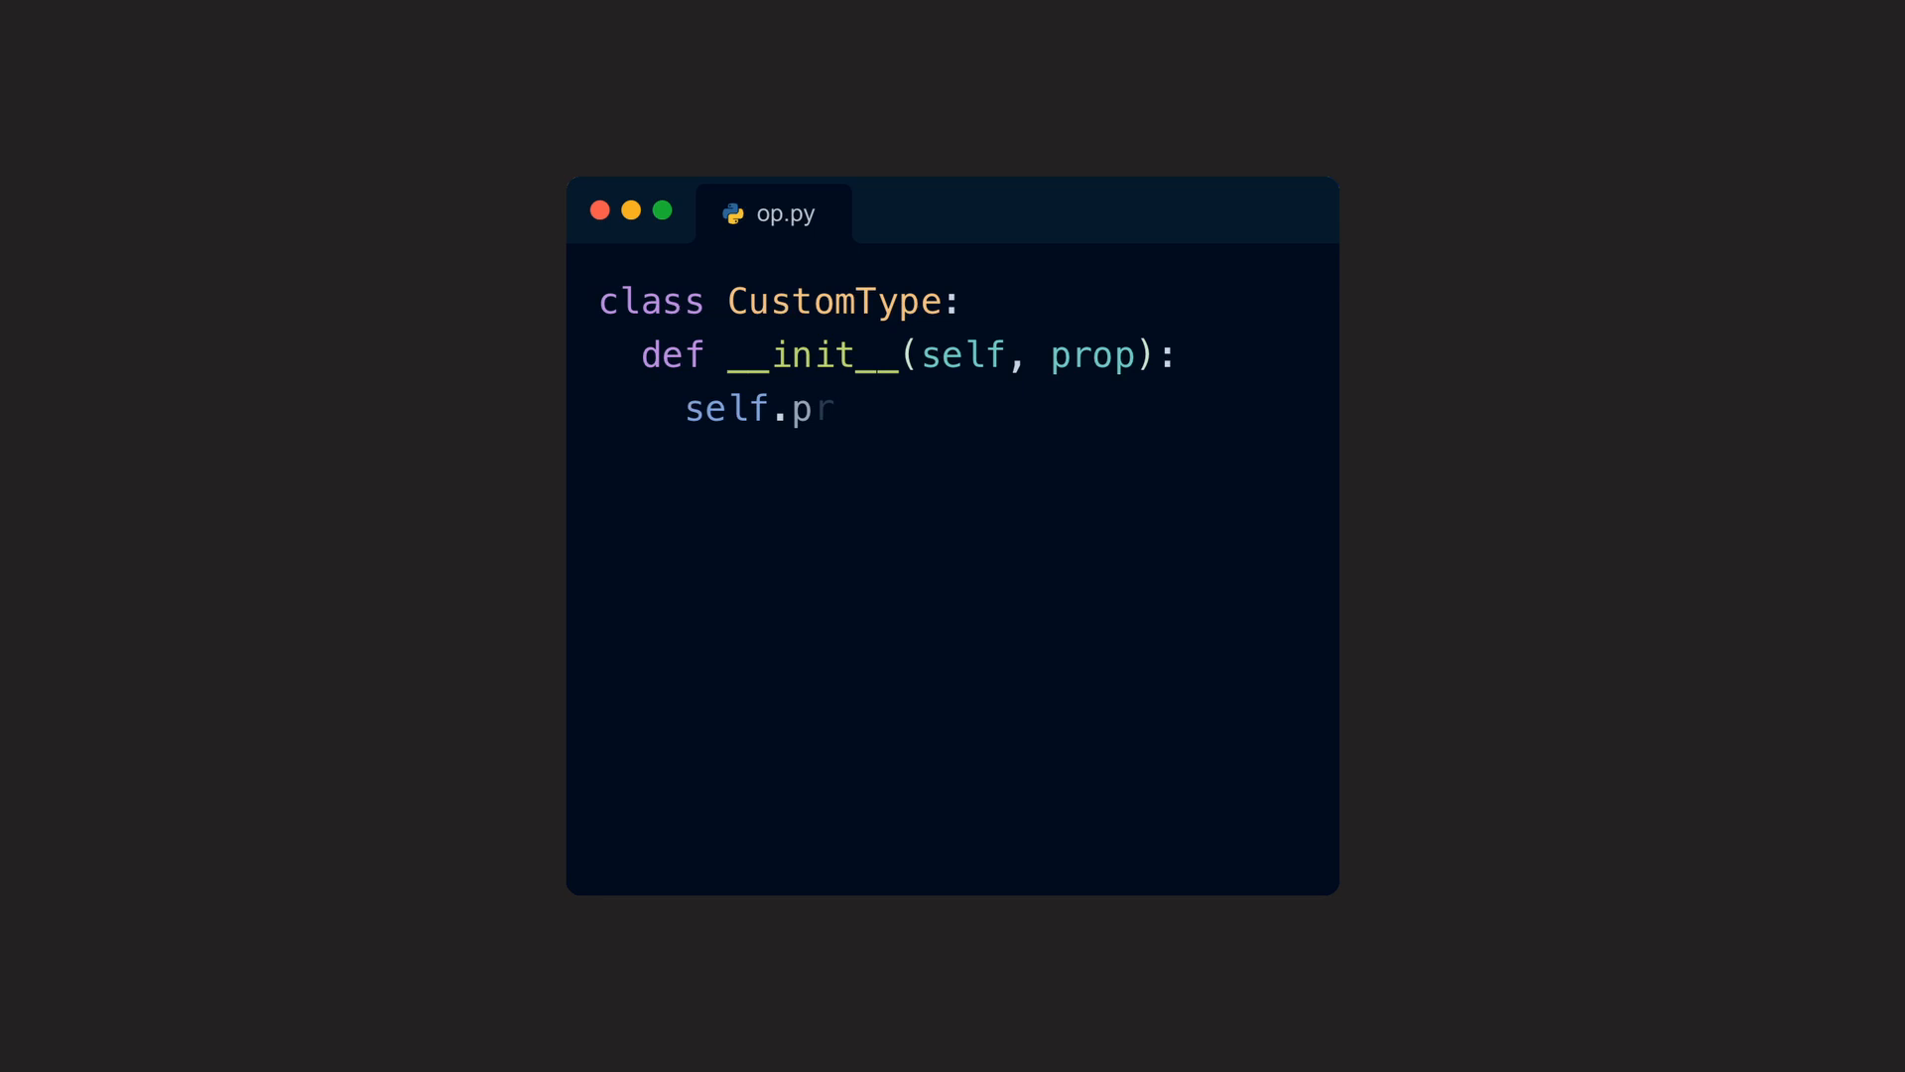
{"action": "type", "text": "rop = prop"}
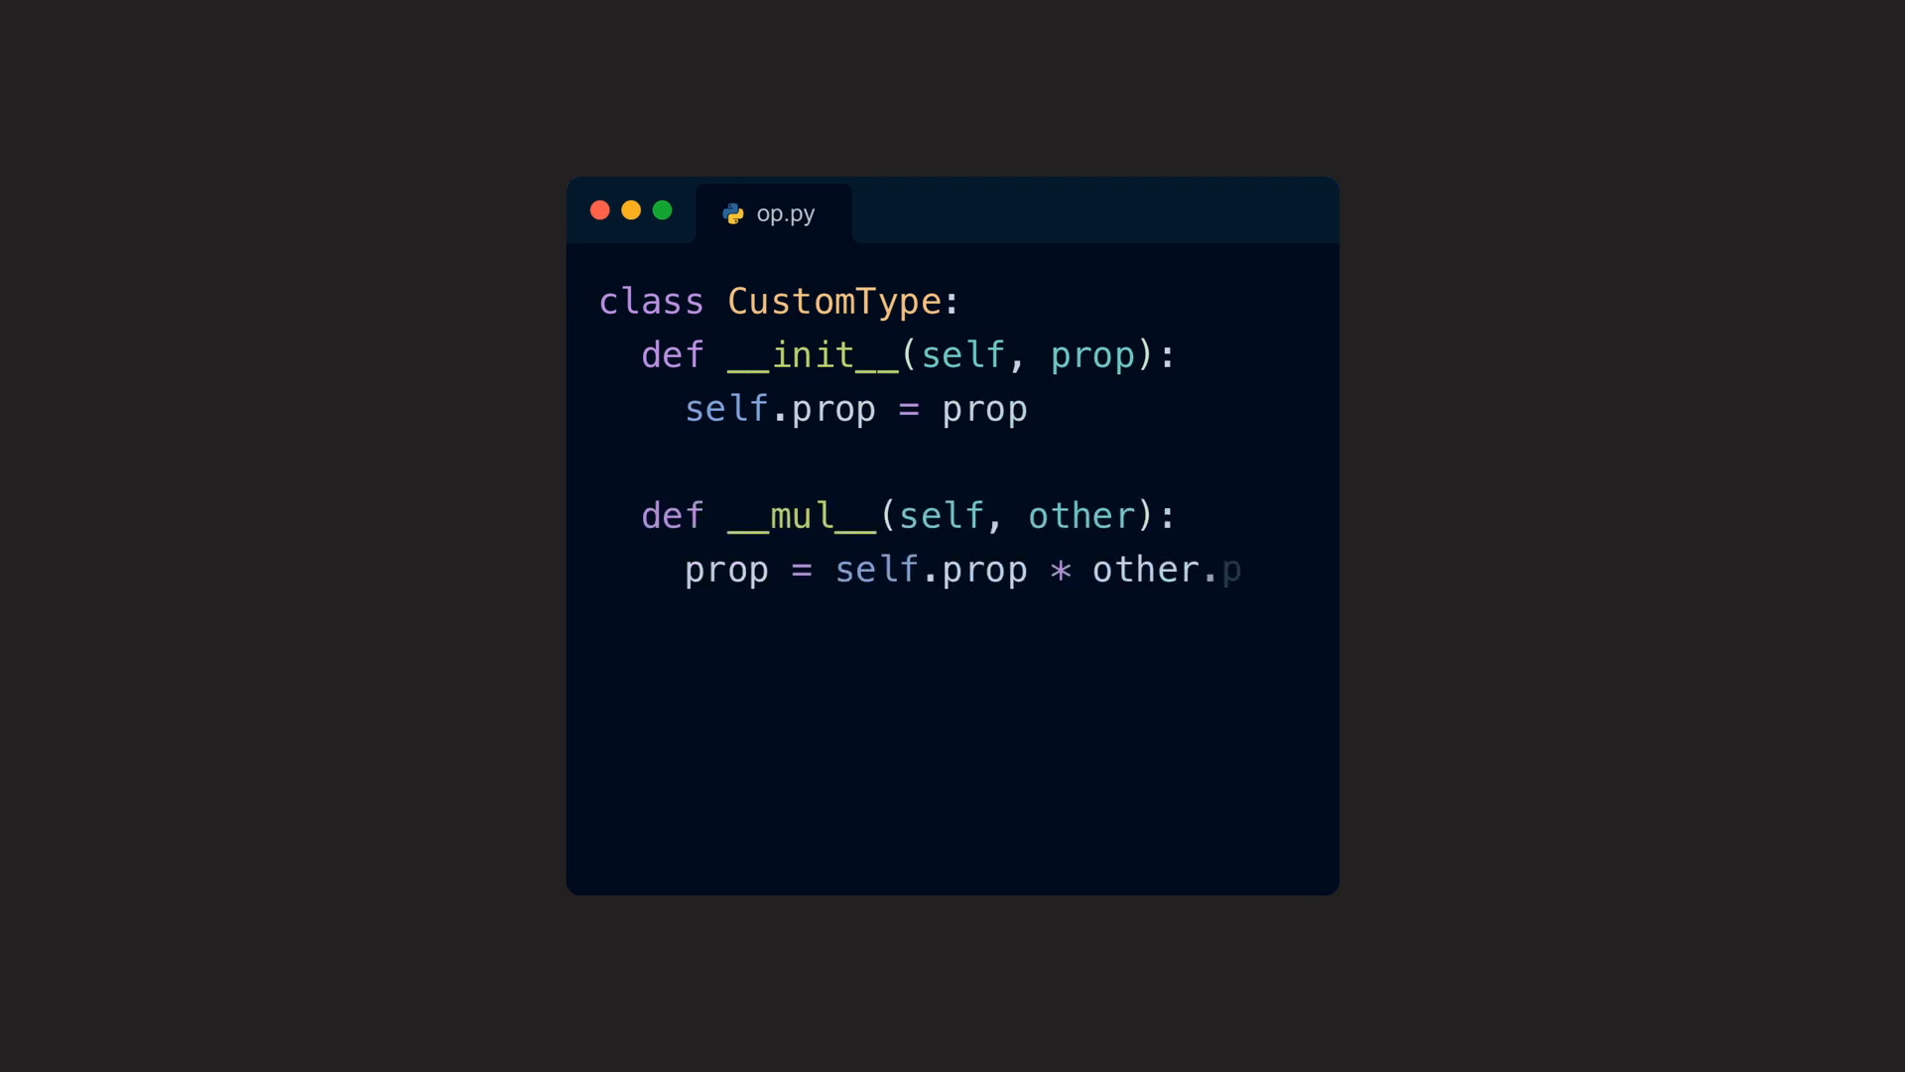
{"action": "type", "text": "rop"}
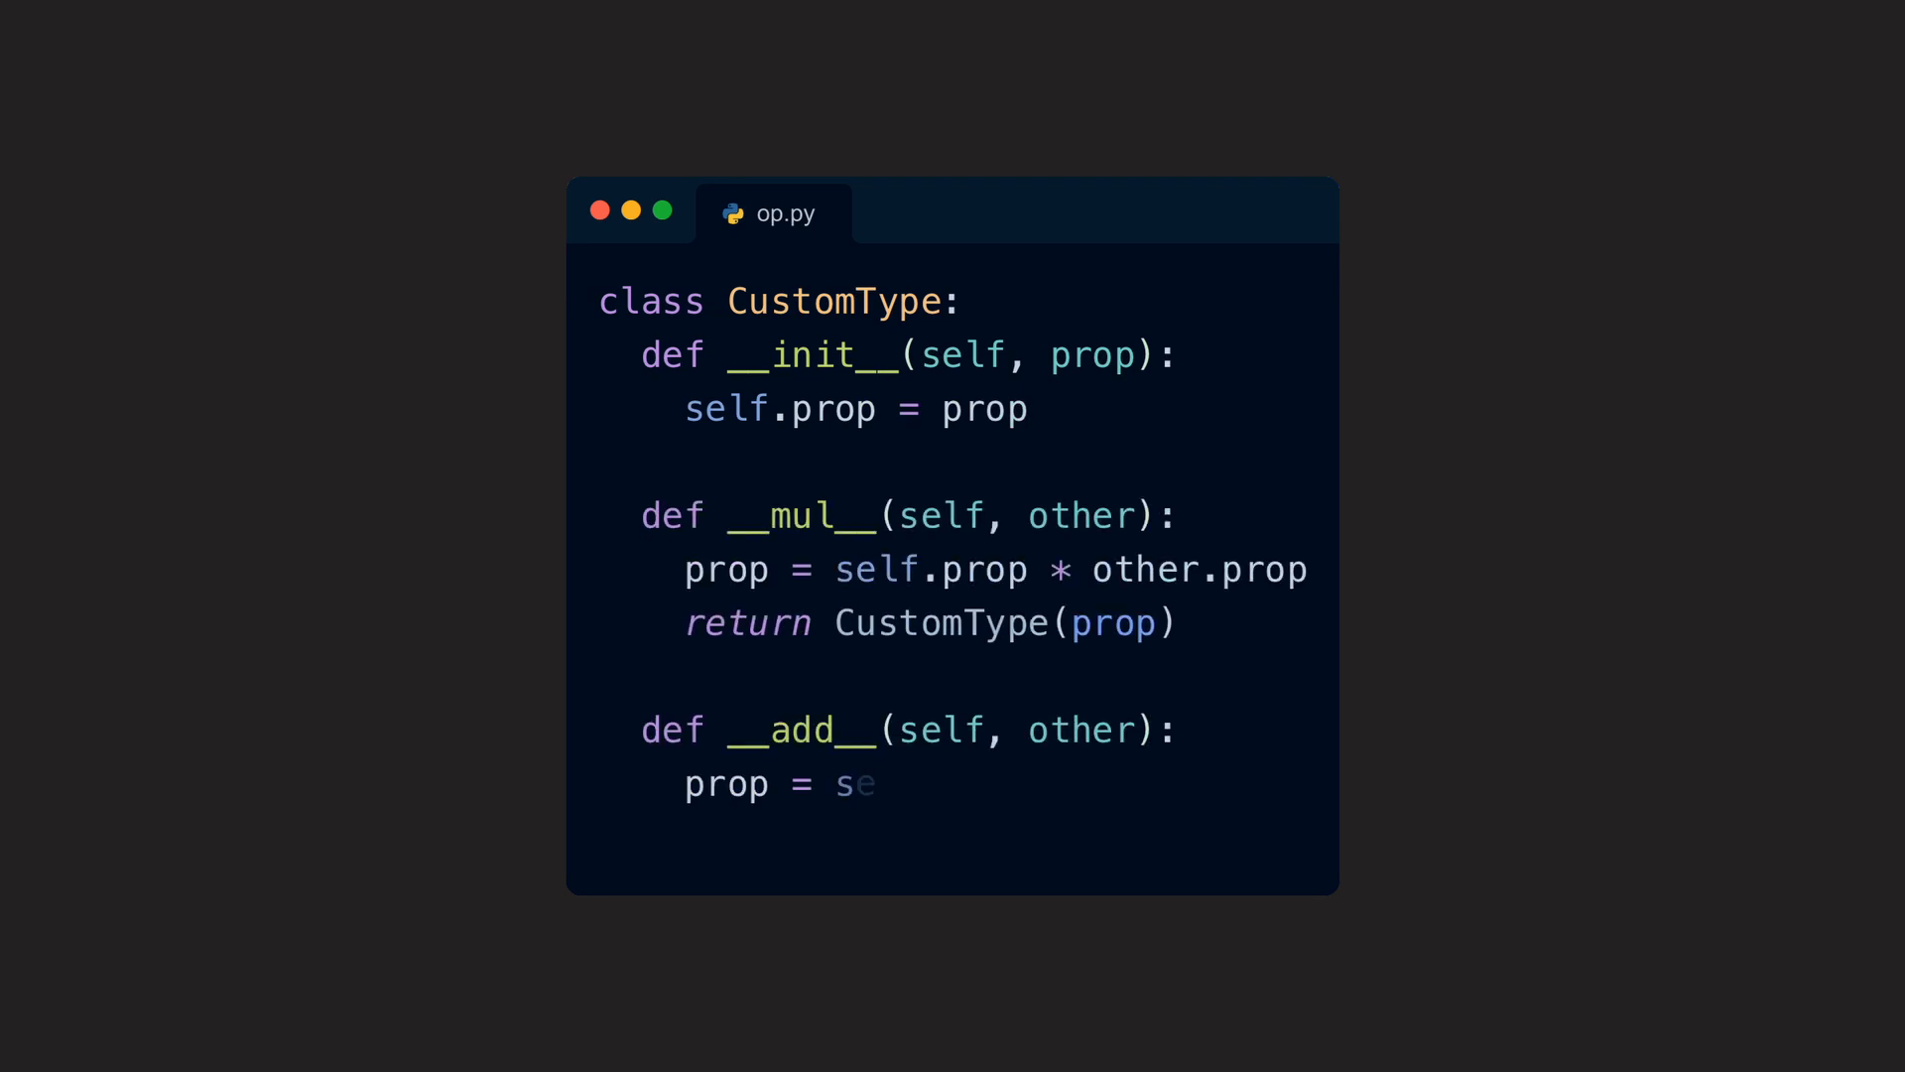
{"action": "type", "text": "lf.prop + other.prop"}
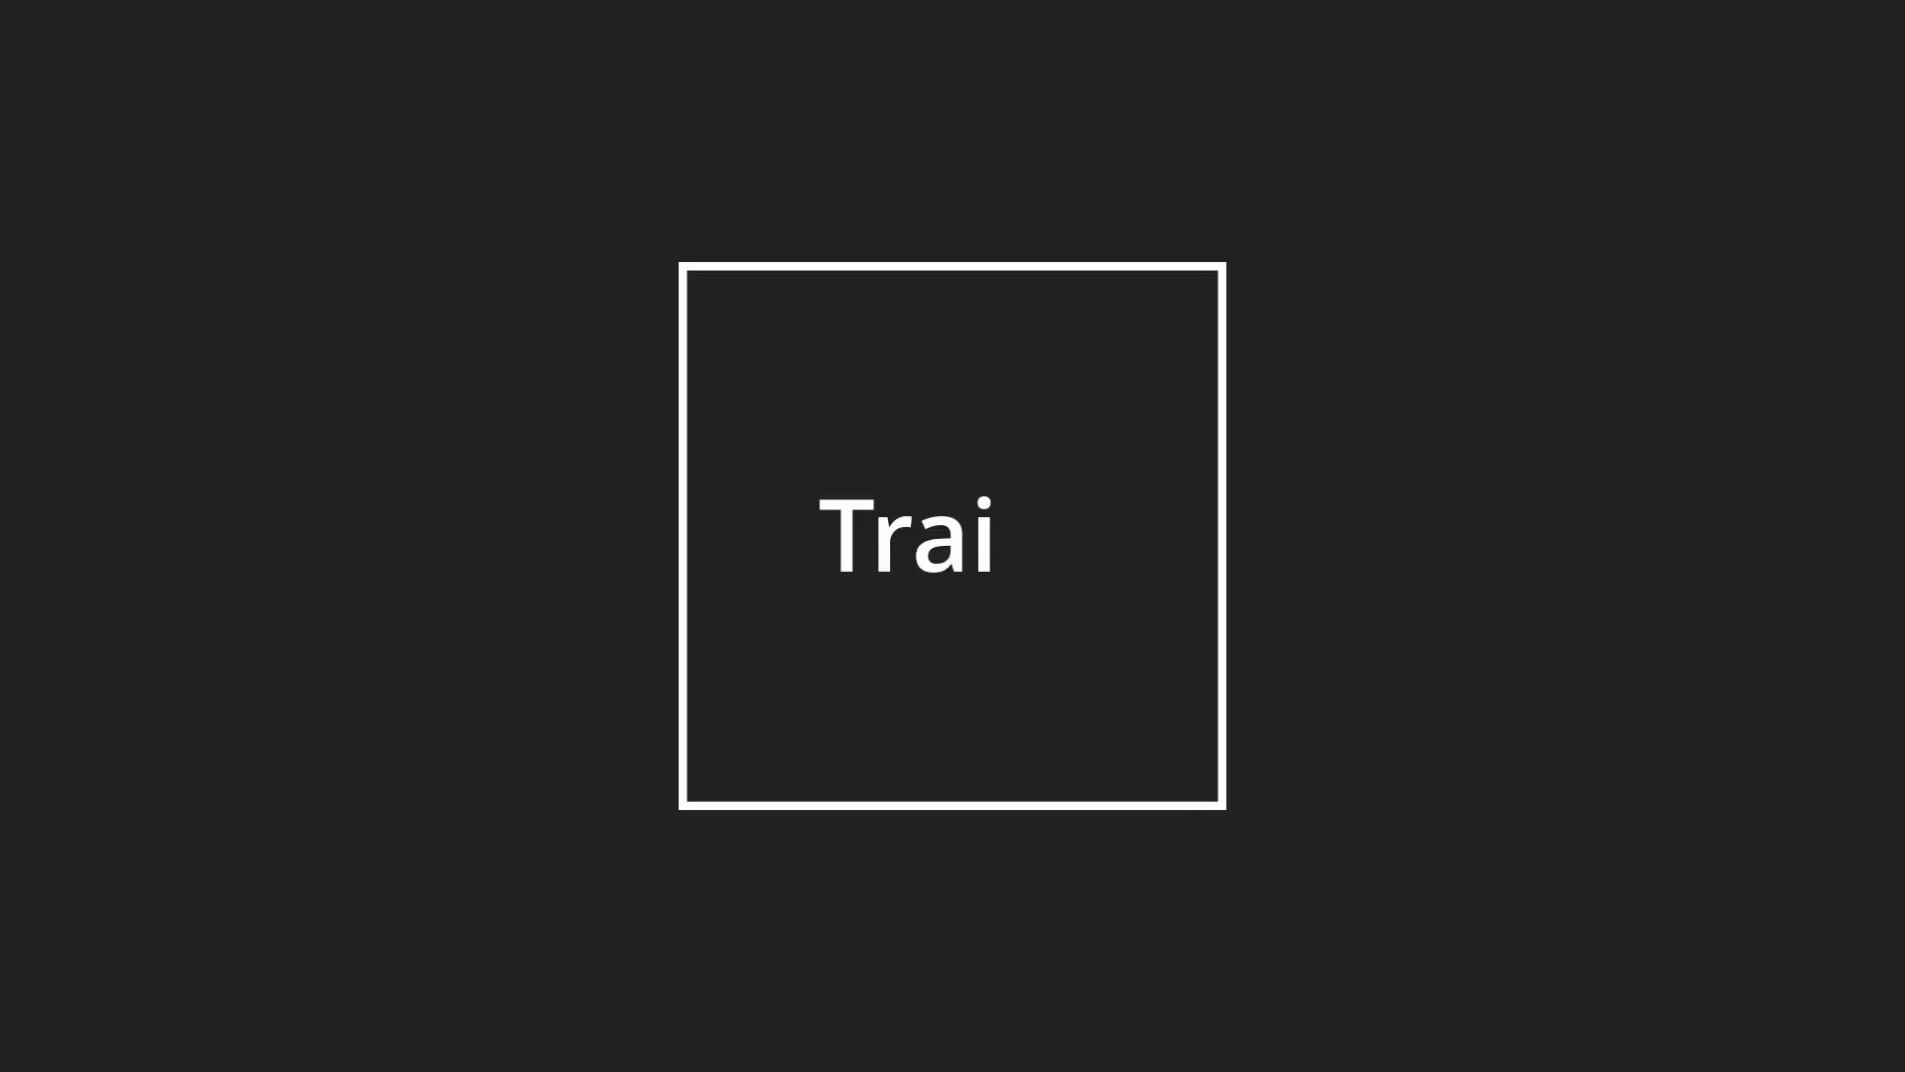
Enter 'ts' and 'Gen', then scroll the String method list toward Trait Implementations
{"action": "type", "text": "ts"}
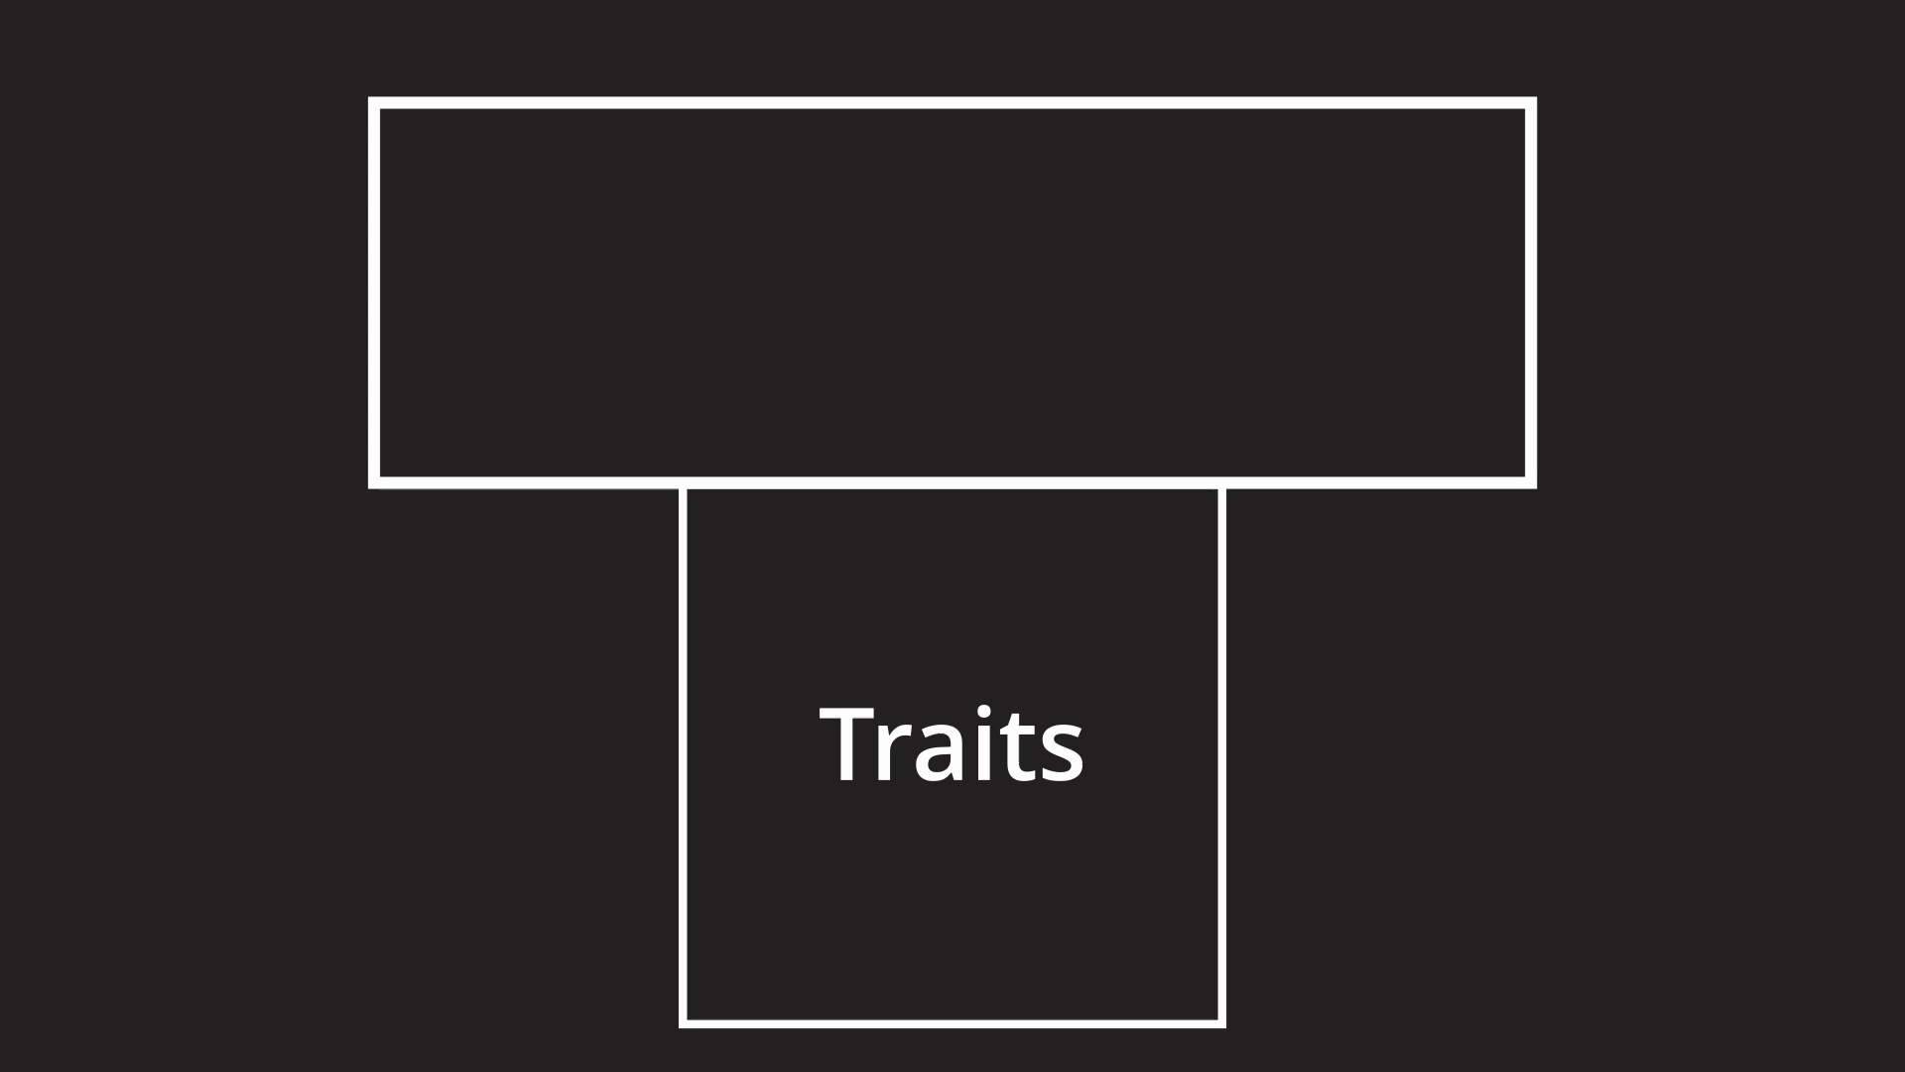
{"action": "type", "text": "Gen"}
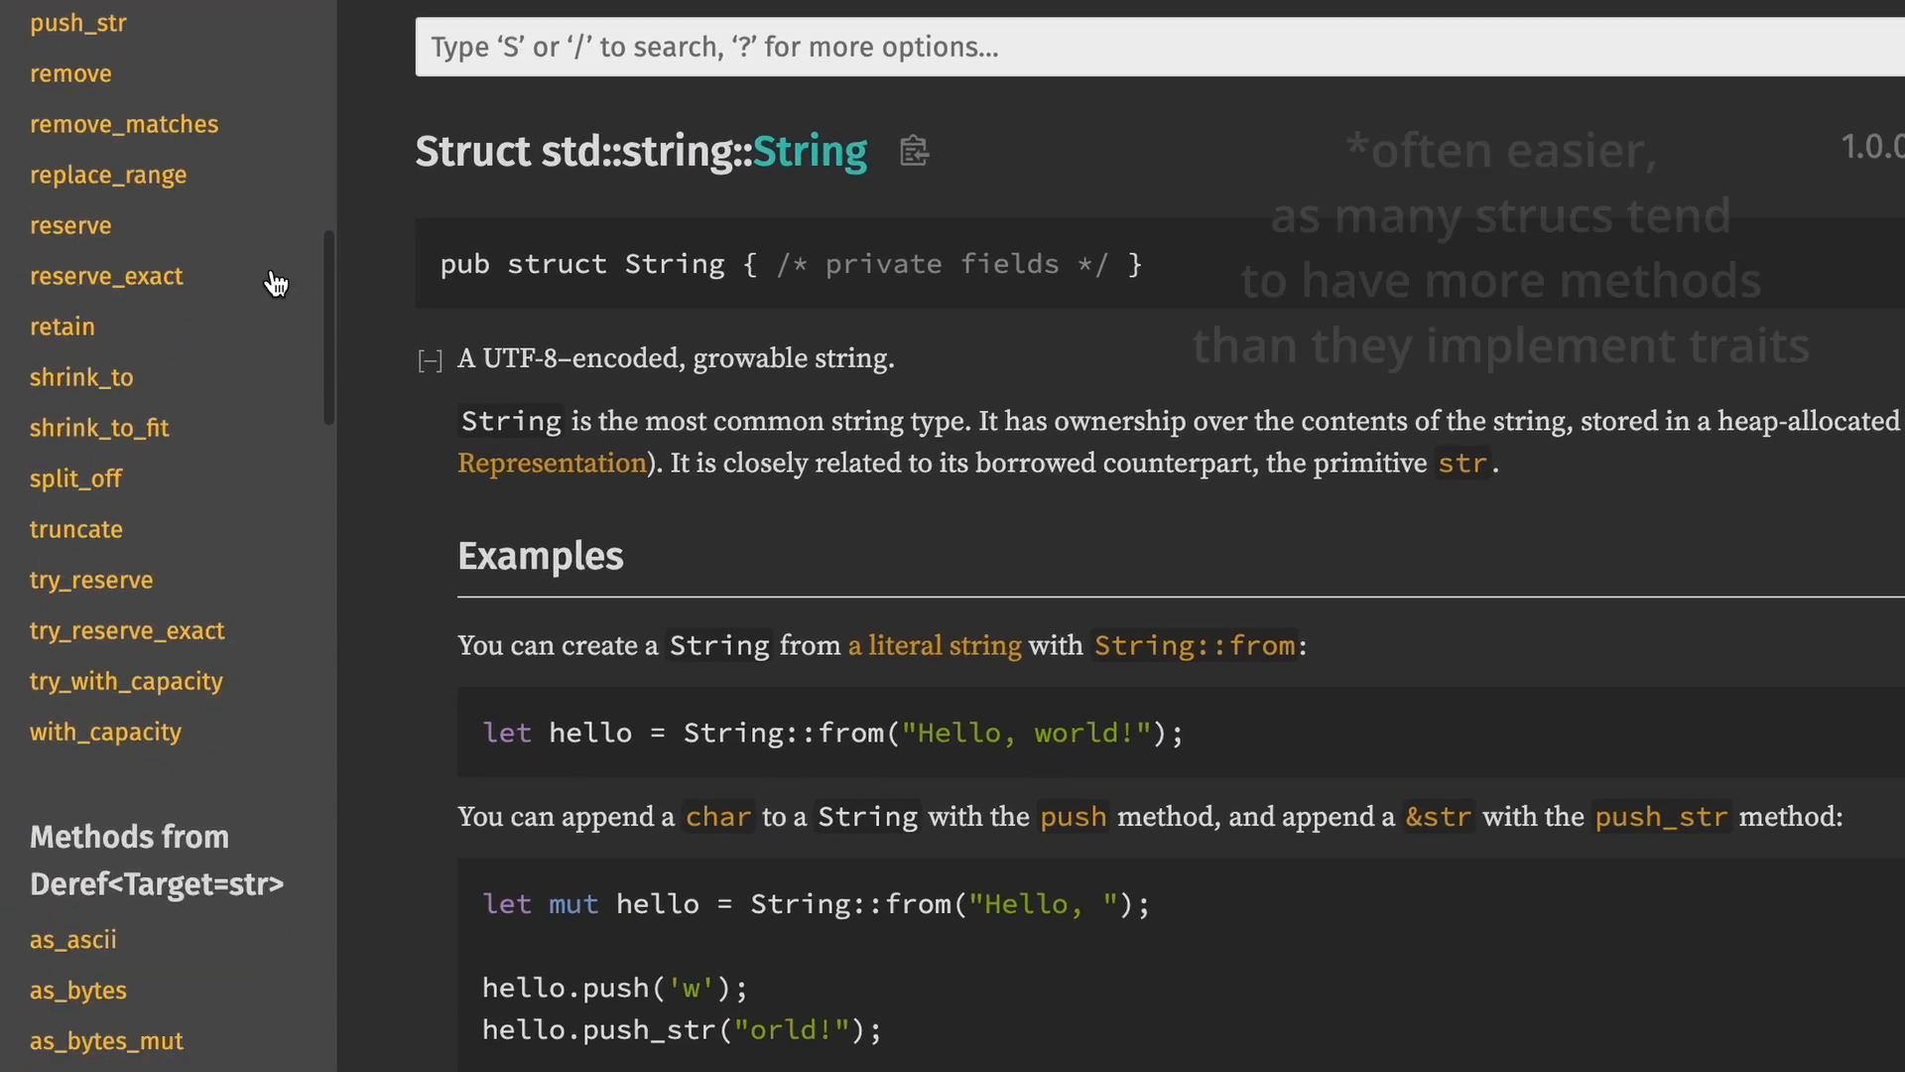
{"action": "scroll", "scroll_direction": "down", "scroll_amount": 3}
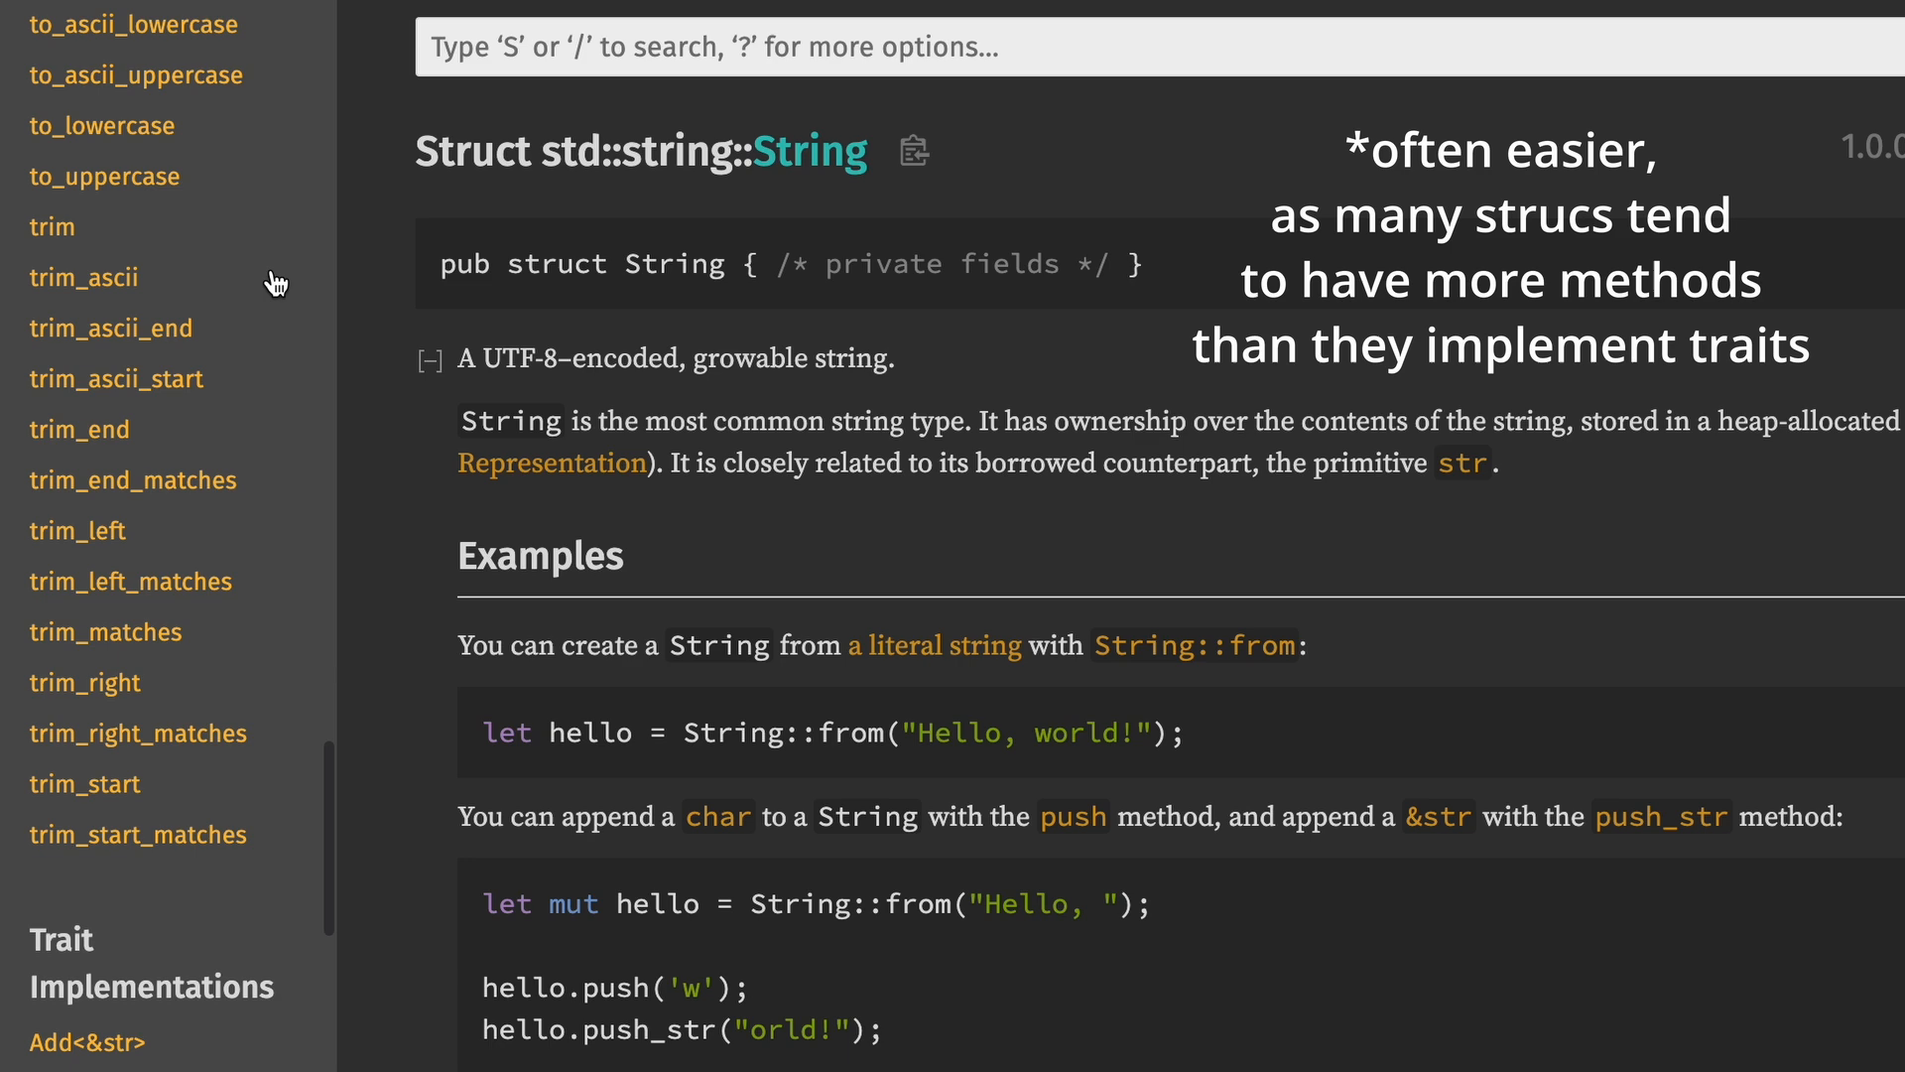
{"action": "scroll", "scroll_direction": "down", "scroll_amount": 3}
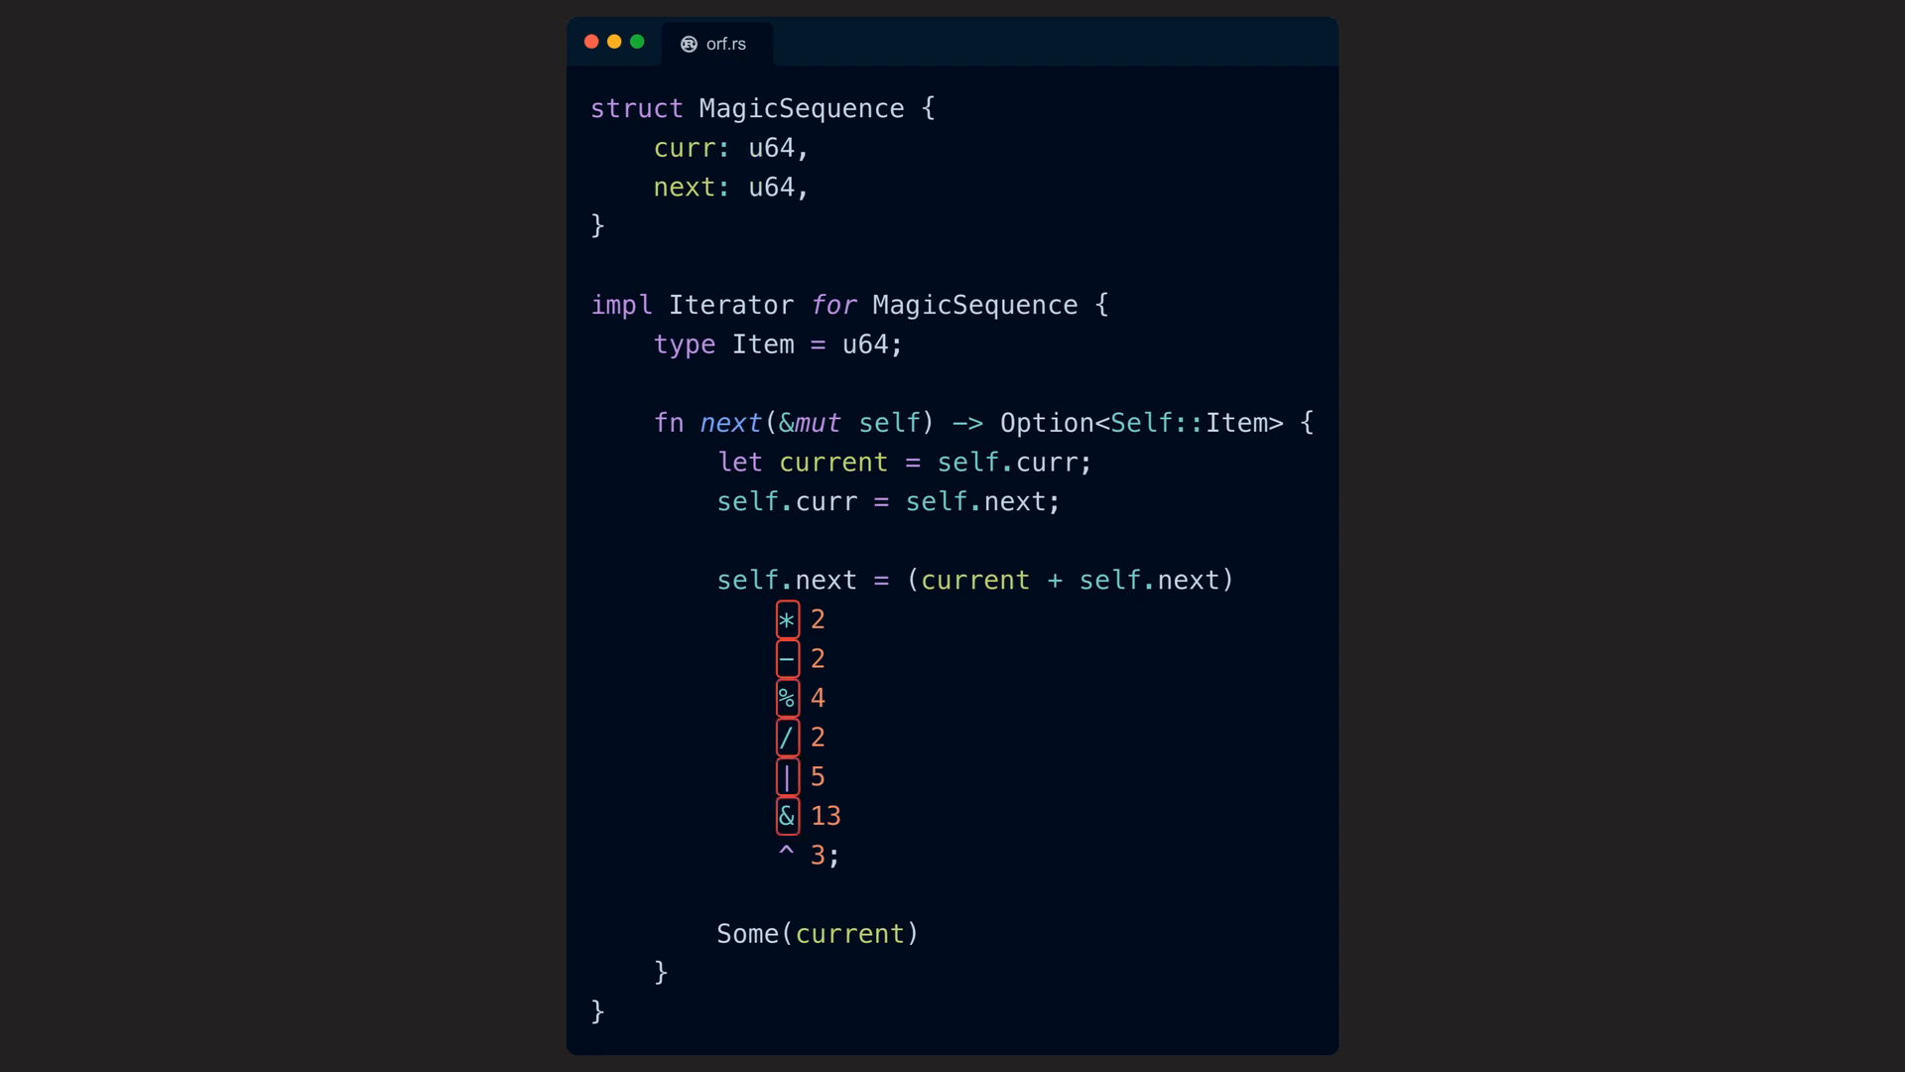
Scroll through the MagicSequence Iterator code in orf.rs
{"action": "scroll", "scroll_direction": "down", "scroll_amount": 3}
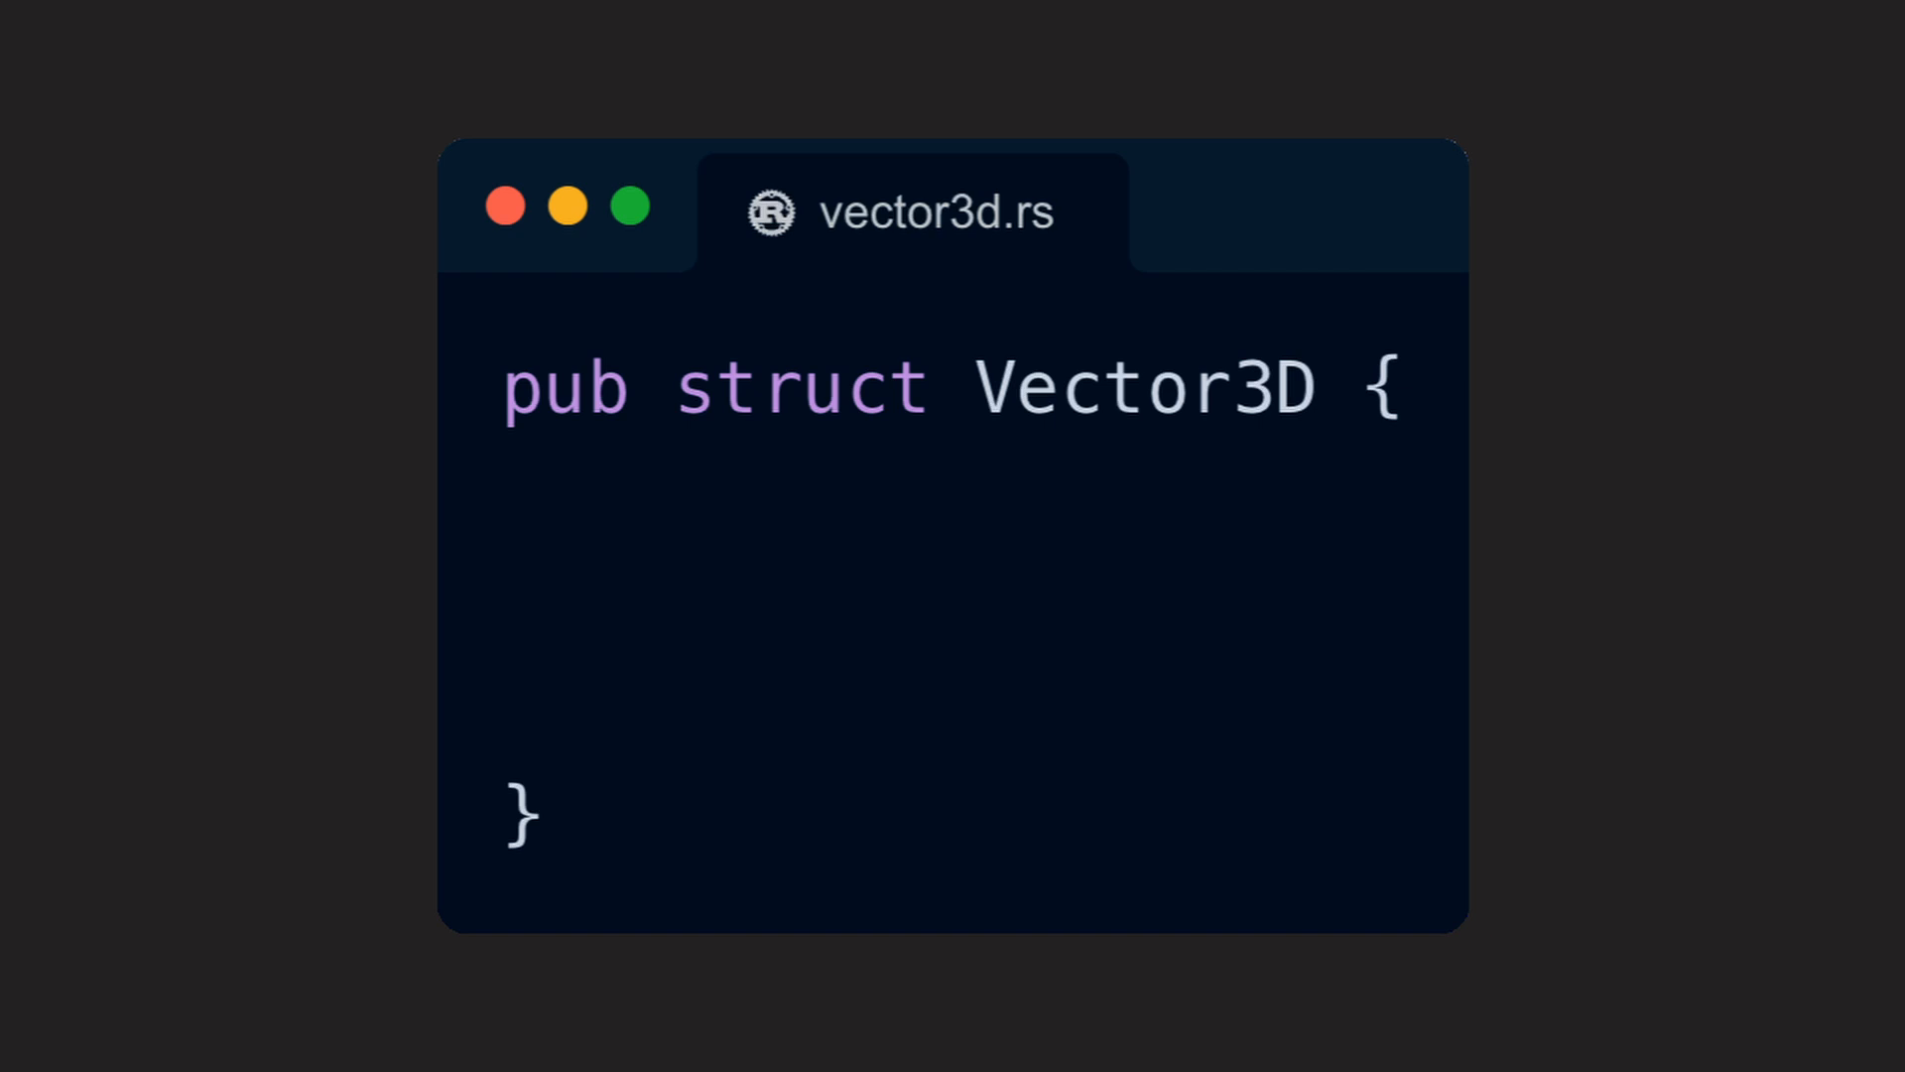
Add the fields 'pub x: i64,' and 'pub y: i64,' to Vector3D
{"action": "type", "text": "pub x: i64,"}
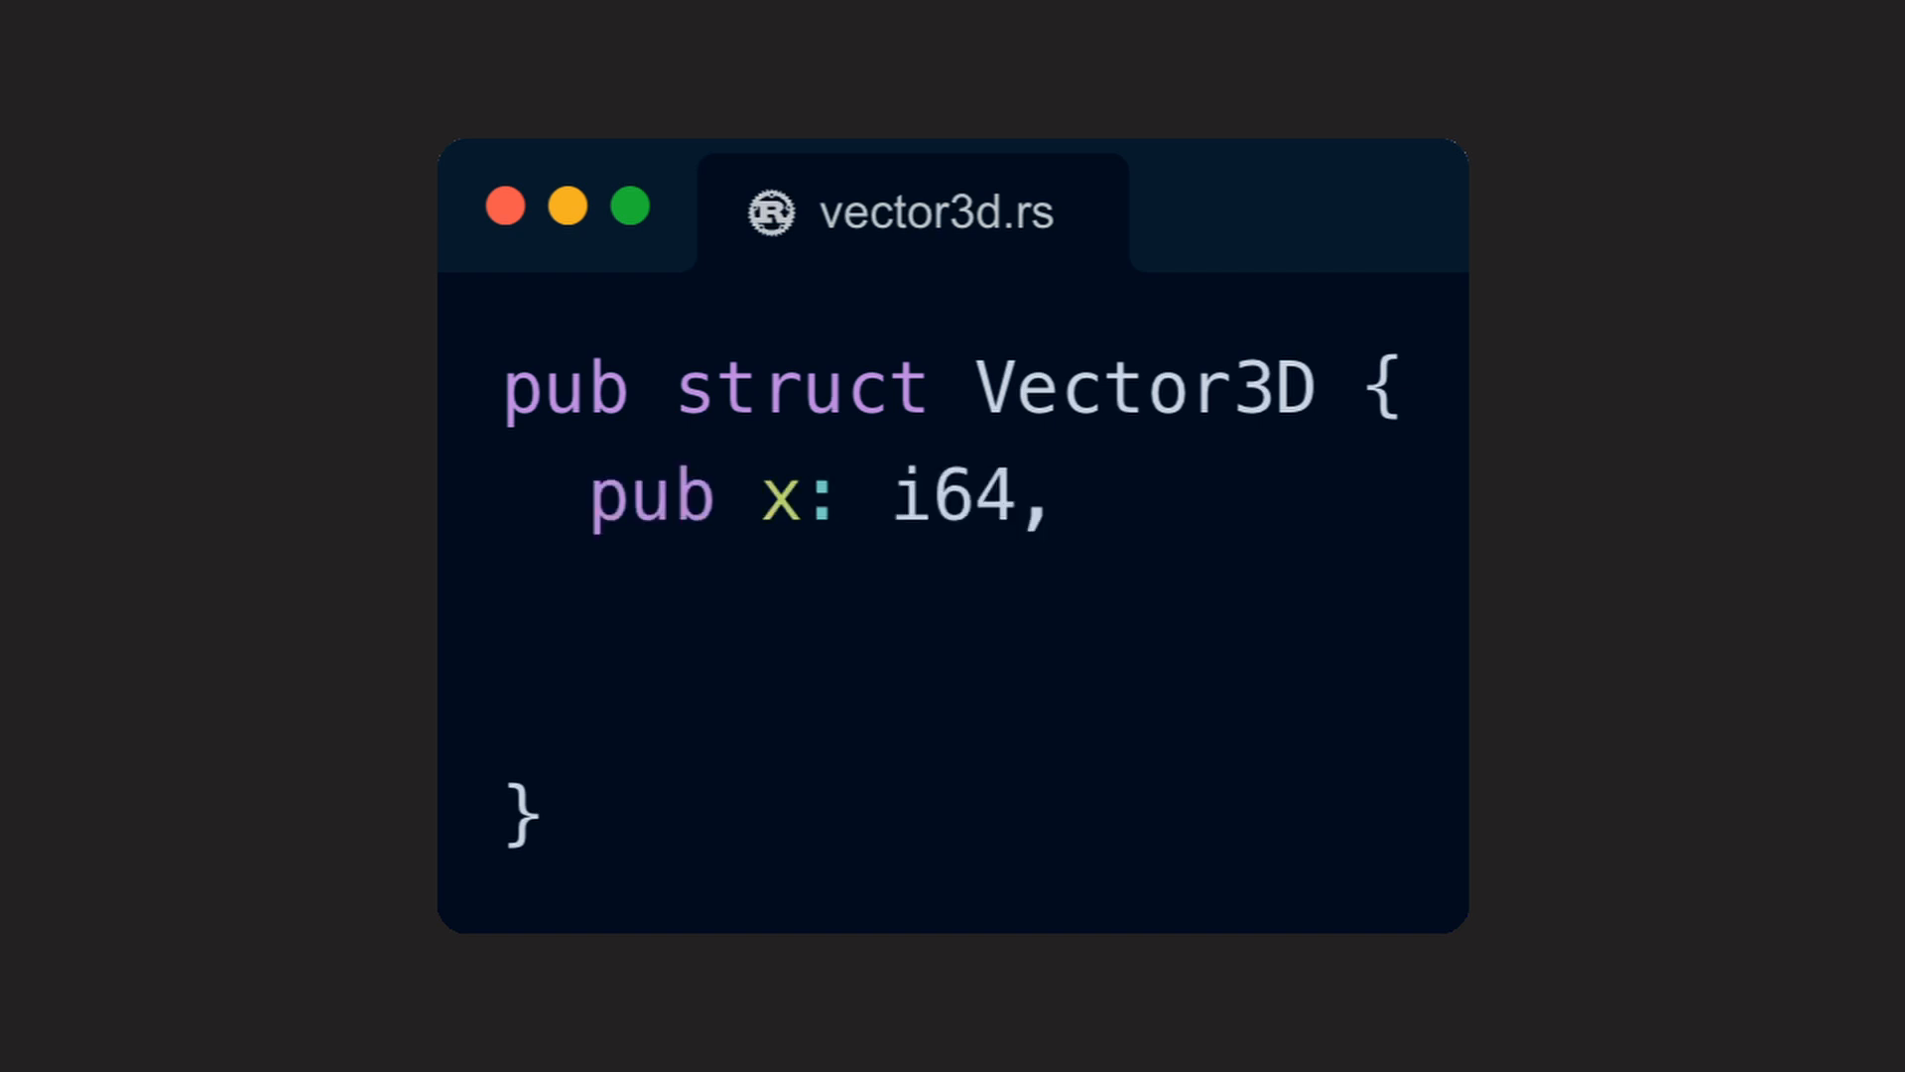
{"action": "type", "text": "pub y: i64,"}
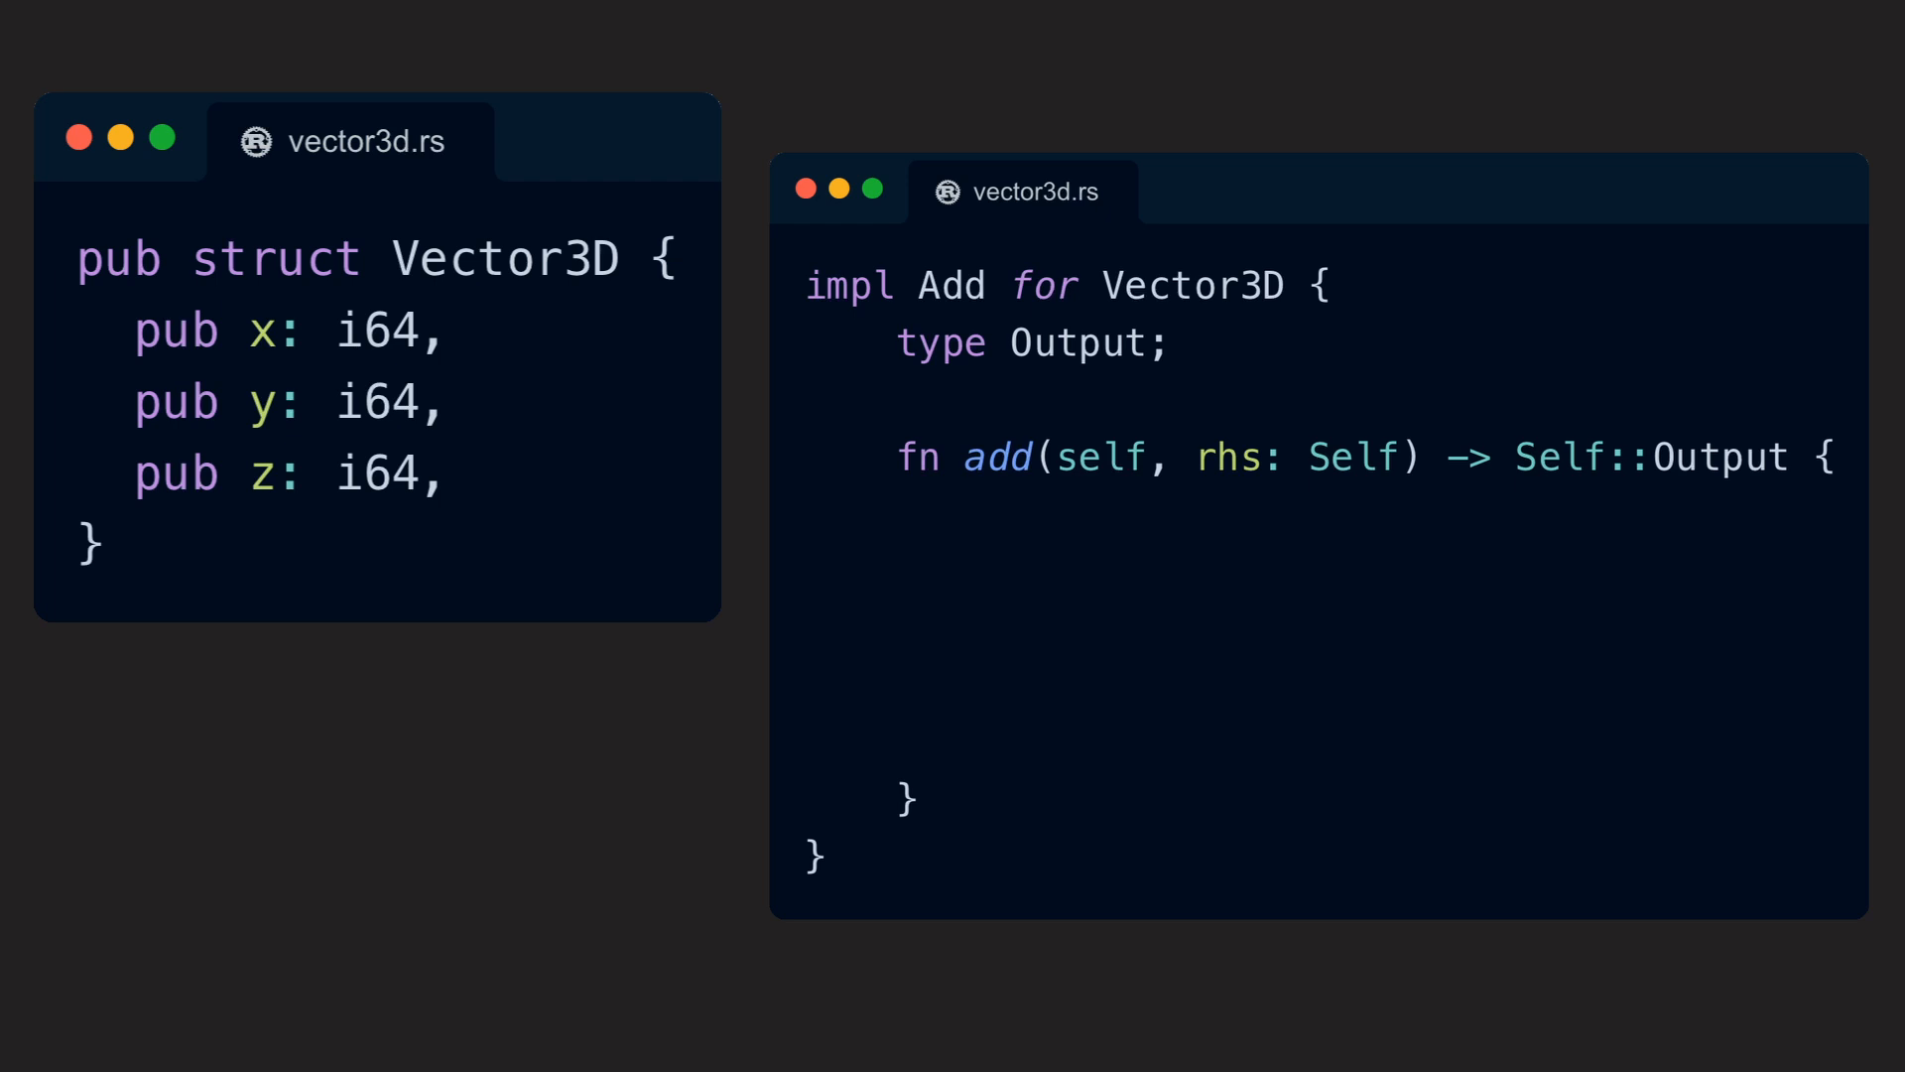
Set Output = Self and return Self with x, y, z as self plus rhs components
{"action": "type", "text": "= Self"}
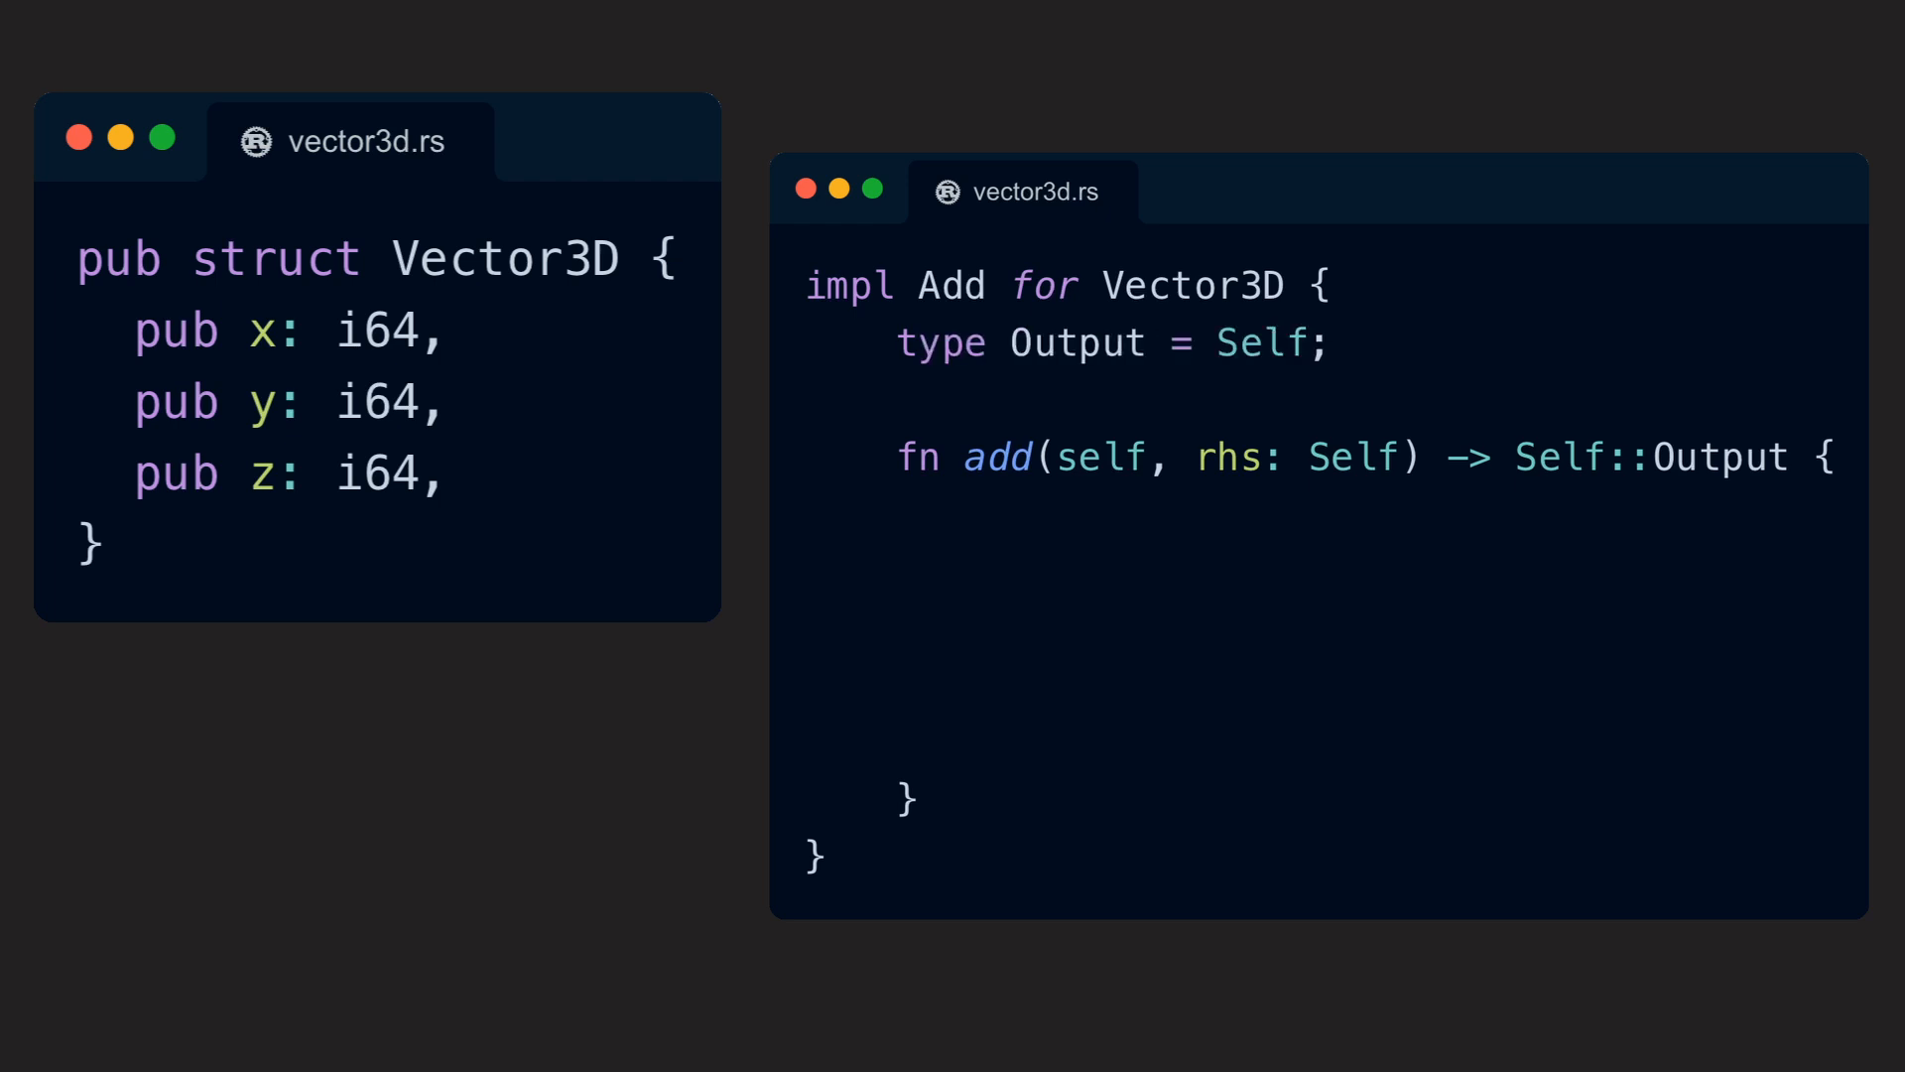
{"action": "type", "text": "Self {"}
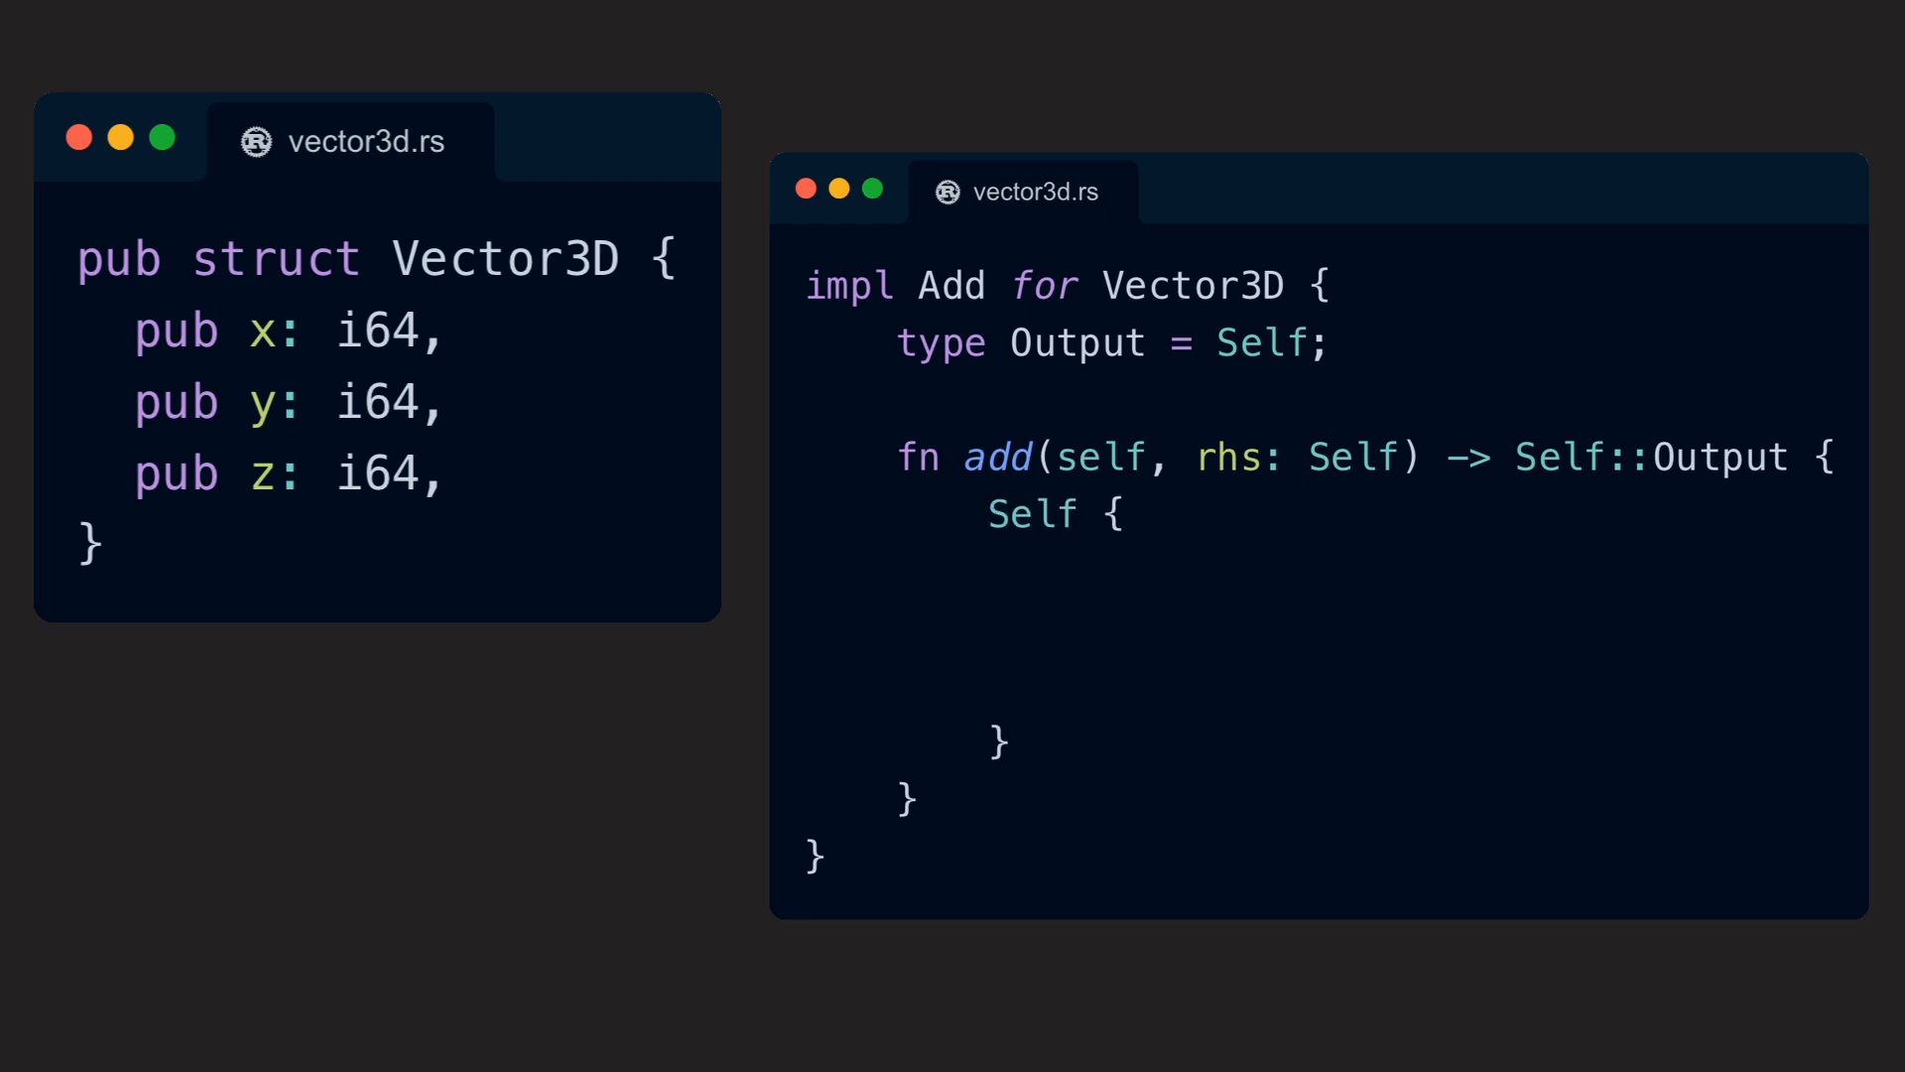
{"action": "type", "text": "x: self.x + rhs.x,"}
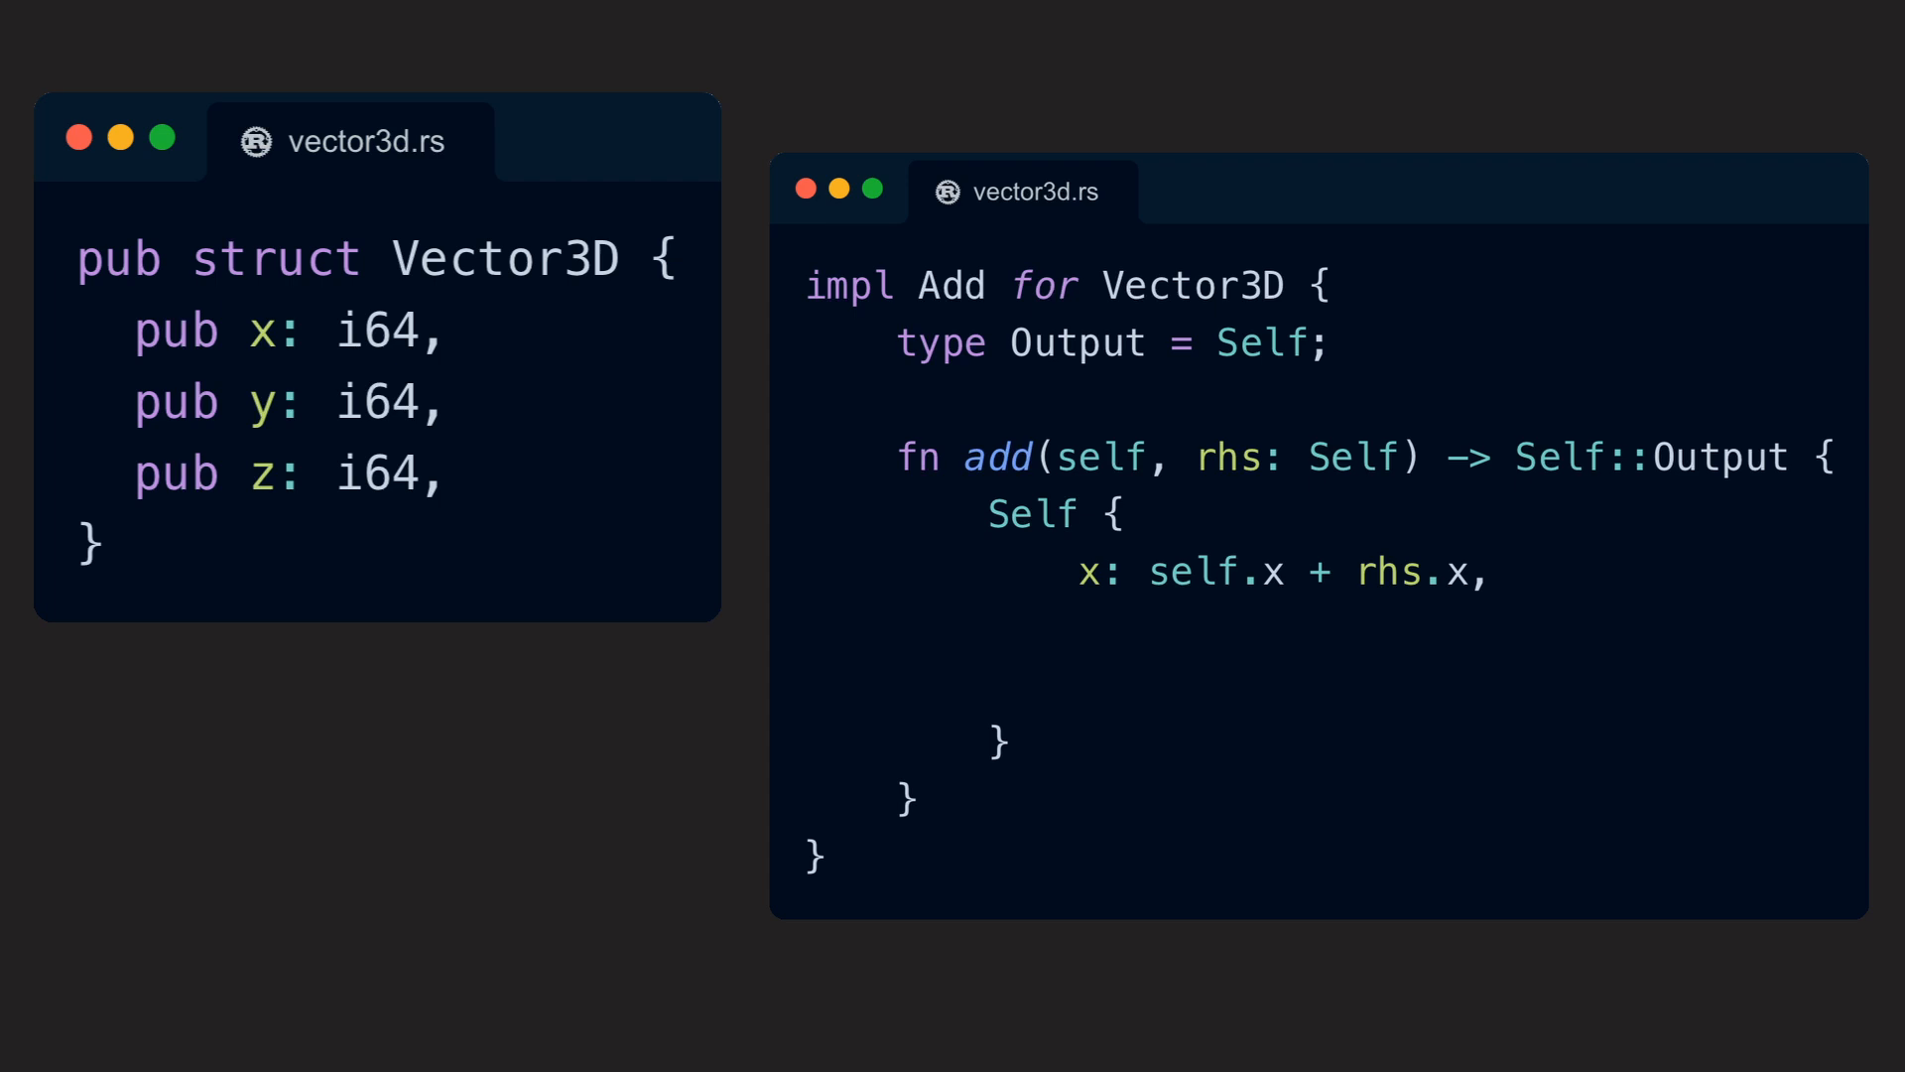
{"action": "type", "text": "y: self.y + rhs.y,"}
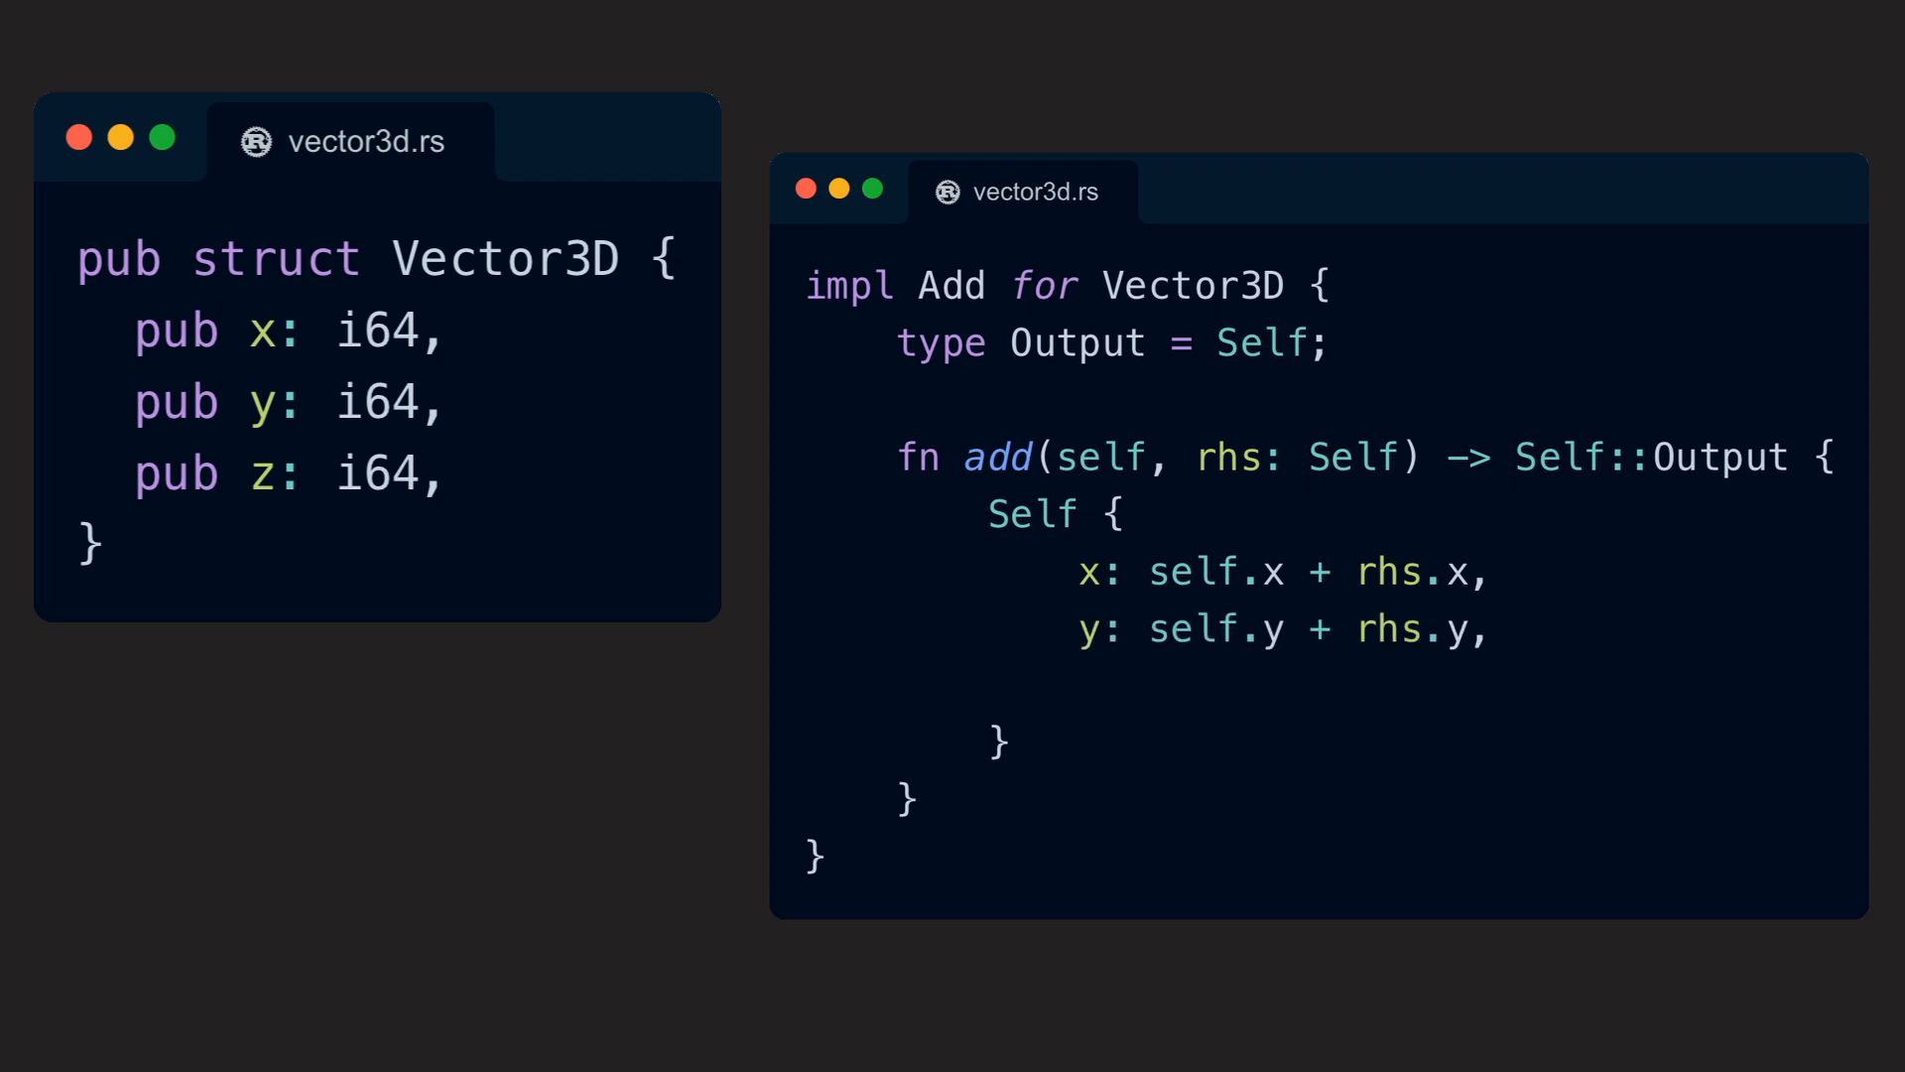
{"action": "type", "text": "z: self.z + rhs.z,"}
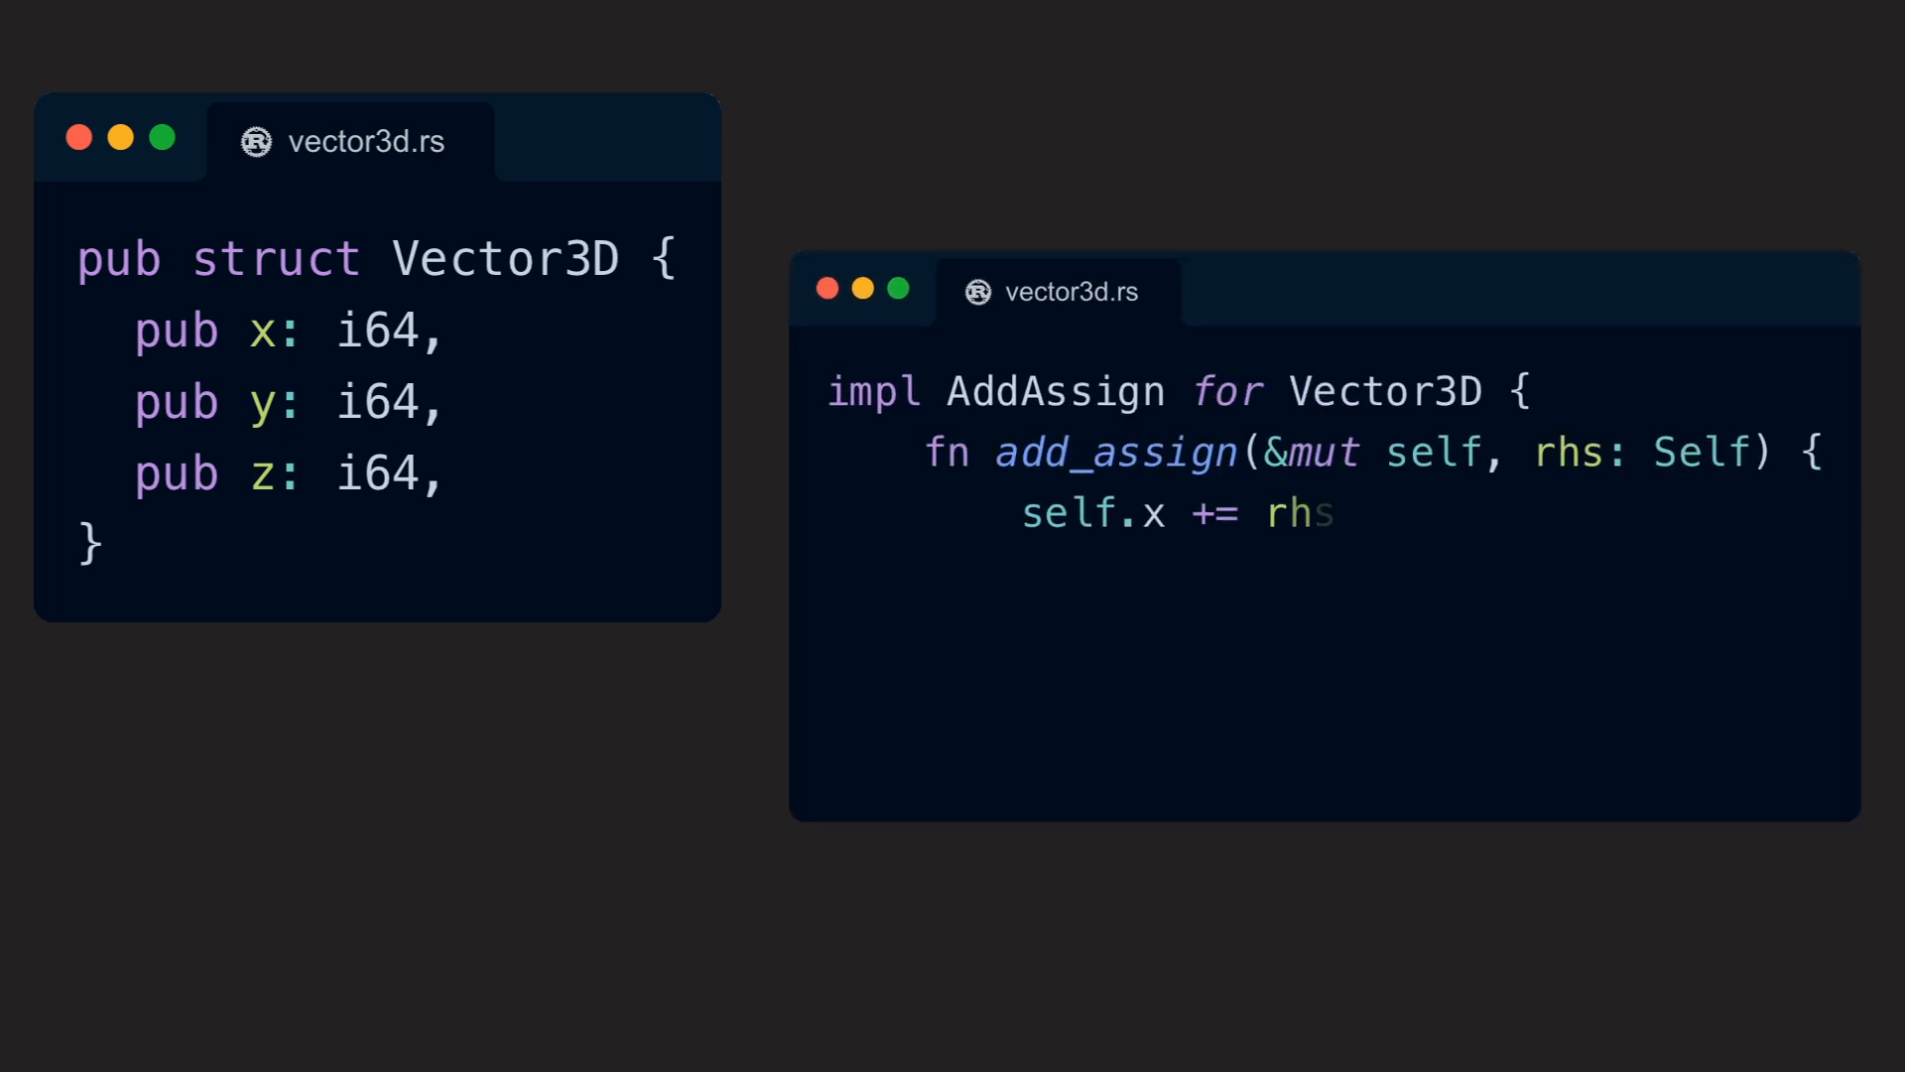
Complete the add_assign line 'self.x += rhs.x;'
{"action": "type", "text": ".x;"}
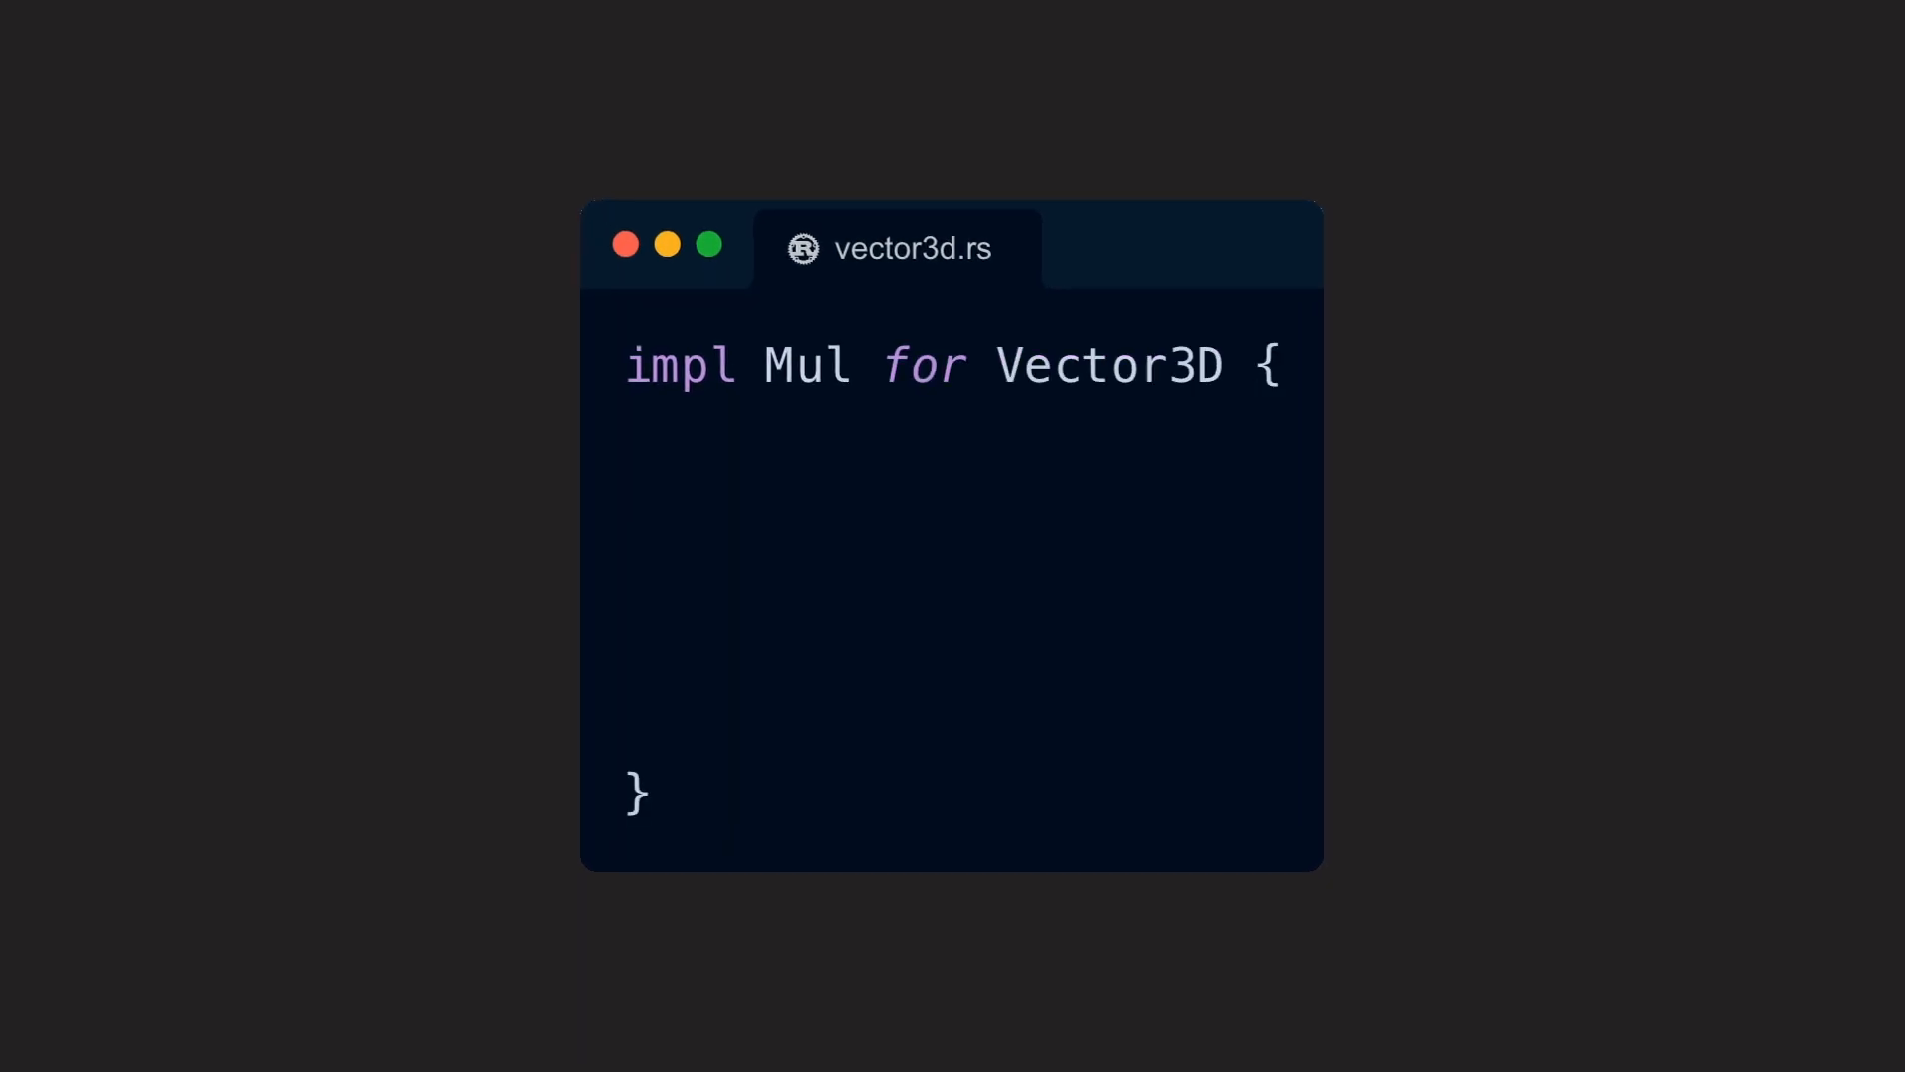
Add 'type Output = i64;' and the signature 'fn mul(self, rhs: Self) -> Self::Output {'
{"action": "type", "text": "type Output = i64;"}
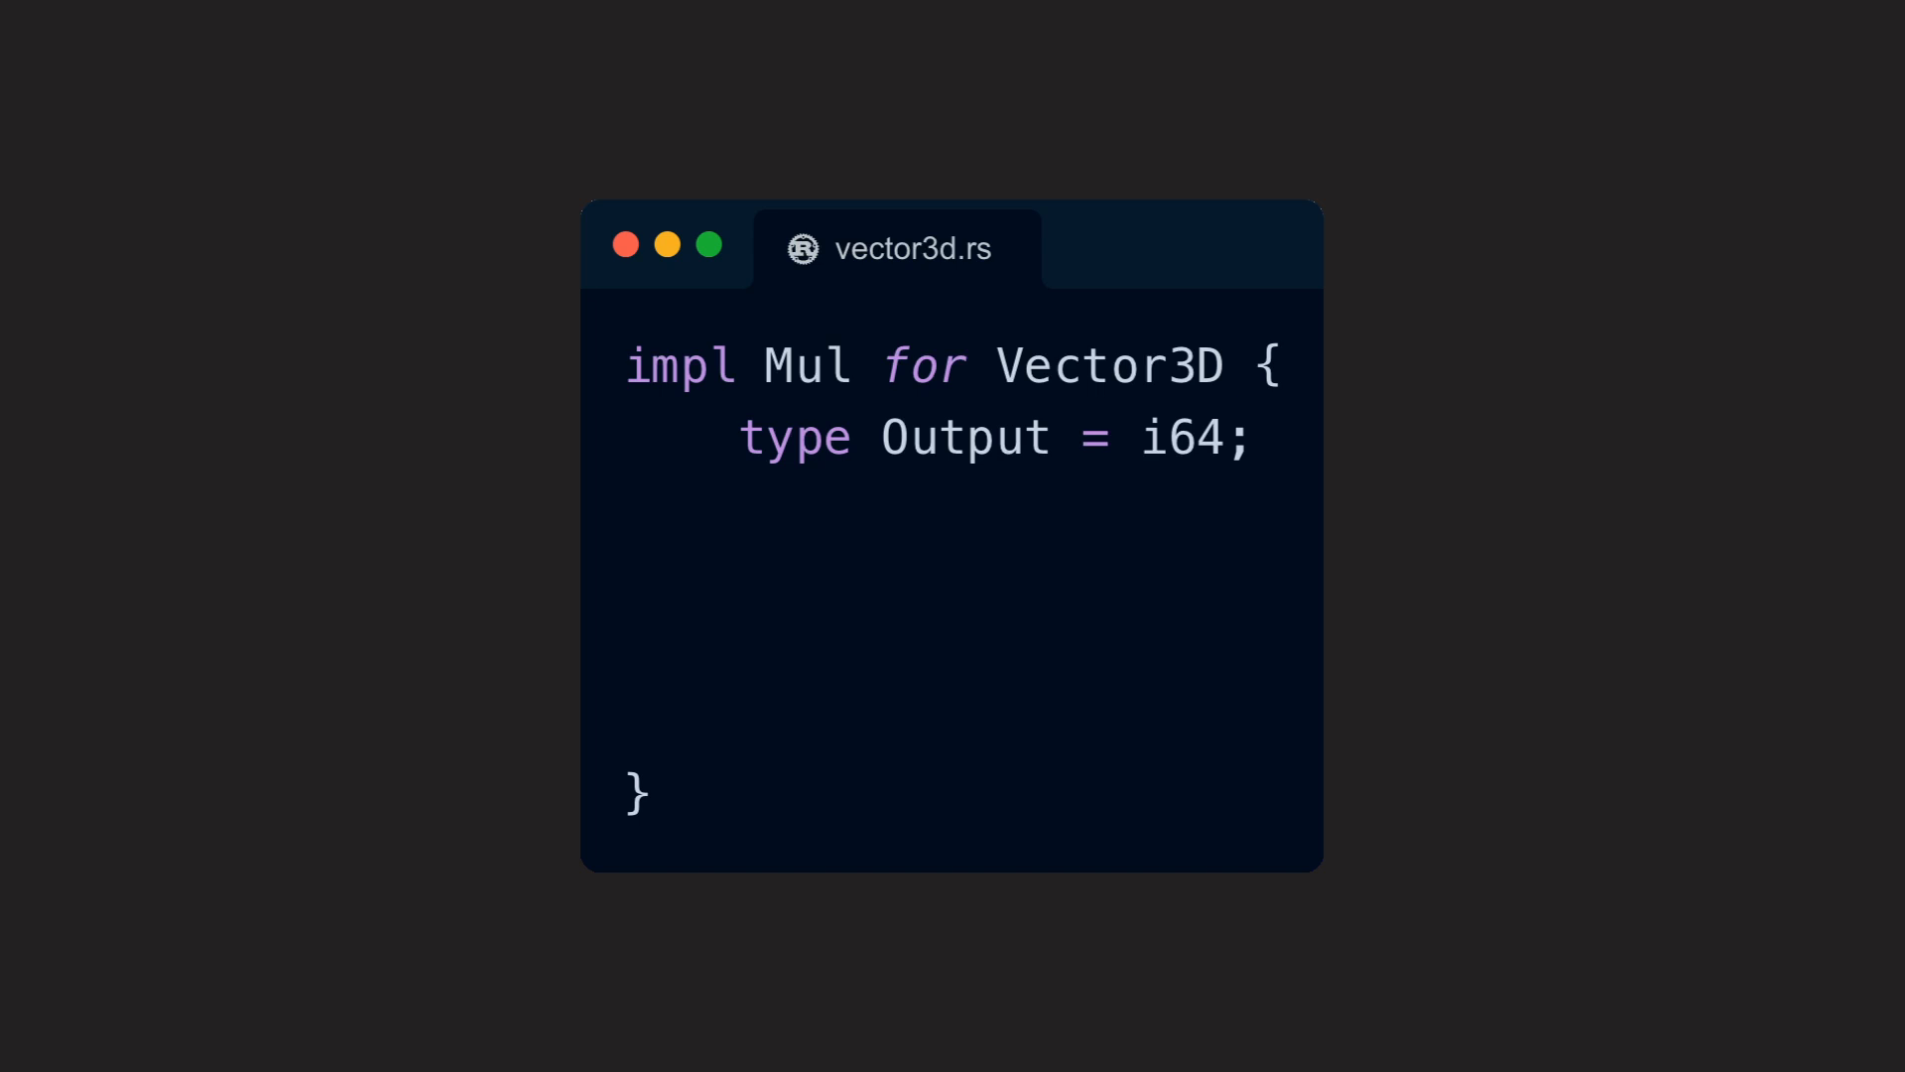
{"action": "type", "text": "fn mu"}
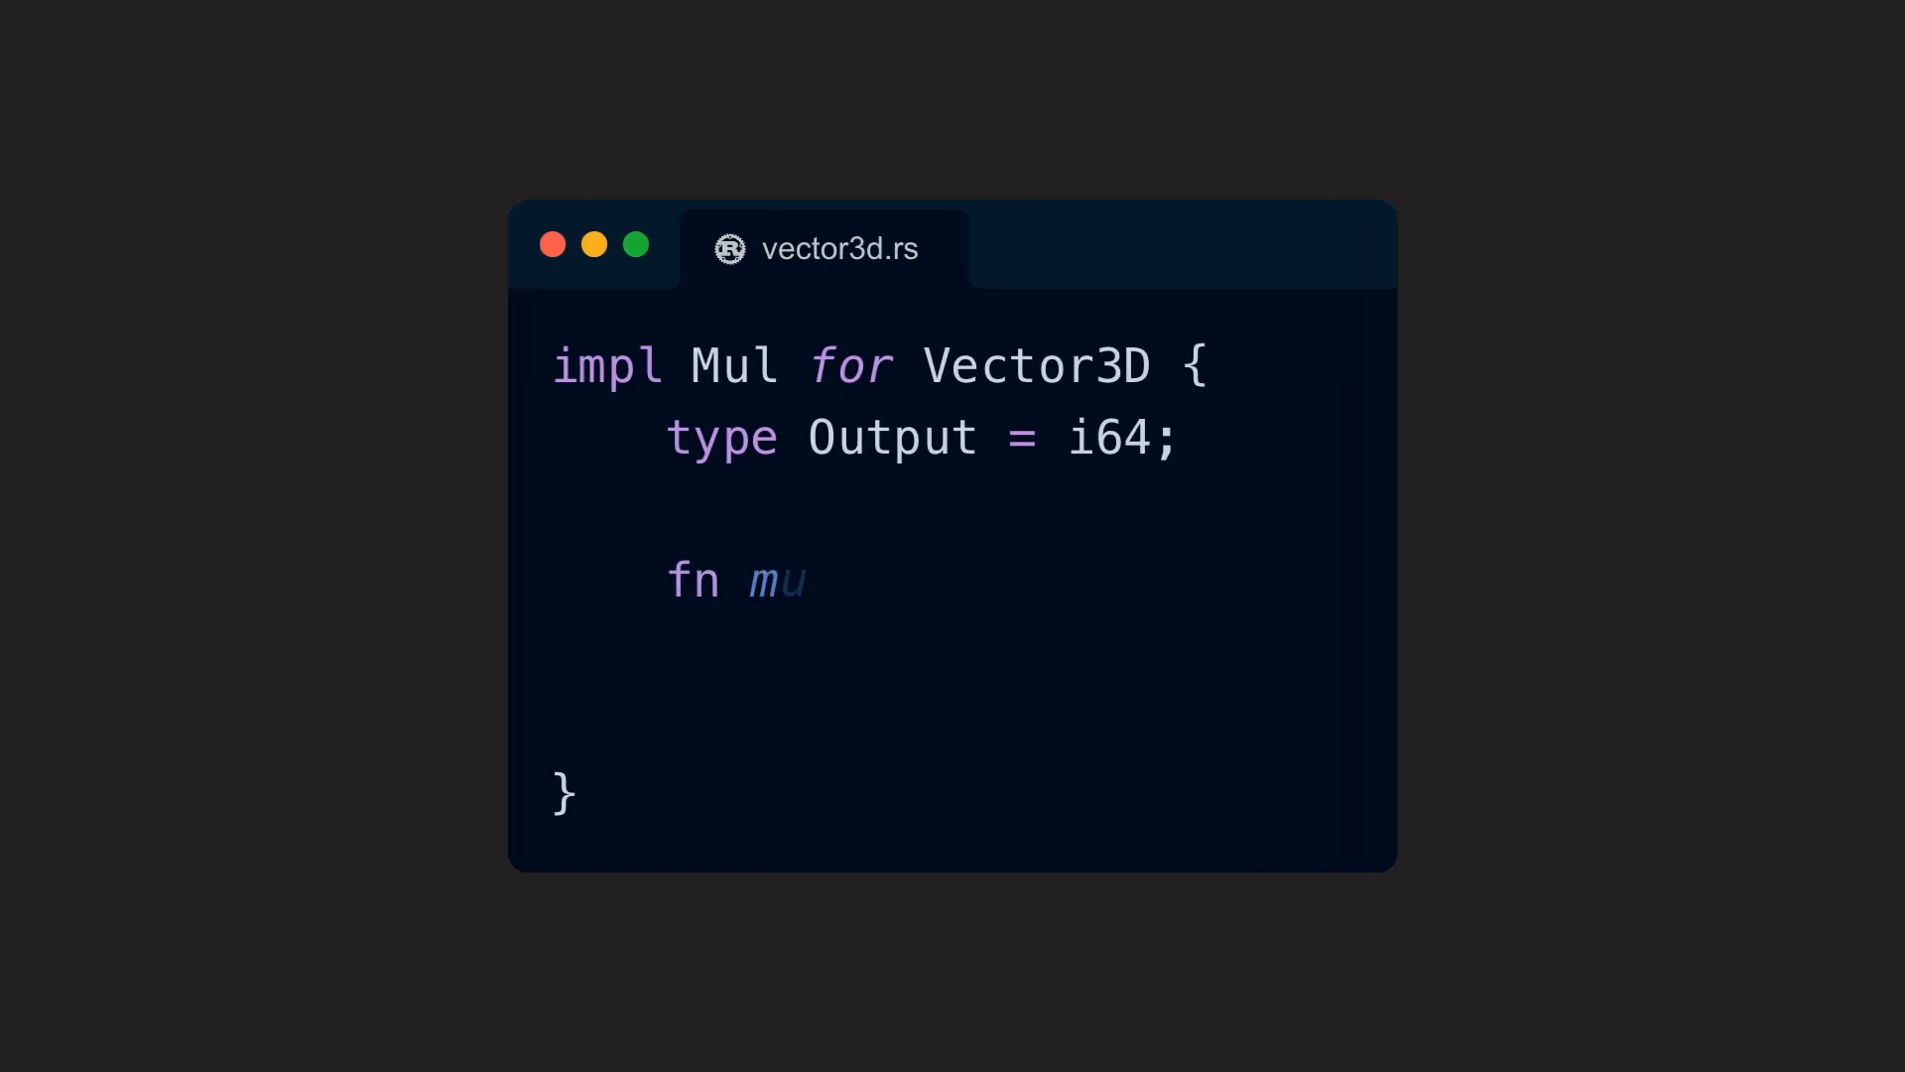
{"action": "type", "text": "l(self, rhs: Self) -> Self::Output {"}
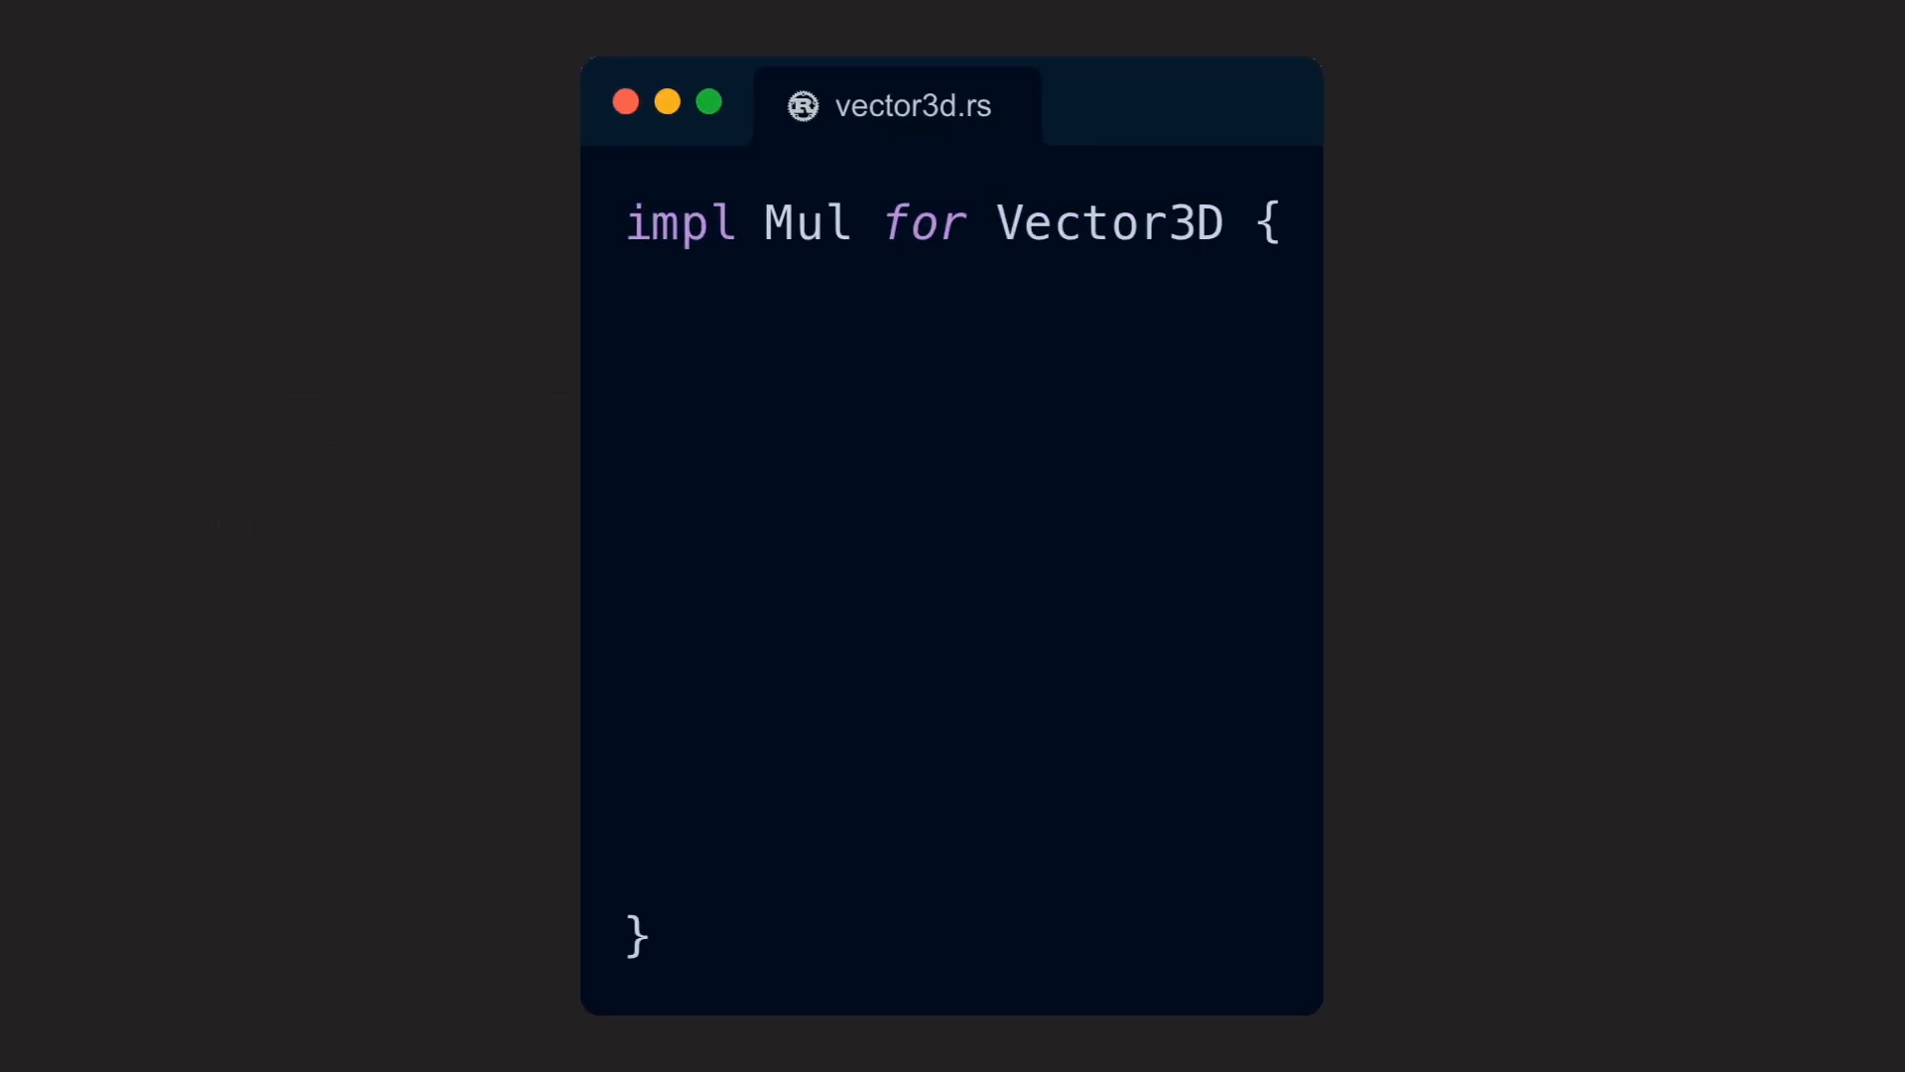
Change the impl to Mul<i64> with Output = Self and 'fn mul(self, rhs: i64)' returning Self
{"action": "type", "text": "<i64>"}
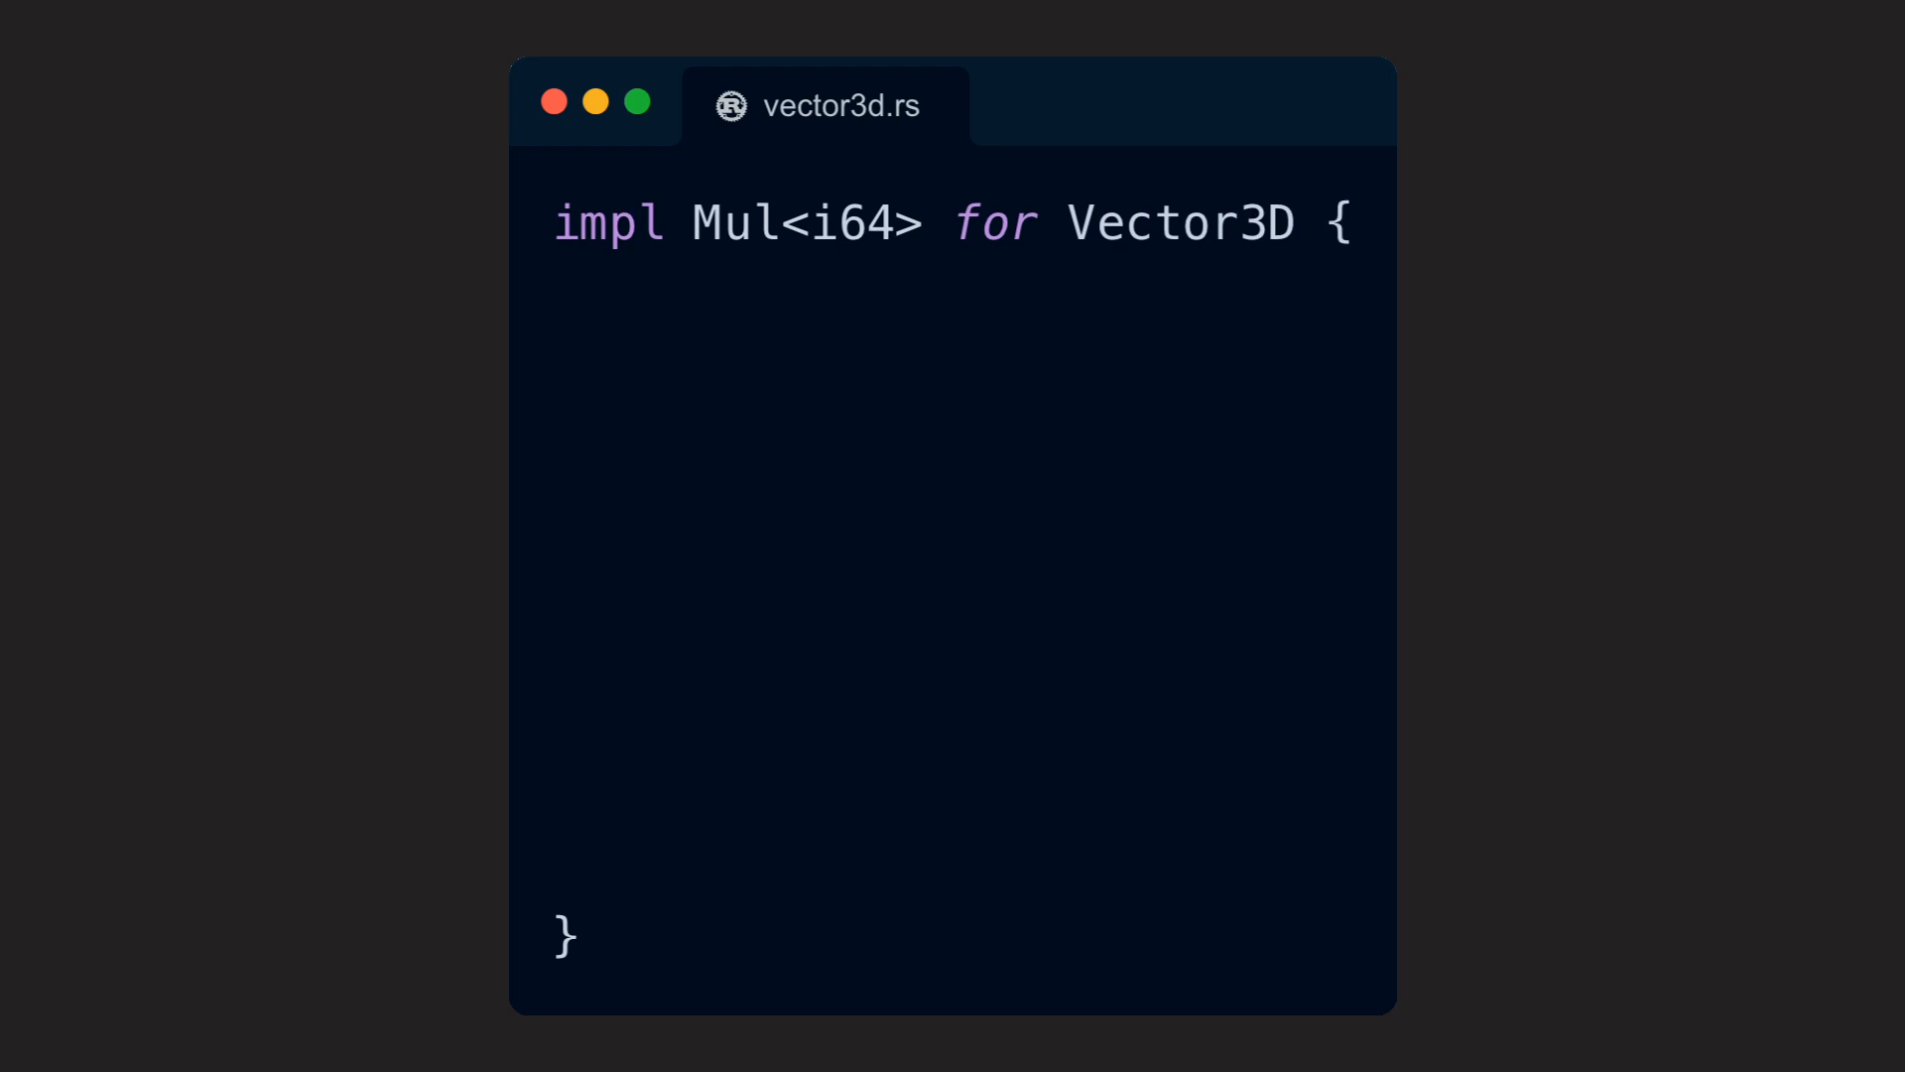
{"action": "type", "text": "type Output = Self;"}
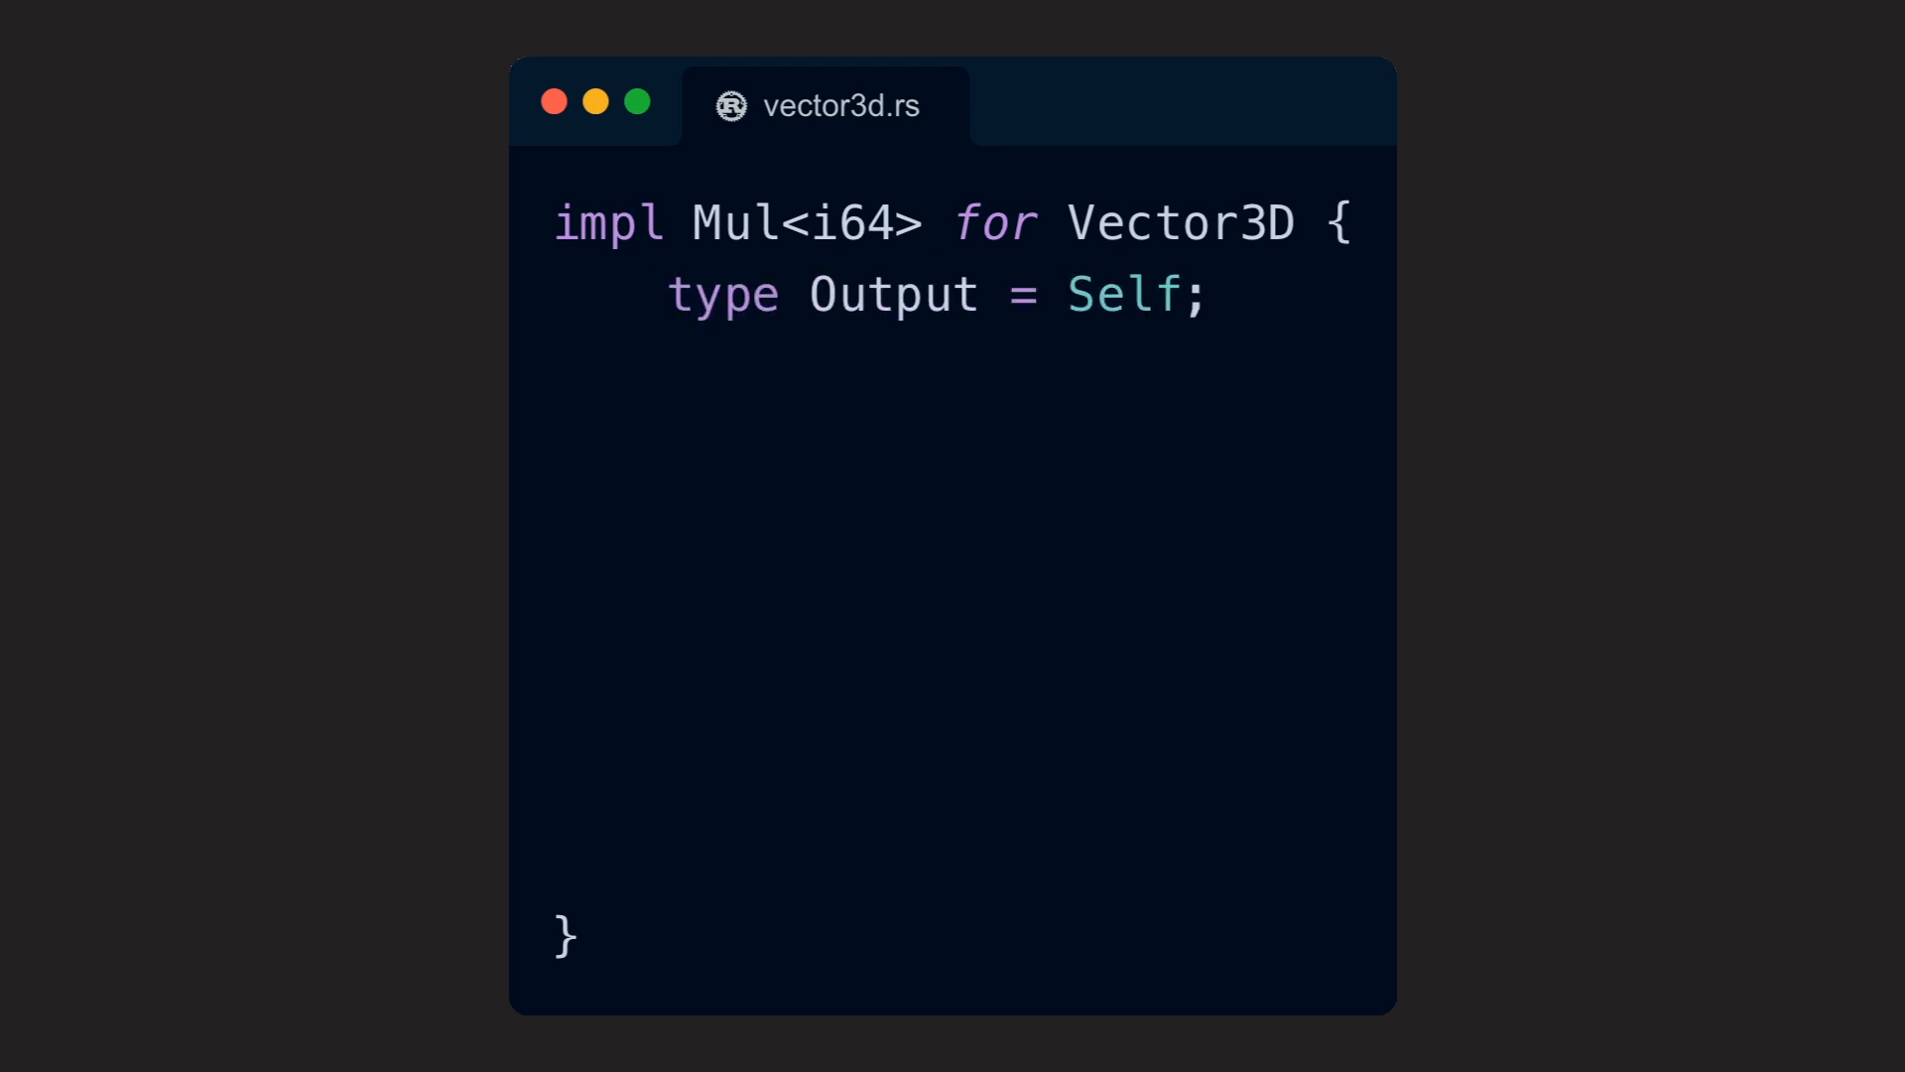
{"action": "type", "text": "fn mul(self, rhs: i64) -> Self::Output {"}
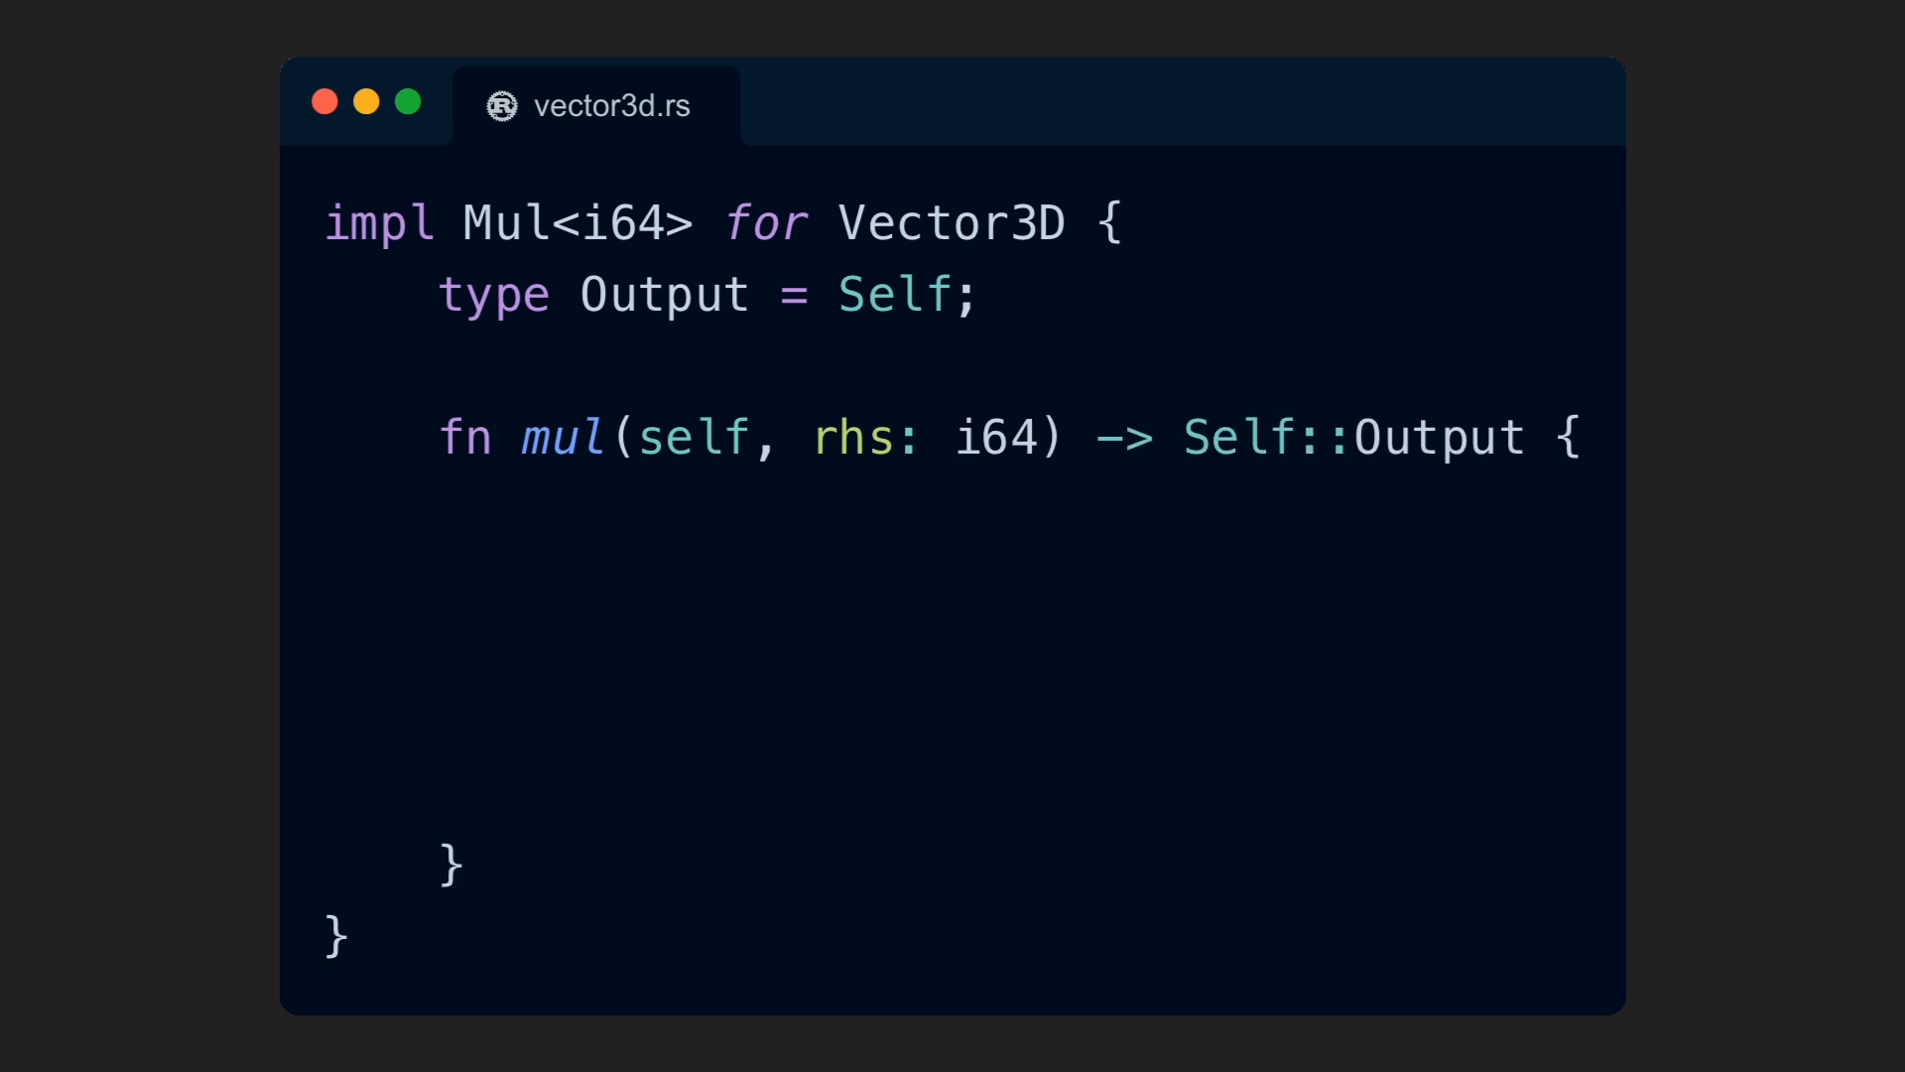
{"action": "type", "text": "Self {"}
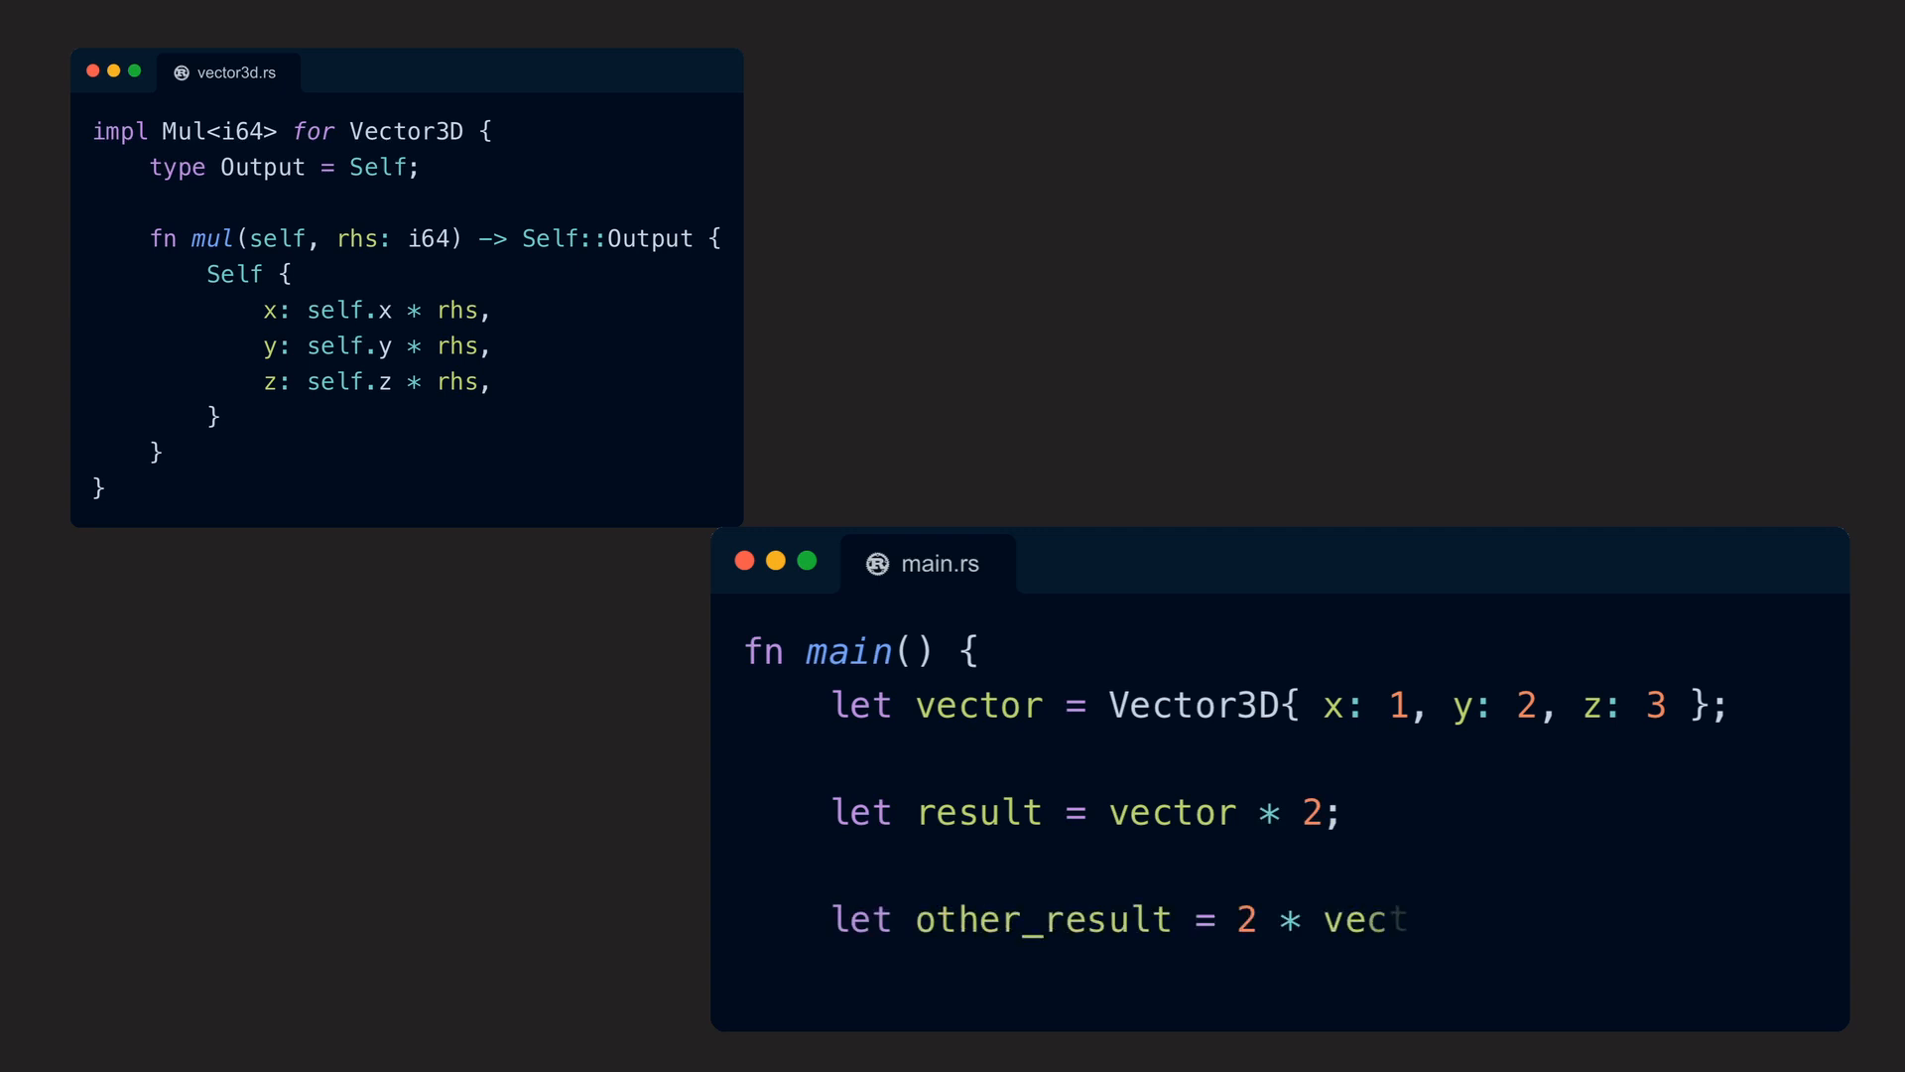
Complete the other_result line with 'tor;' so 2 * vector is shown failing
{"action": "type", "text": "tor;"}
{"action": "type", "text": "impl Mul<Vector3D"}
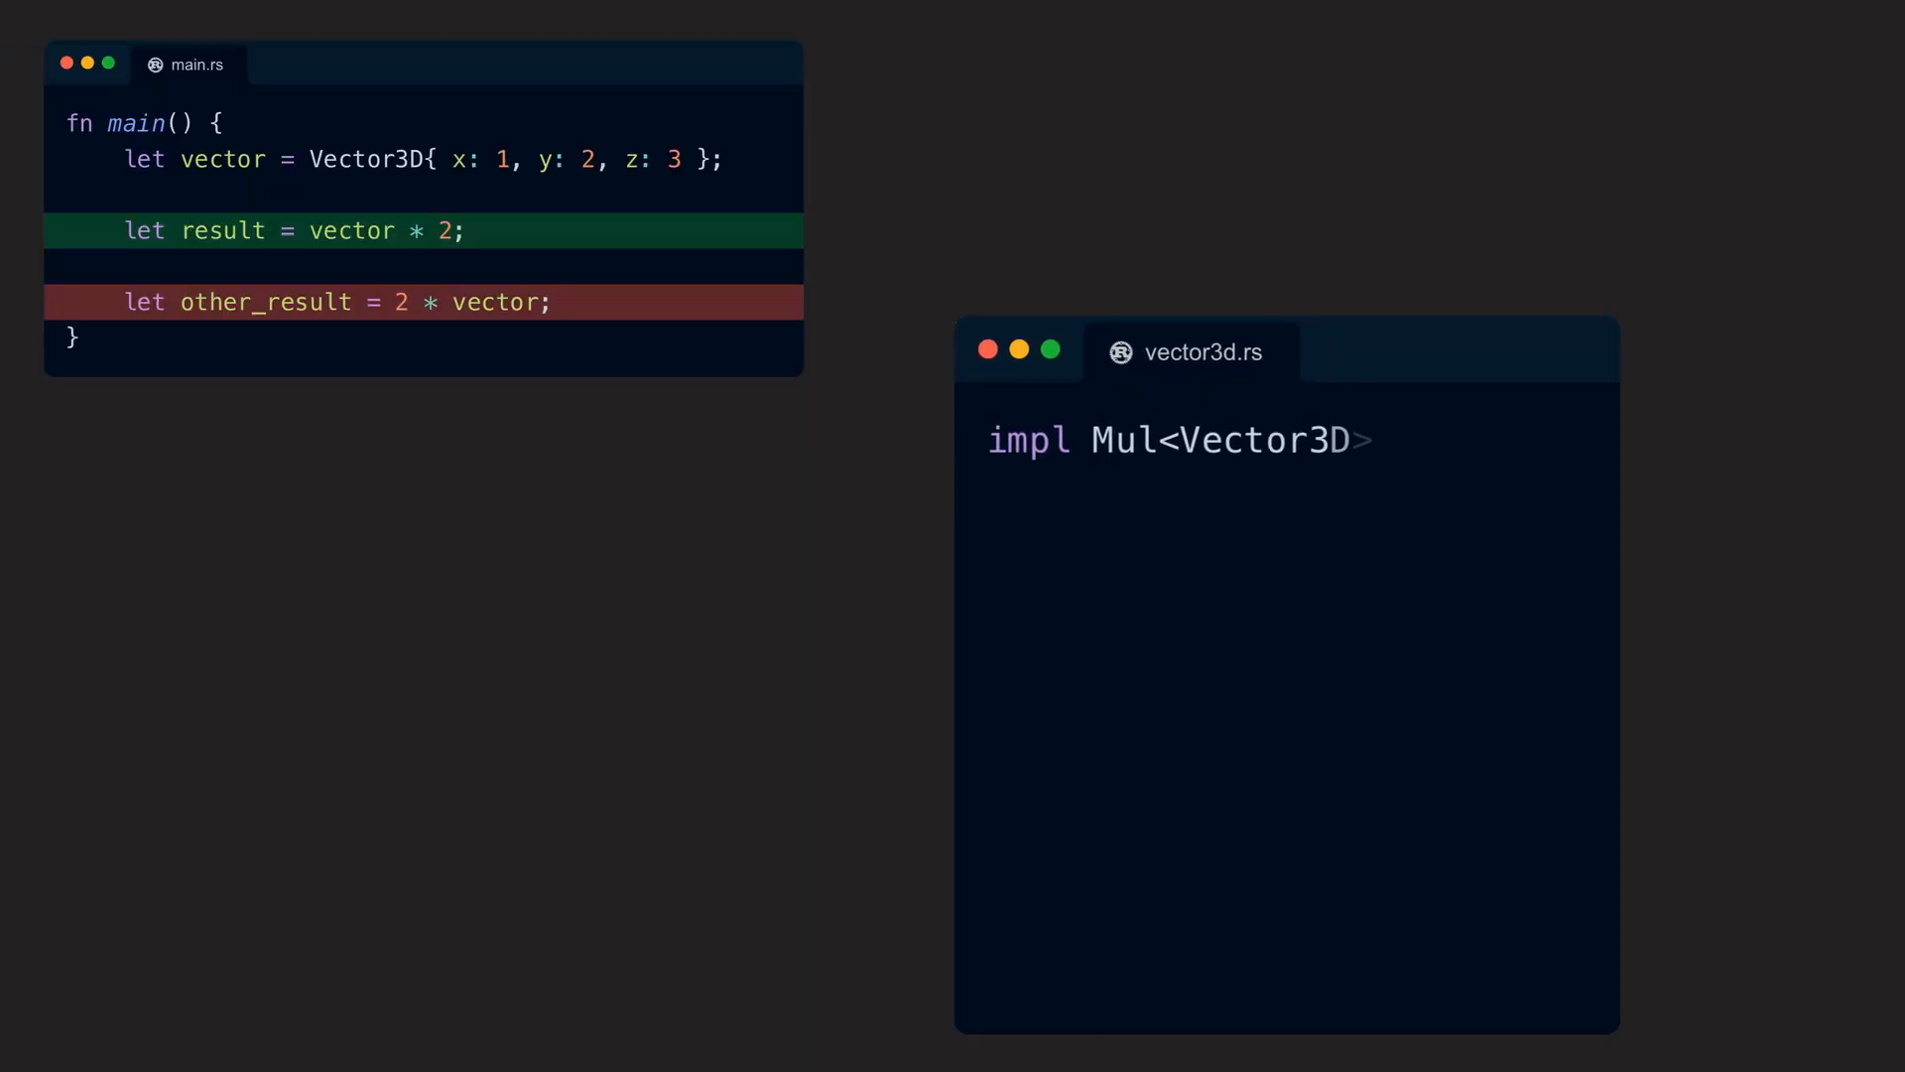
Write impl Mul<Vector3D> for i64 with its Output type set to Vector3D
{"action": "type", "text": "for i64 {"}
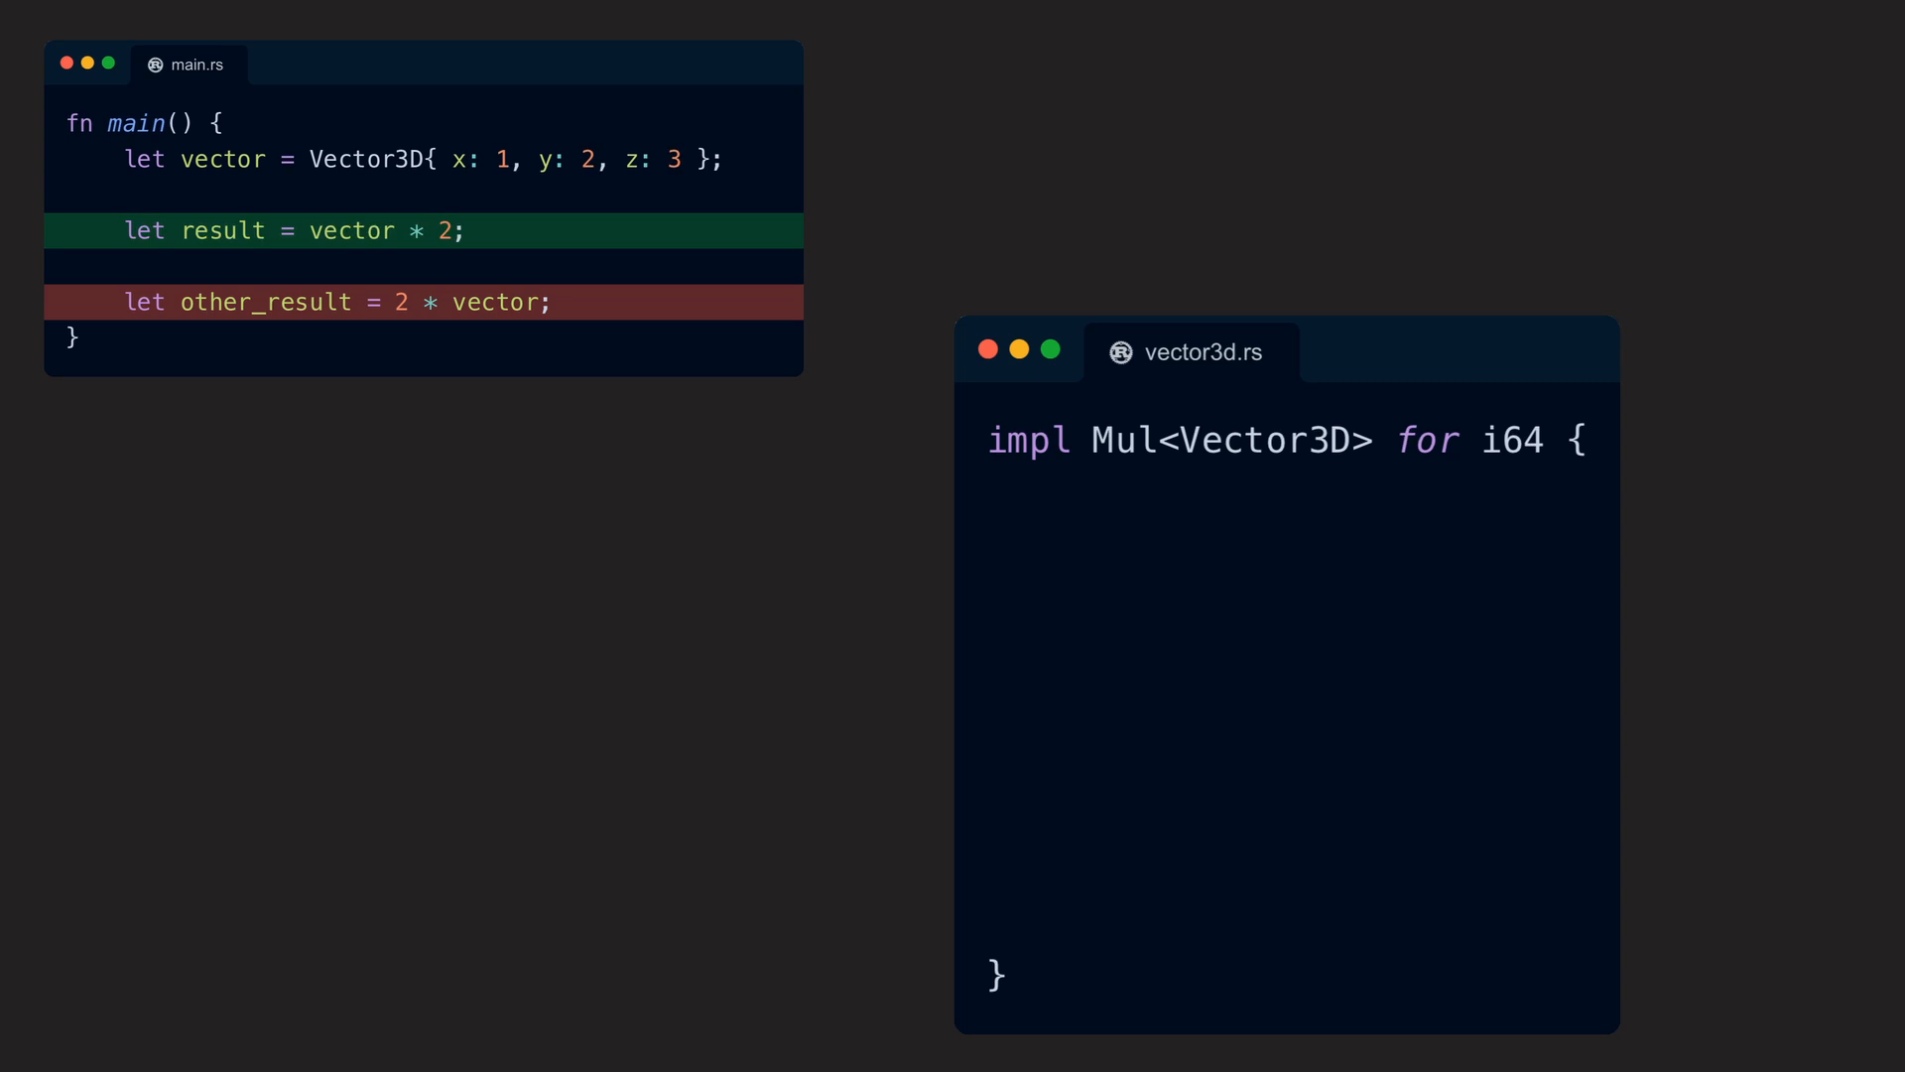
{"action": "type", "text": "type Output = Vecto"}
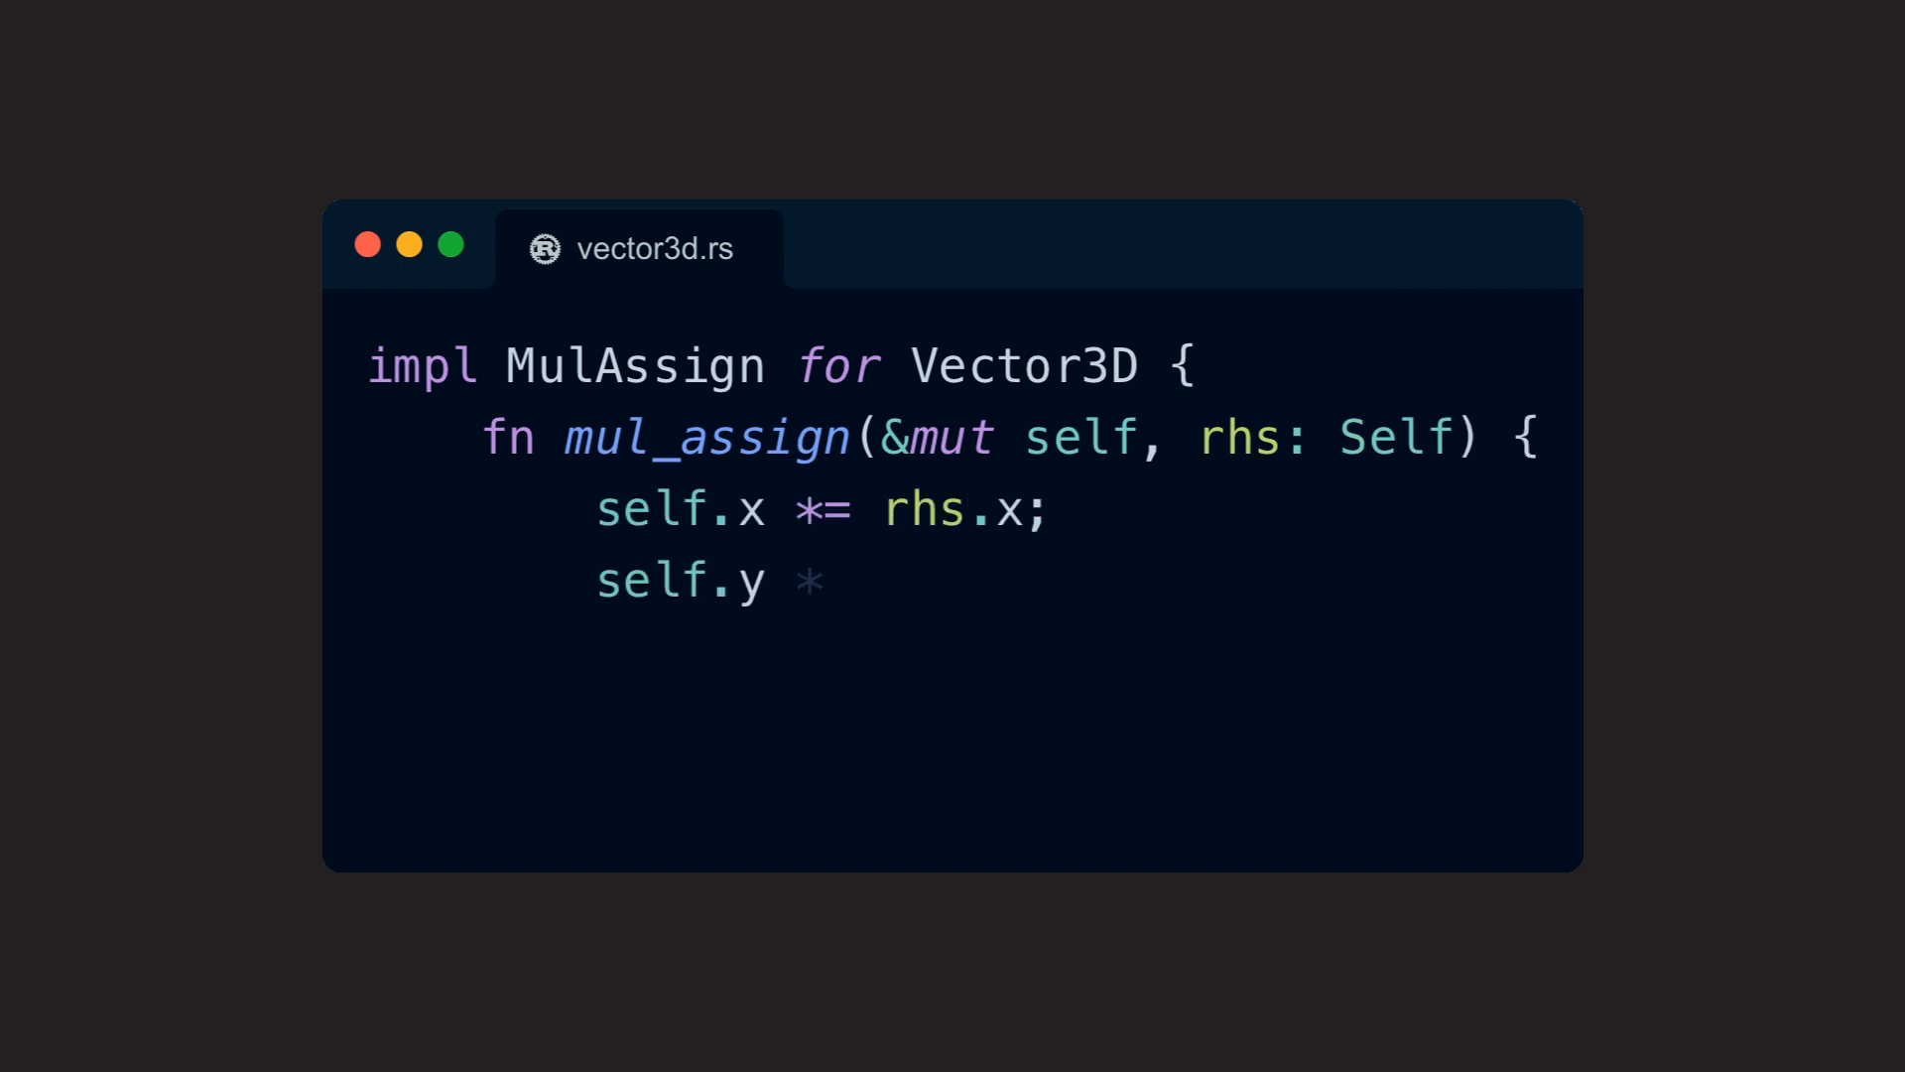
Add the 'self.y *= rhs.y;' line to mul_assign
{"action": "type", "text": "*= rhs.y;"}
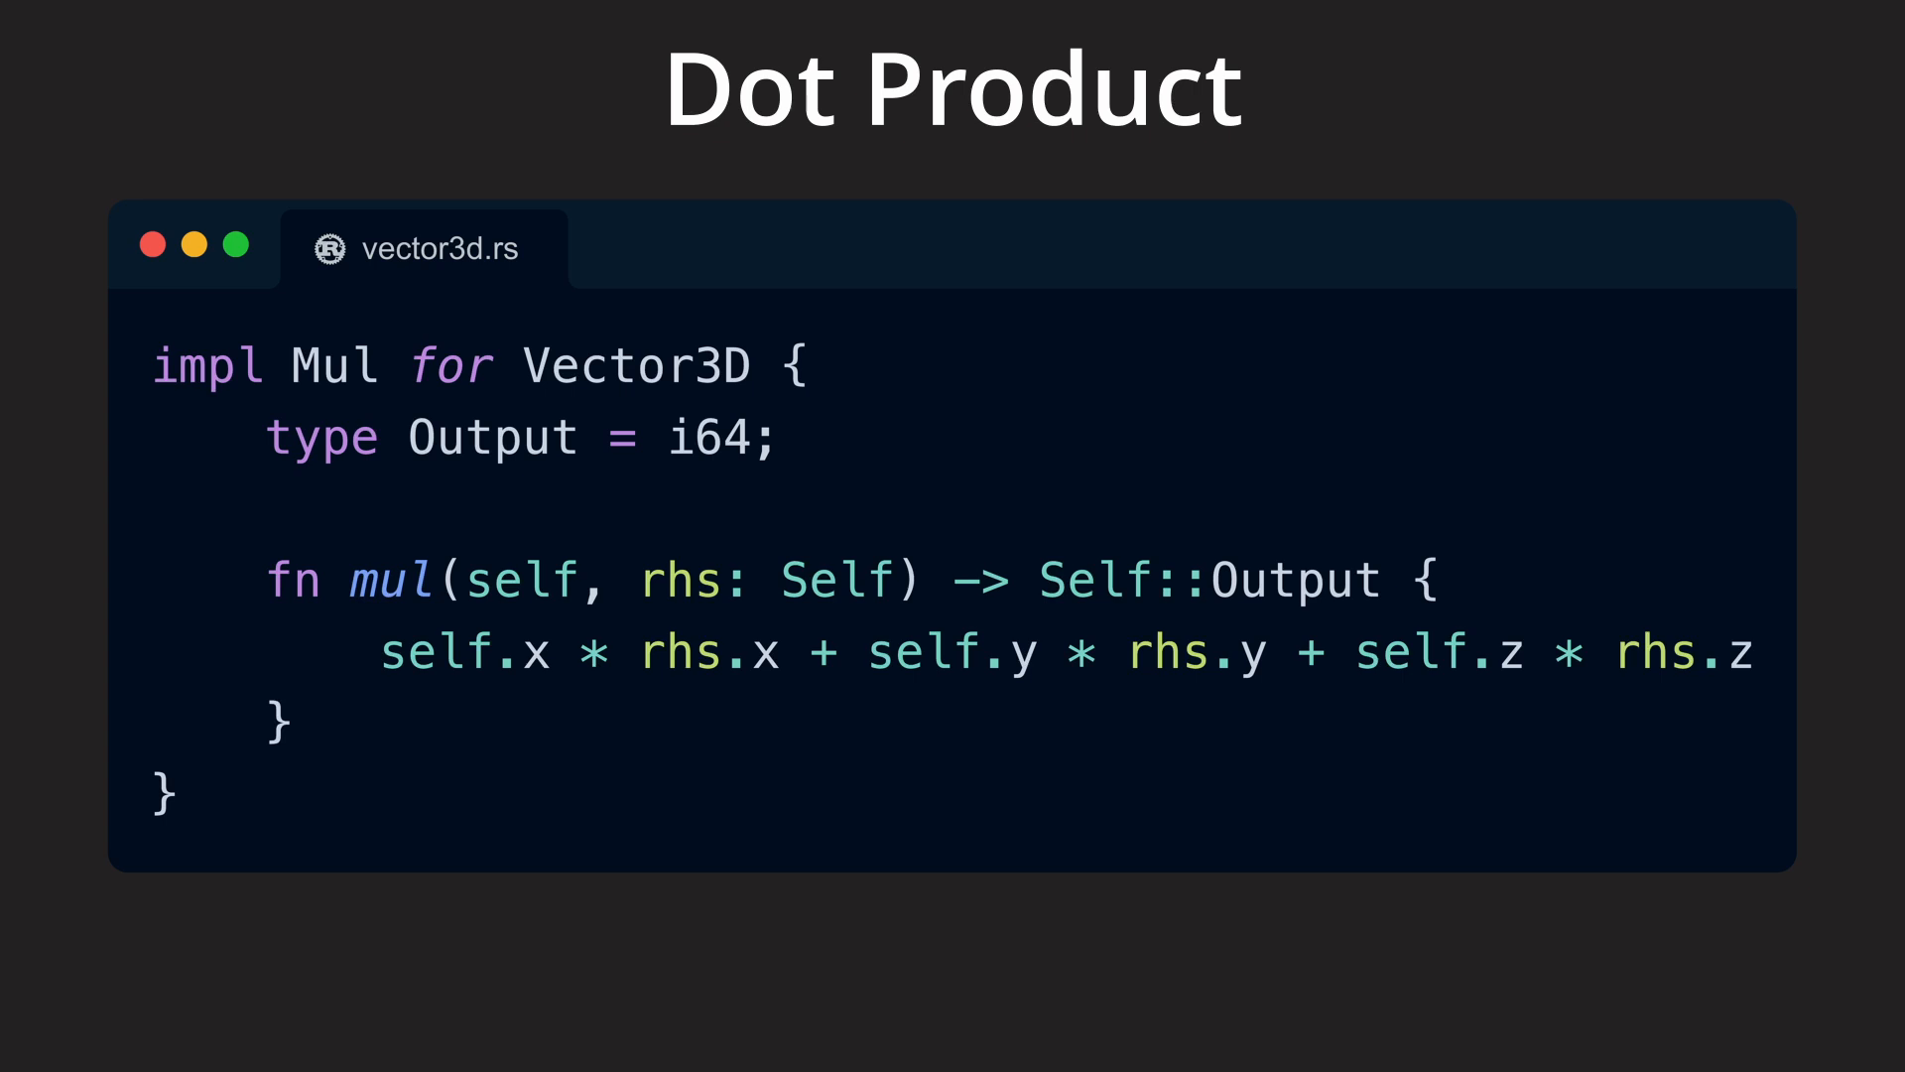
Switch to the long scheduler listing with coop::budget and lifo_slot polling
{"action": "left_click", "coordinate": [1799, 1000]}
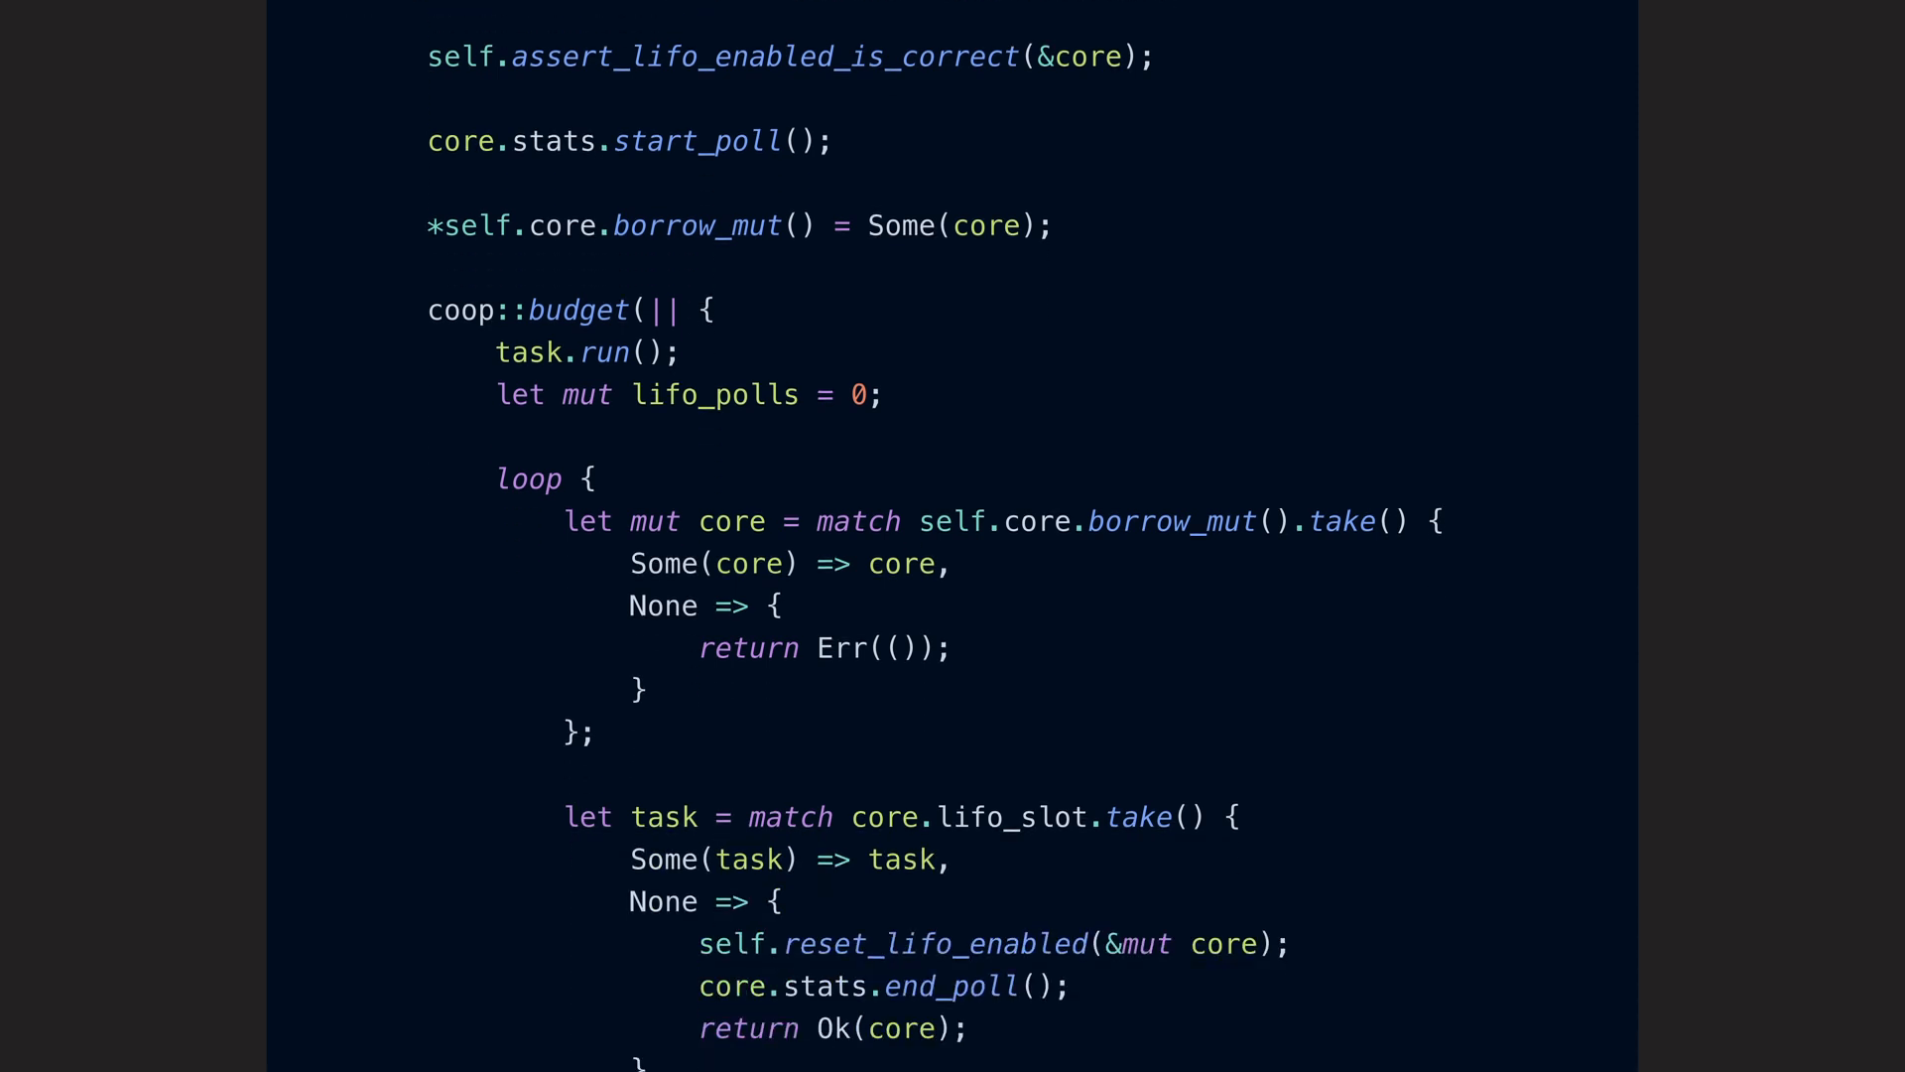
Scroll to the end of the scheduler code, then finish super_exaggeration with 'b;'
{"action": "scroll", "scroll_direction": "down", "scroll_amount": 3}
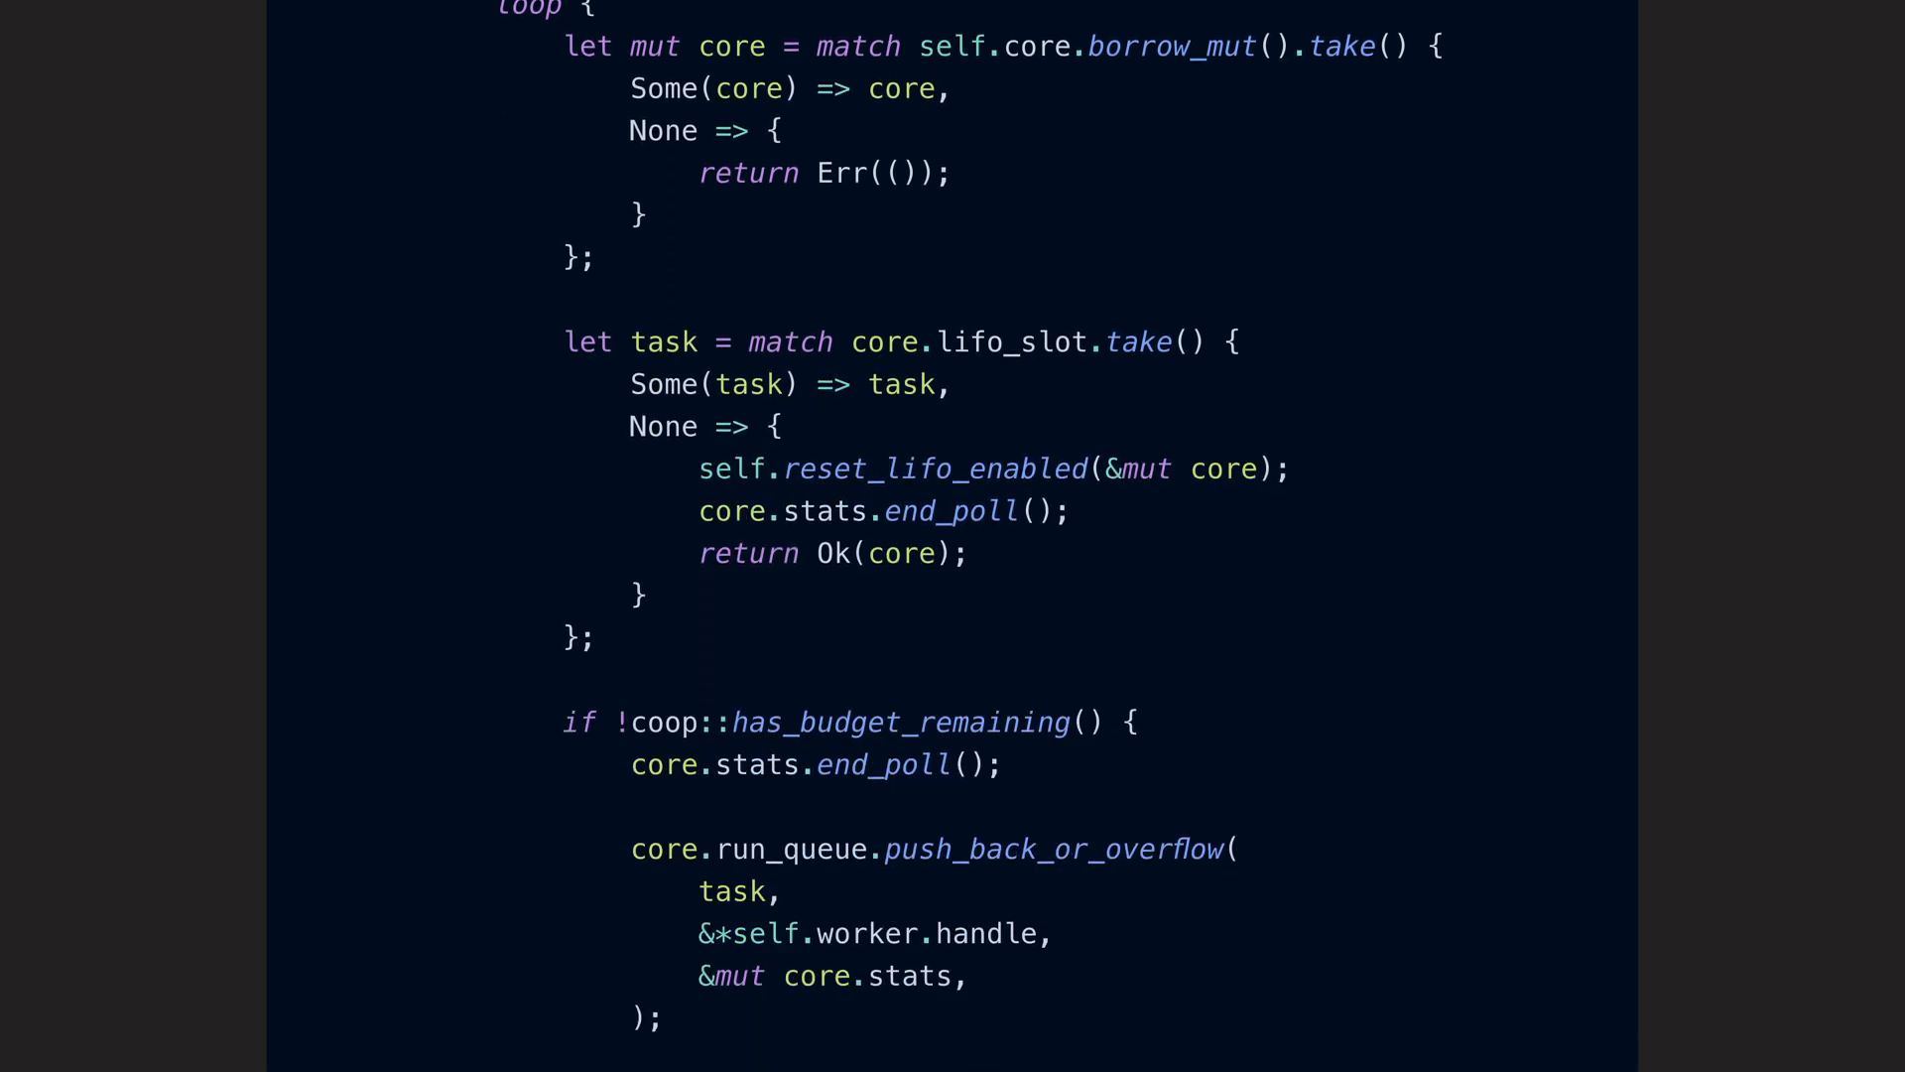
{"action": "scroll", "scroll_direction": "down", "scroll_amount": 3}
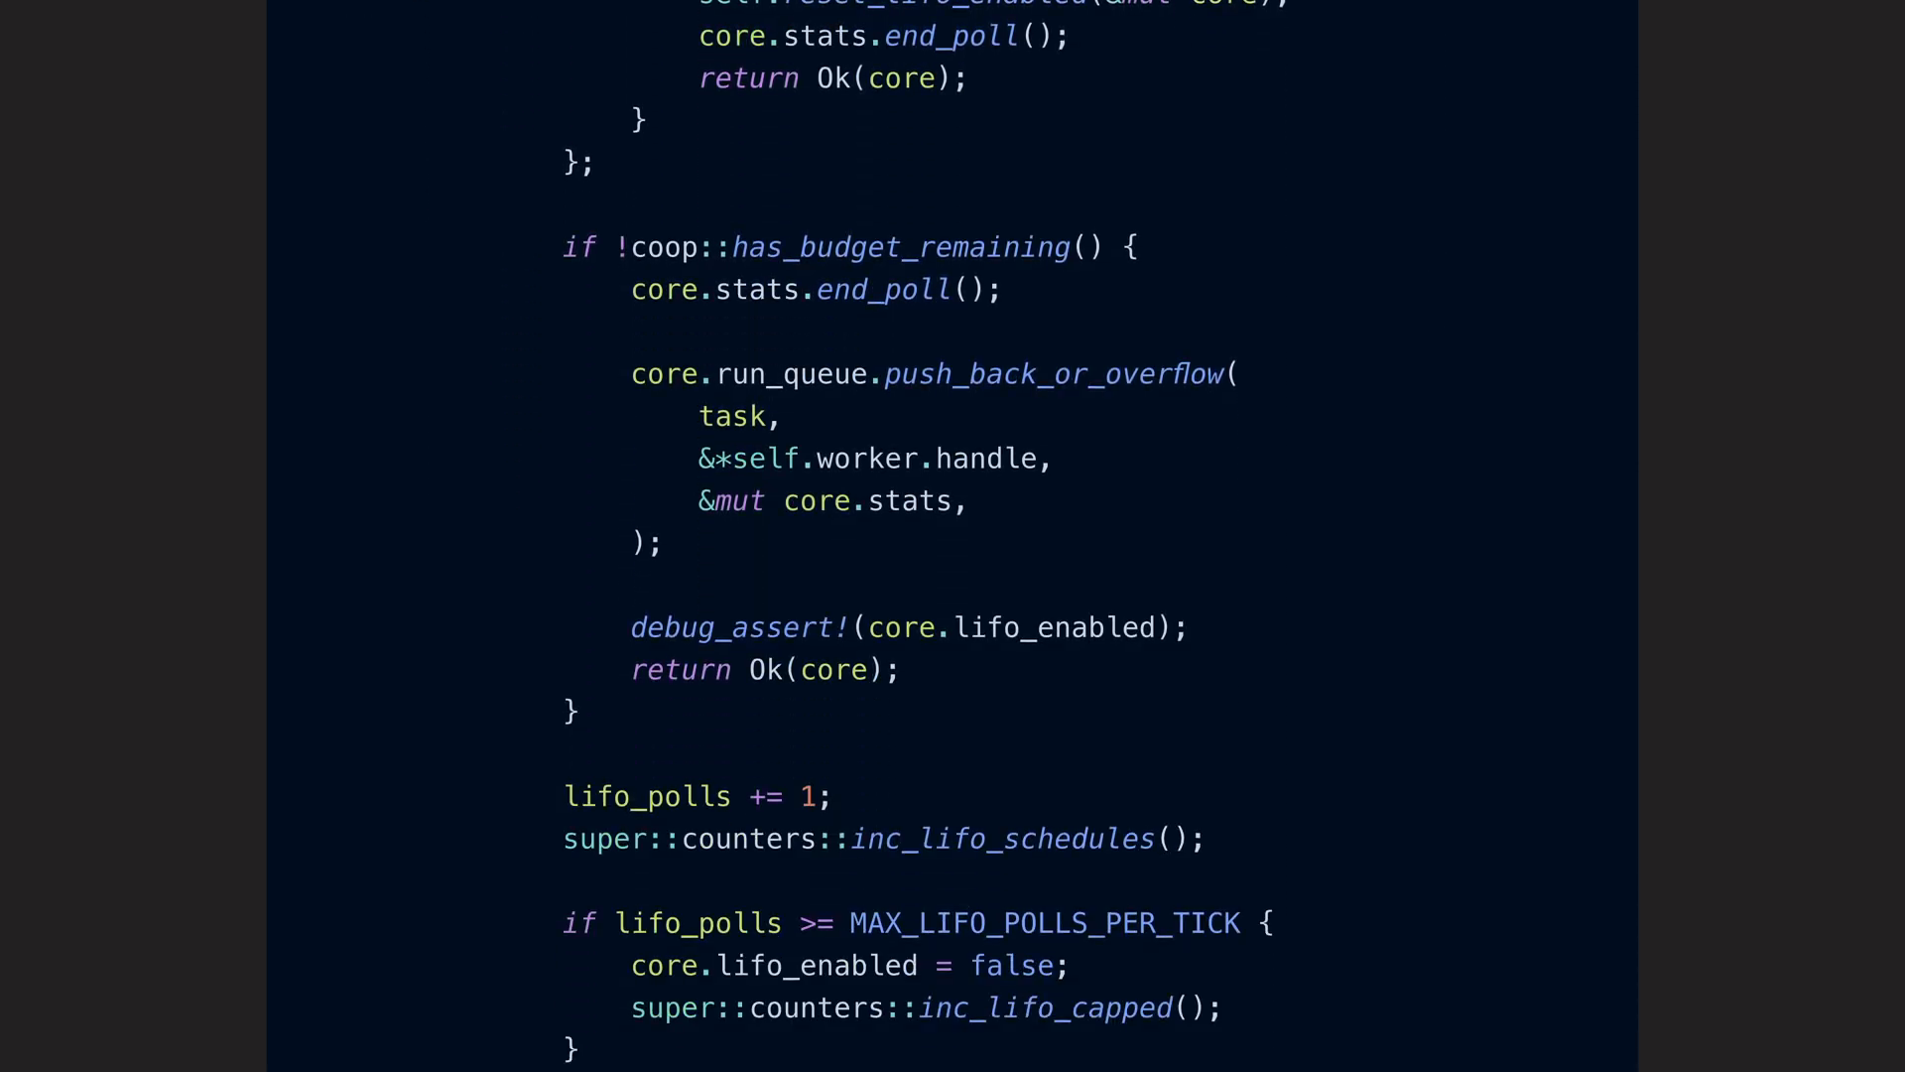
{"action": "scroll", "scroll_direction": "down", "scroll_amount": 3}
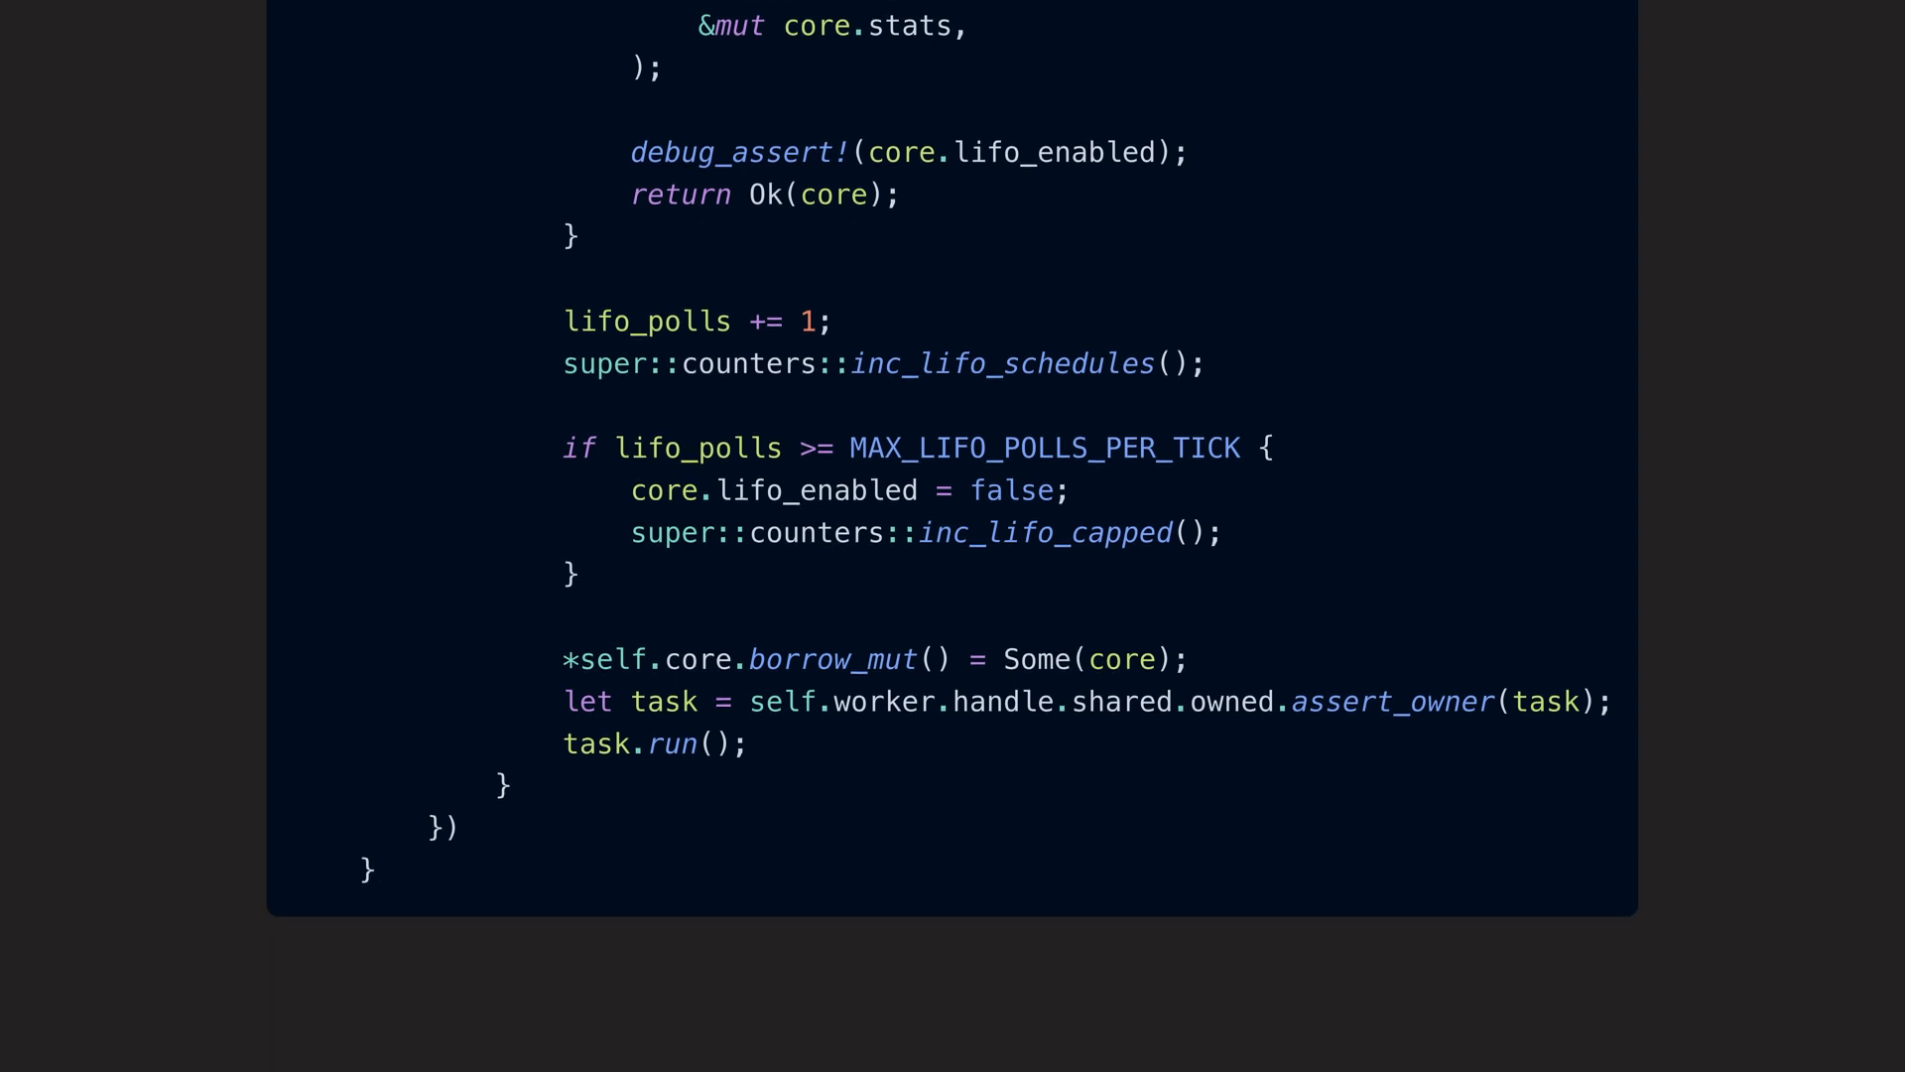
{"action": "scroll", "scroll_direction": "down", "scroll_amount": 3}
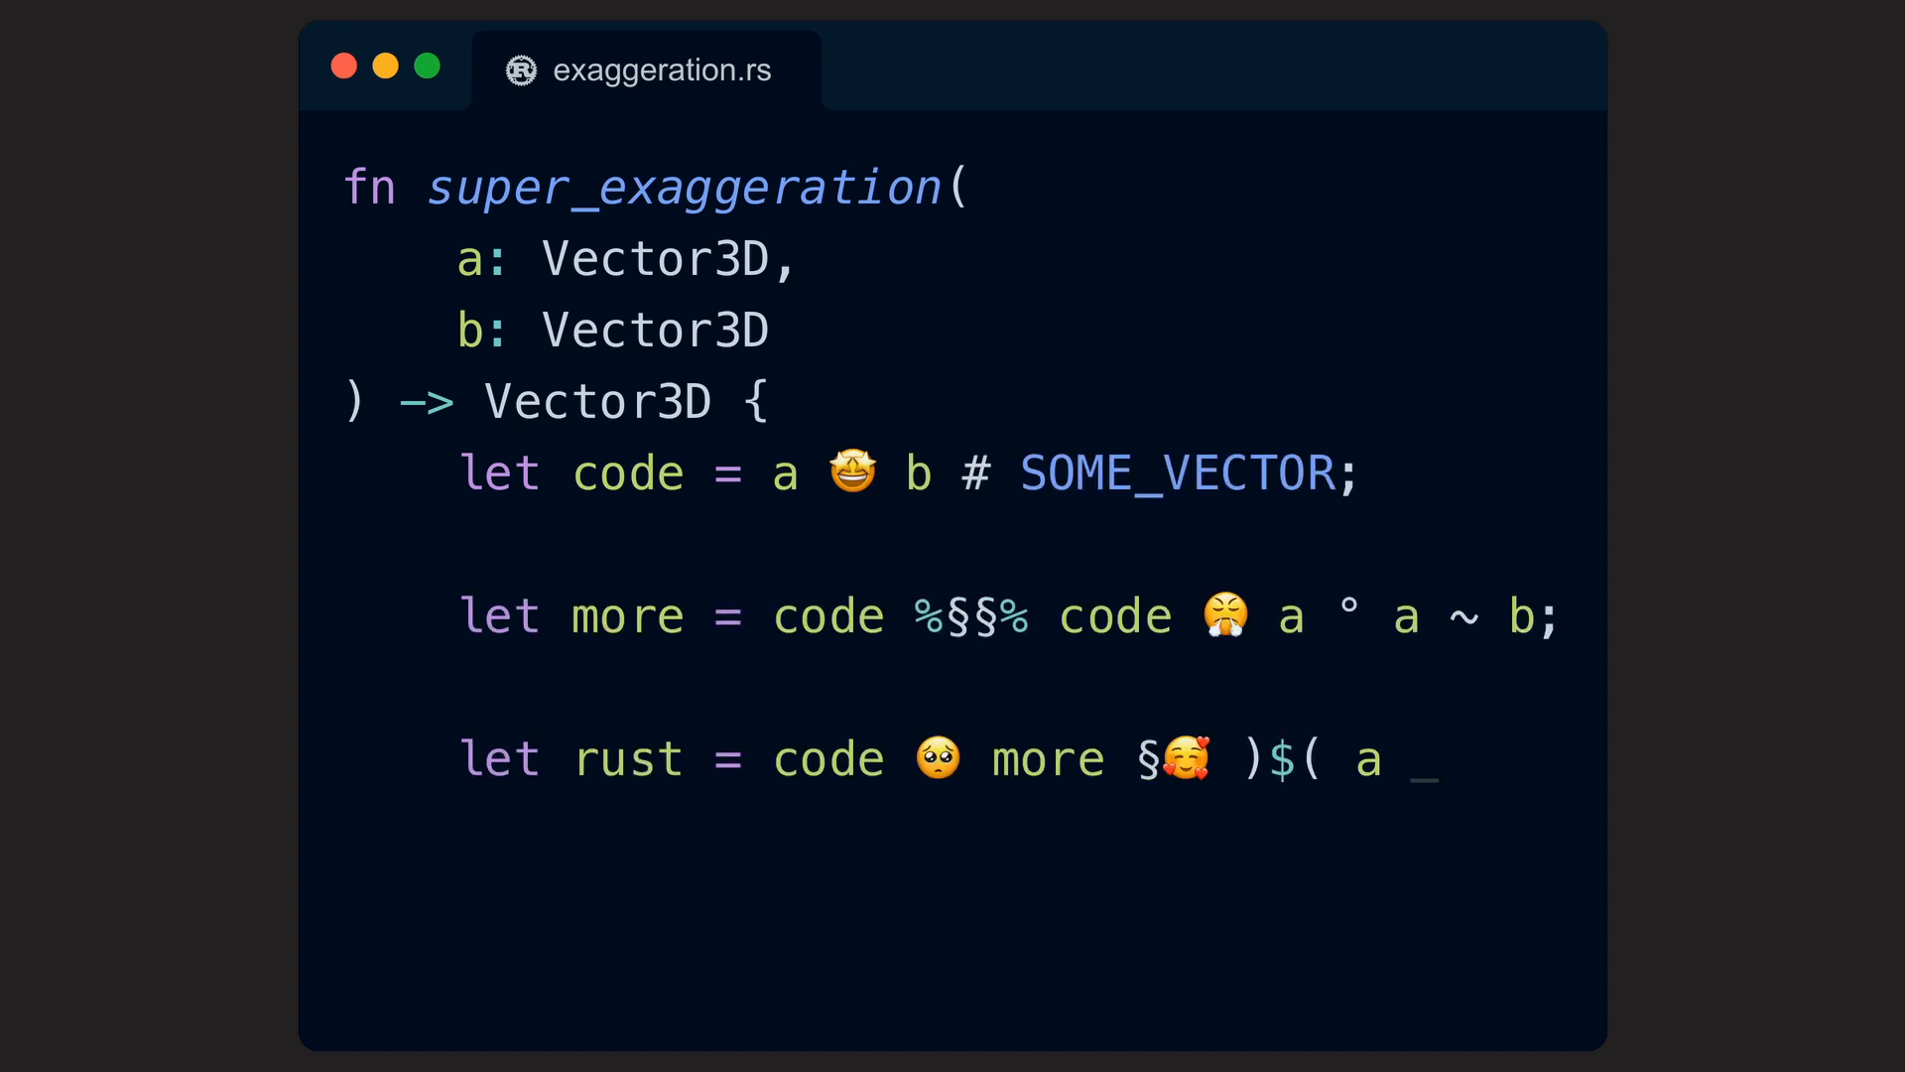
{"action": "type", "text": "b;"}
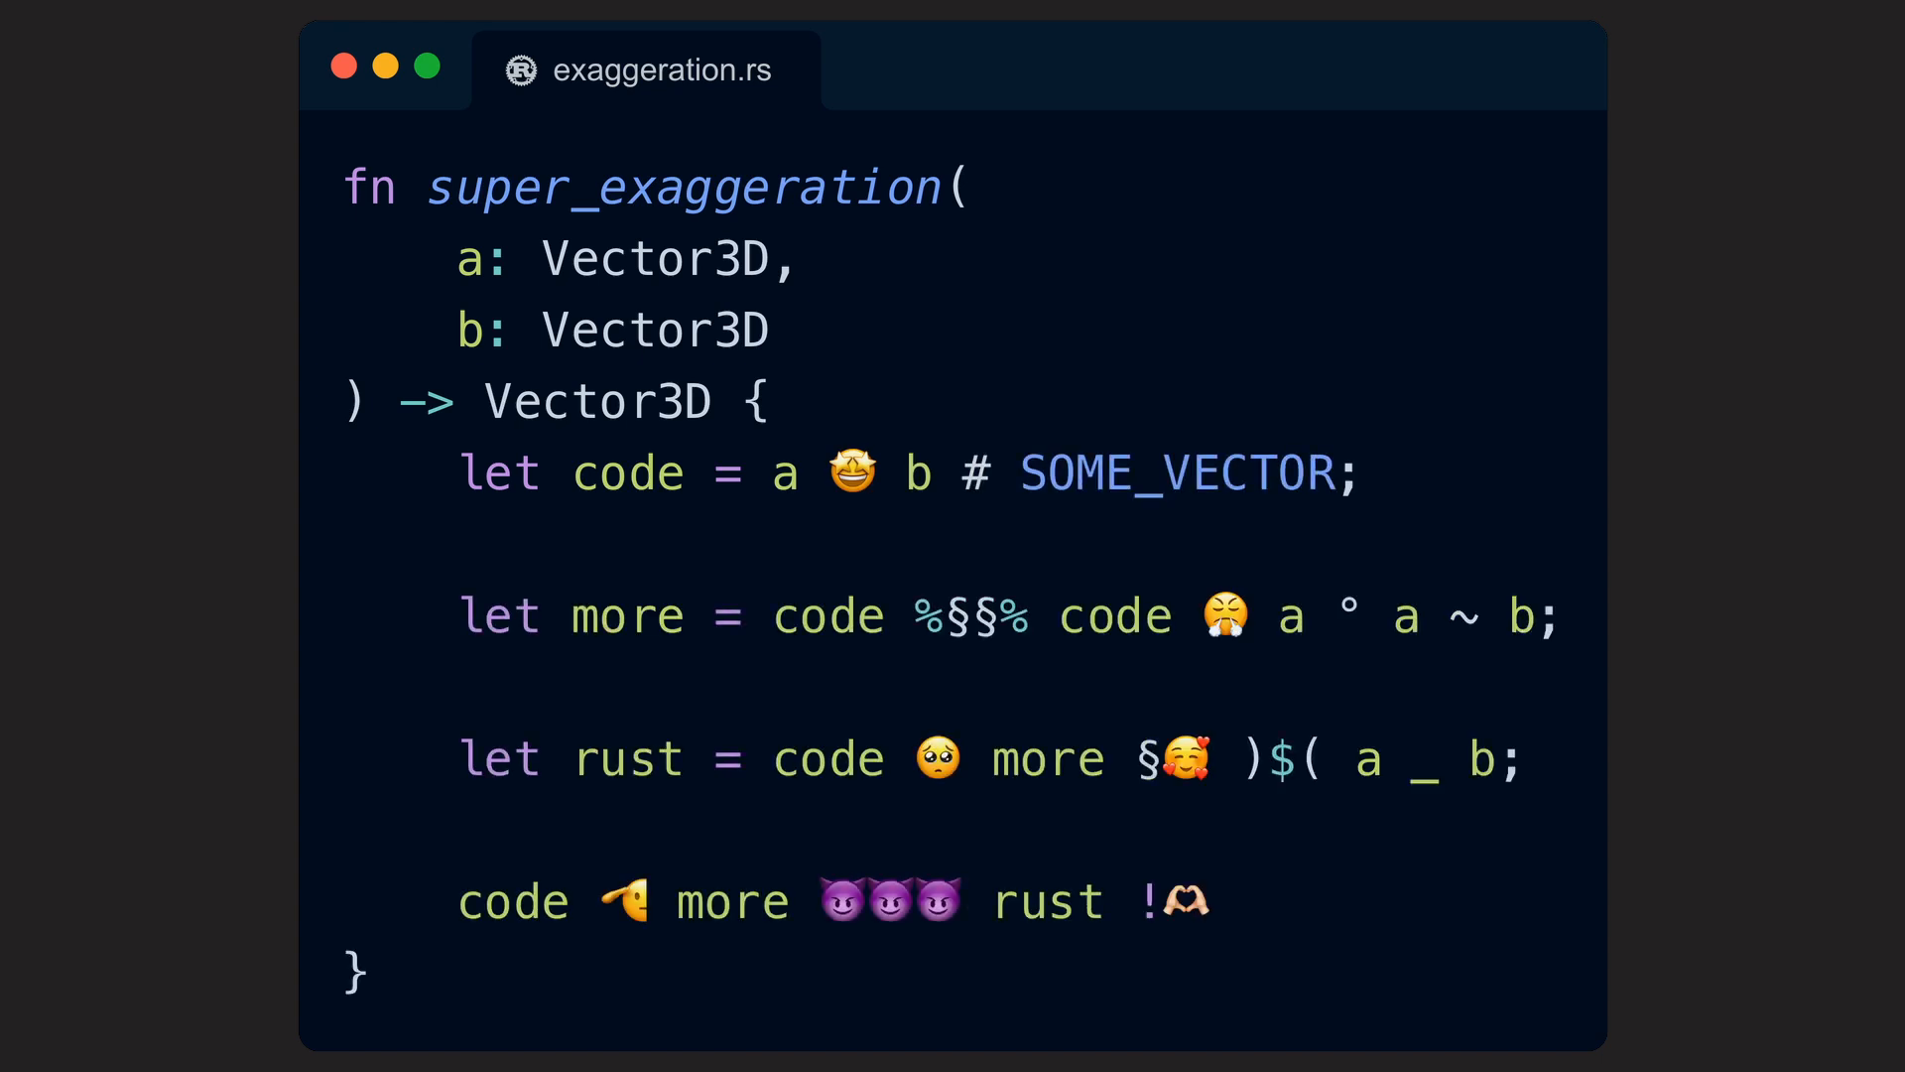